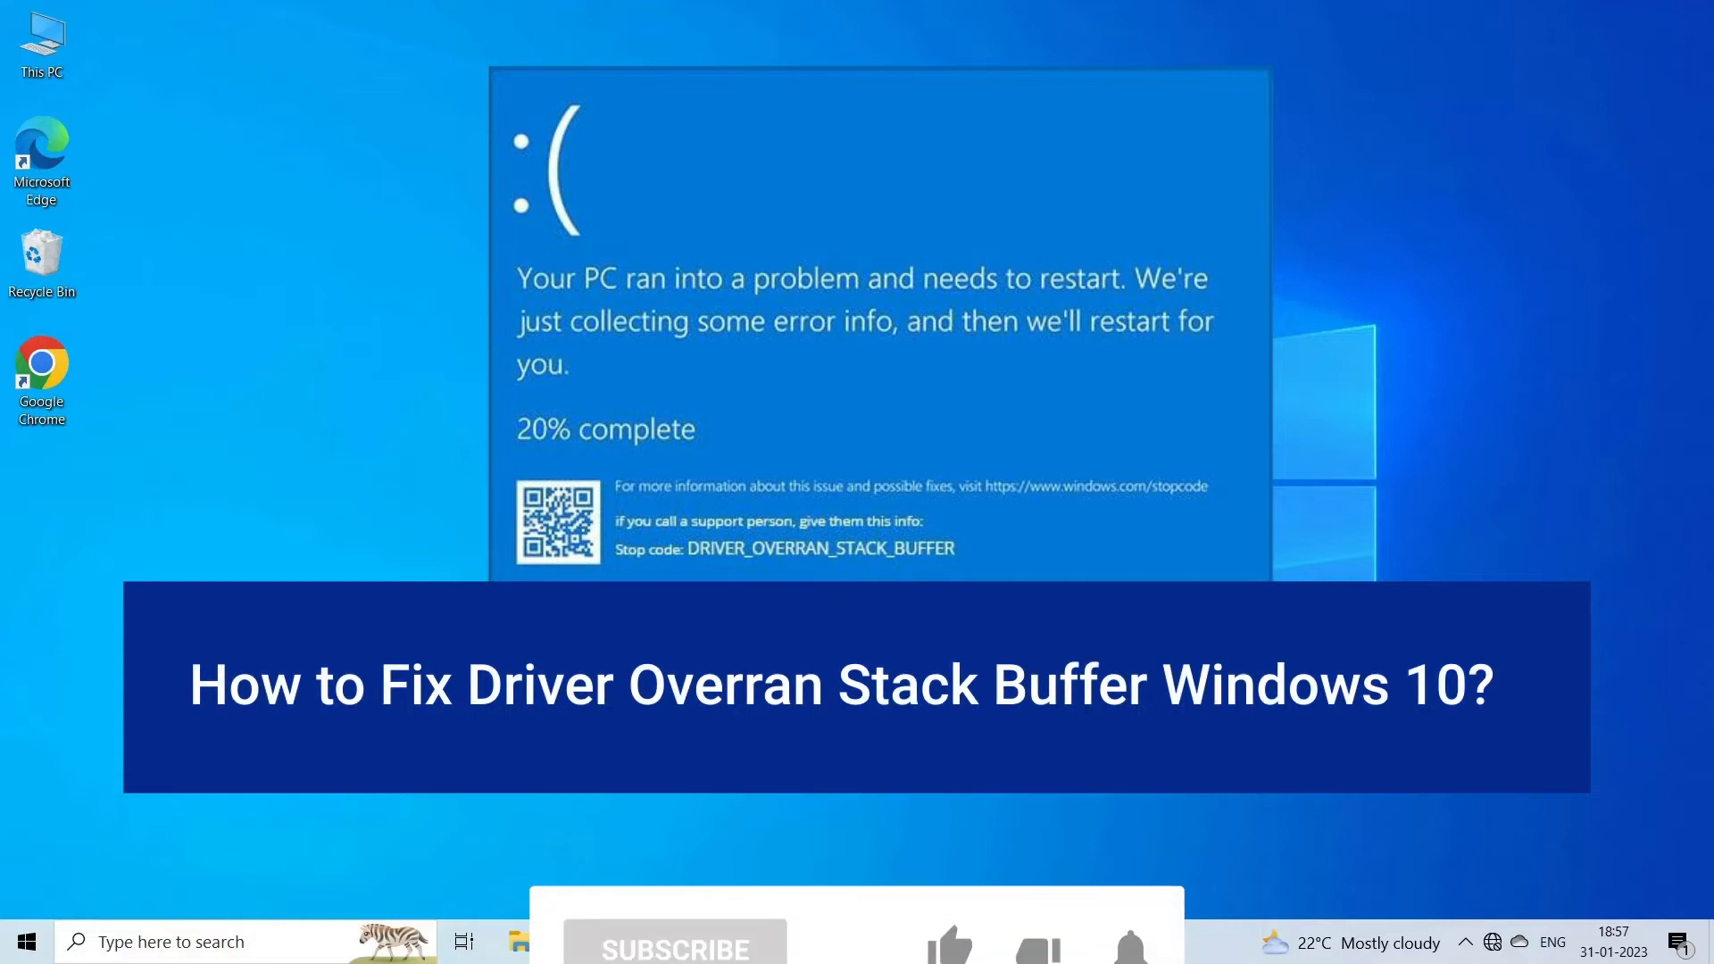
# Update the WDC disk driver via automatic search; Windows reports the best driver is installed
pyautogui.click(675, 840)
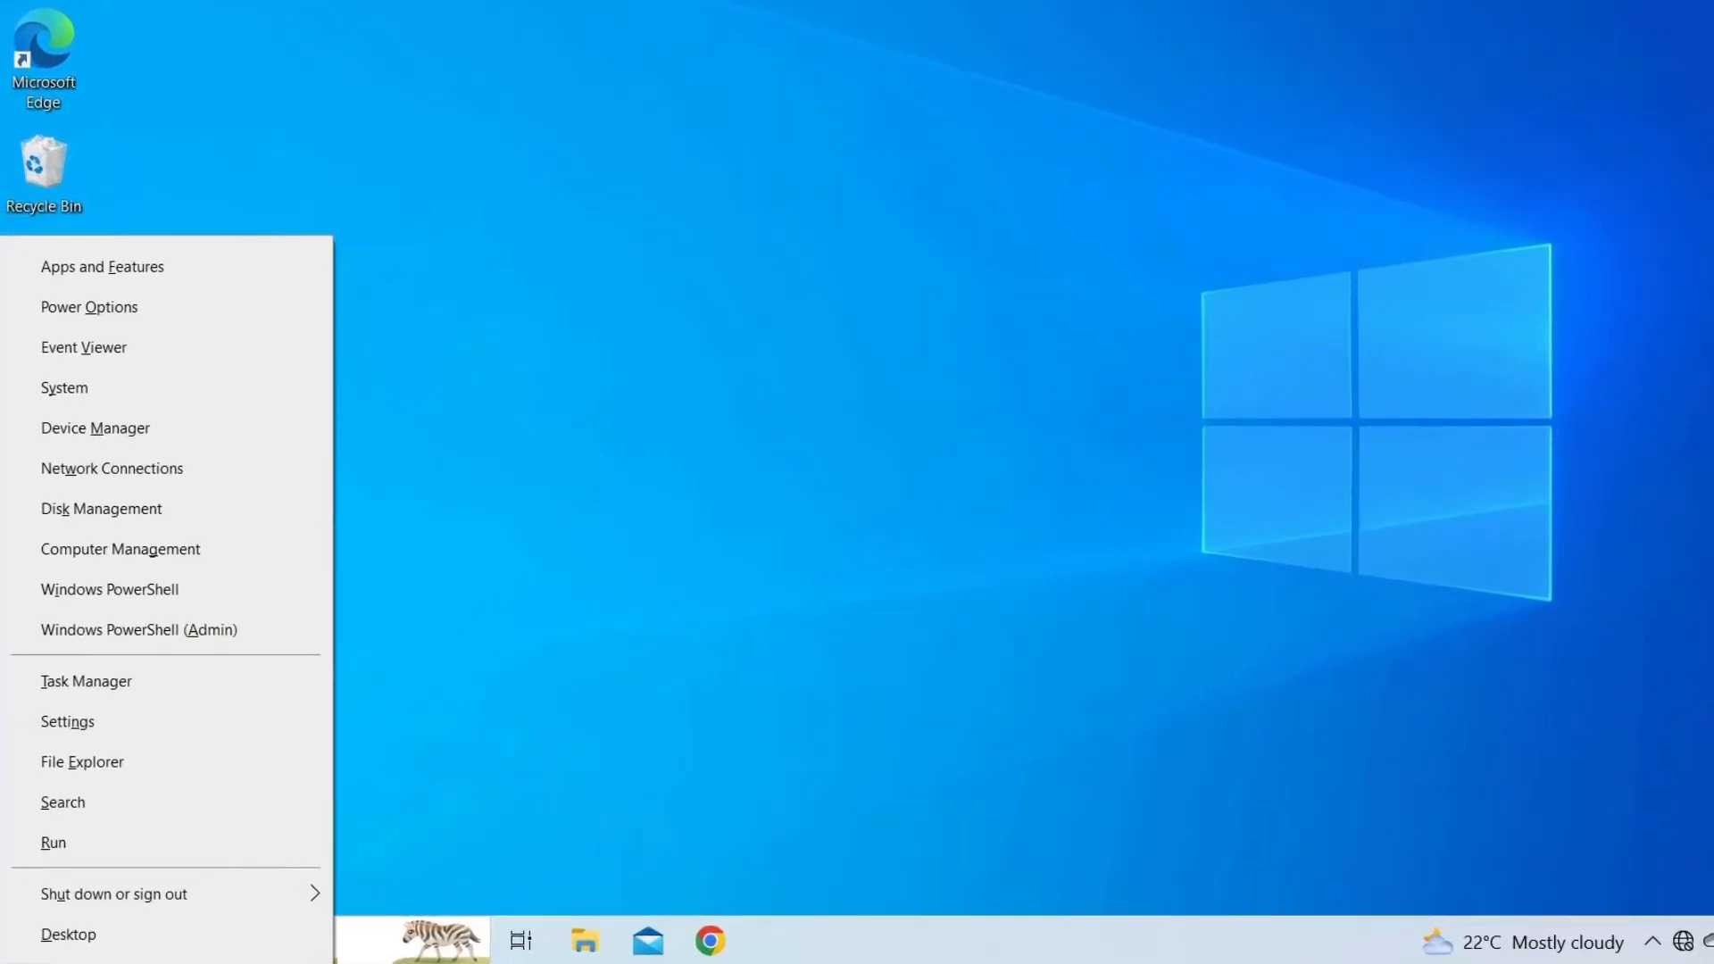
pyautogui.moveTo(120, 437)
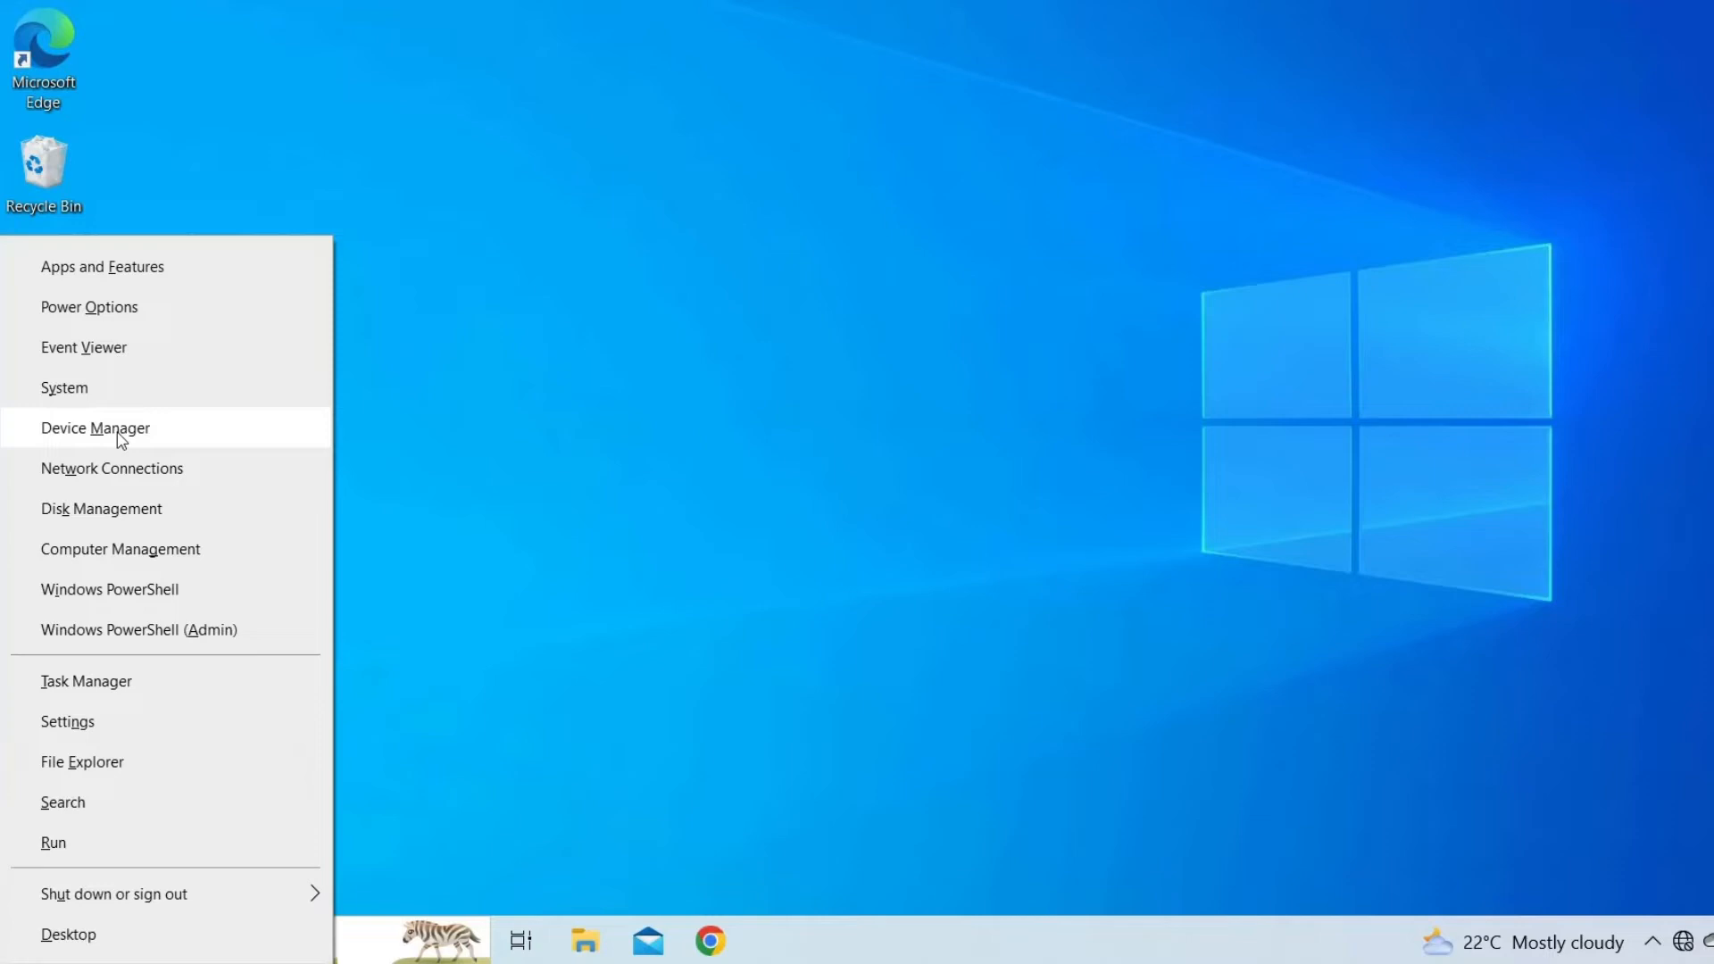
pyautogui.click(95, 428)
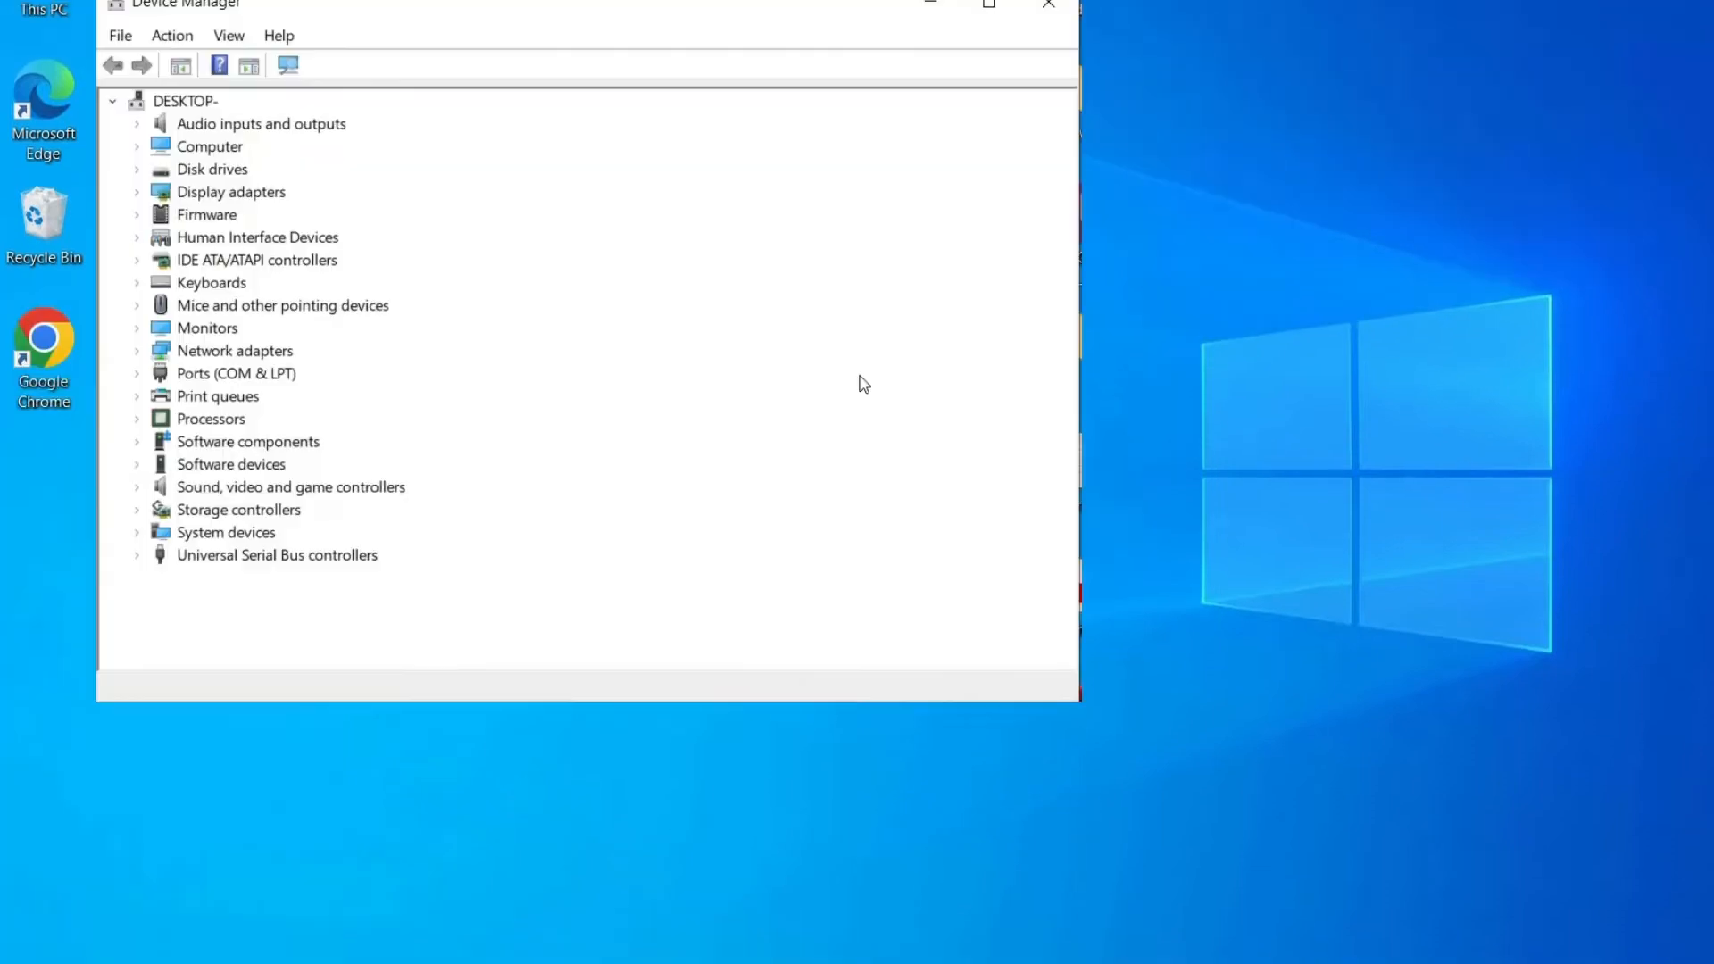
pyautogui.rightClick(268, 283)
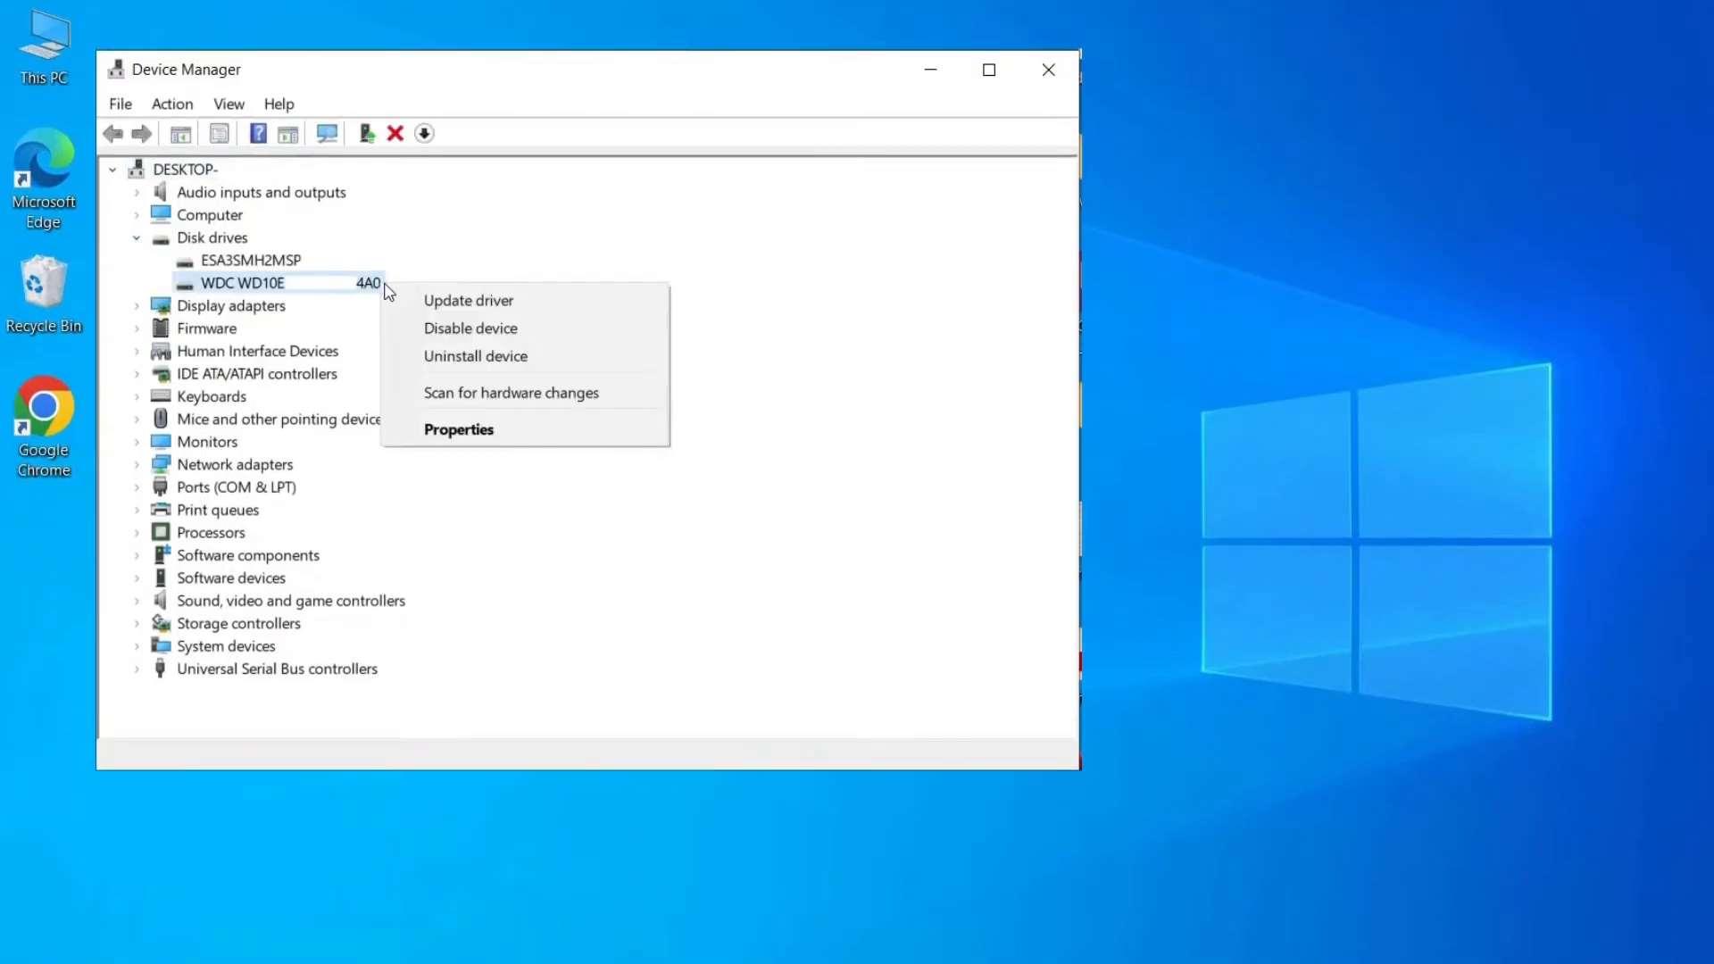
pyautogui.click(469, 300)
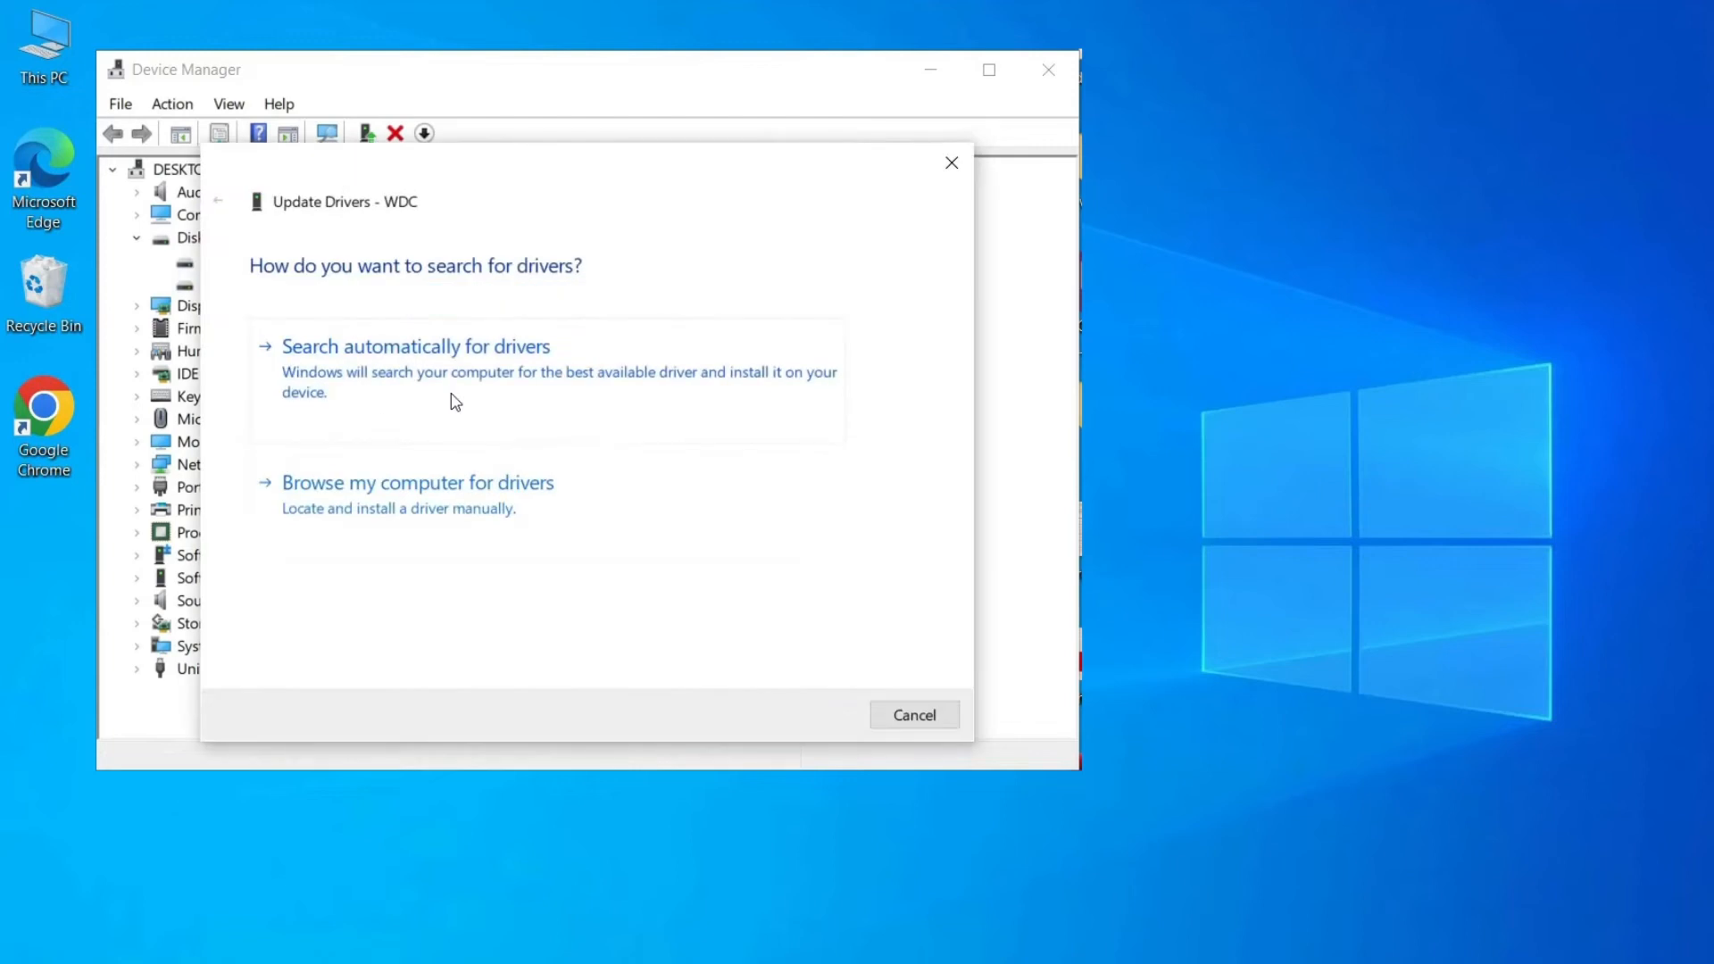
pyautogui.click(415, 346)
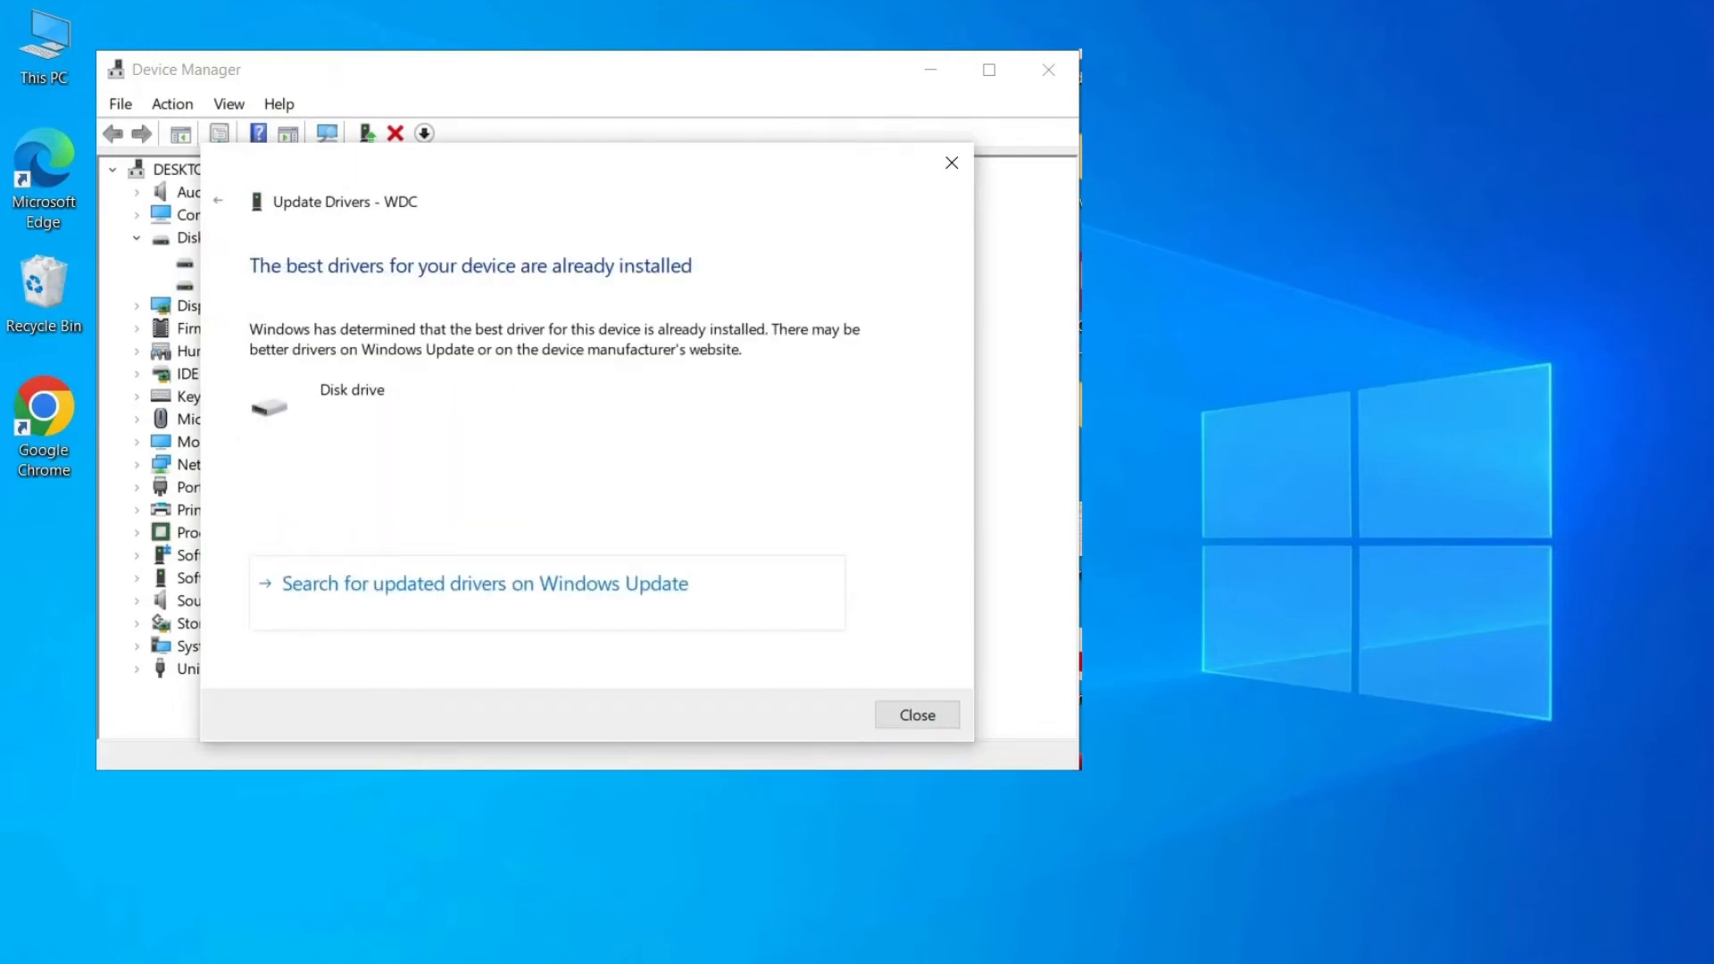
pyautogui.click(917, 715)
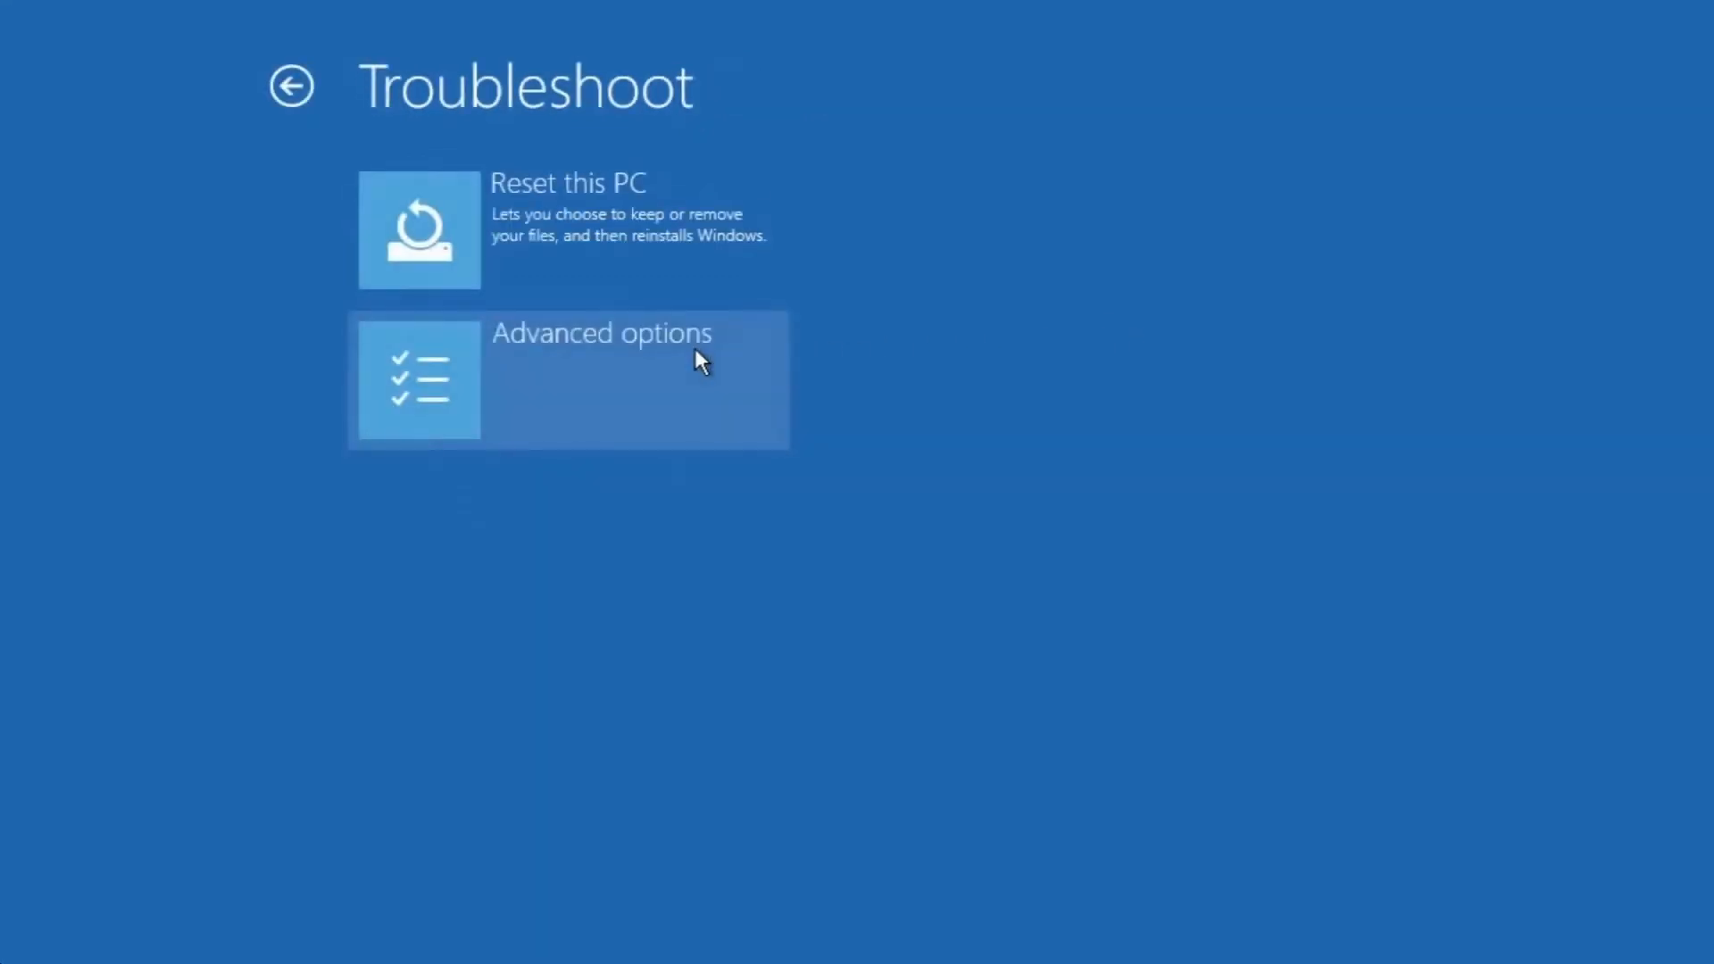
# Launch Command Prompt from the recovery environment's Advanced options
pyautogui.click(566, 379)
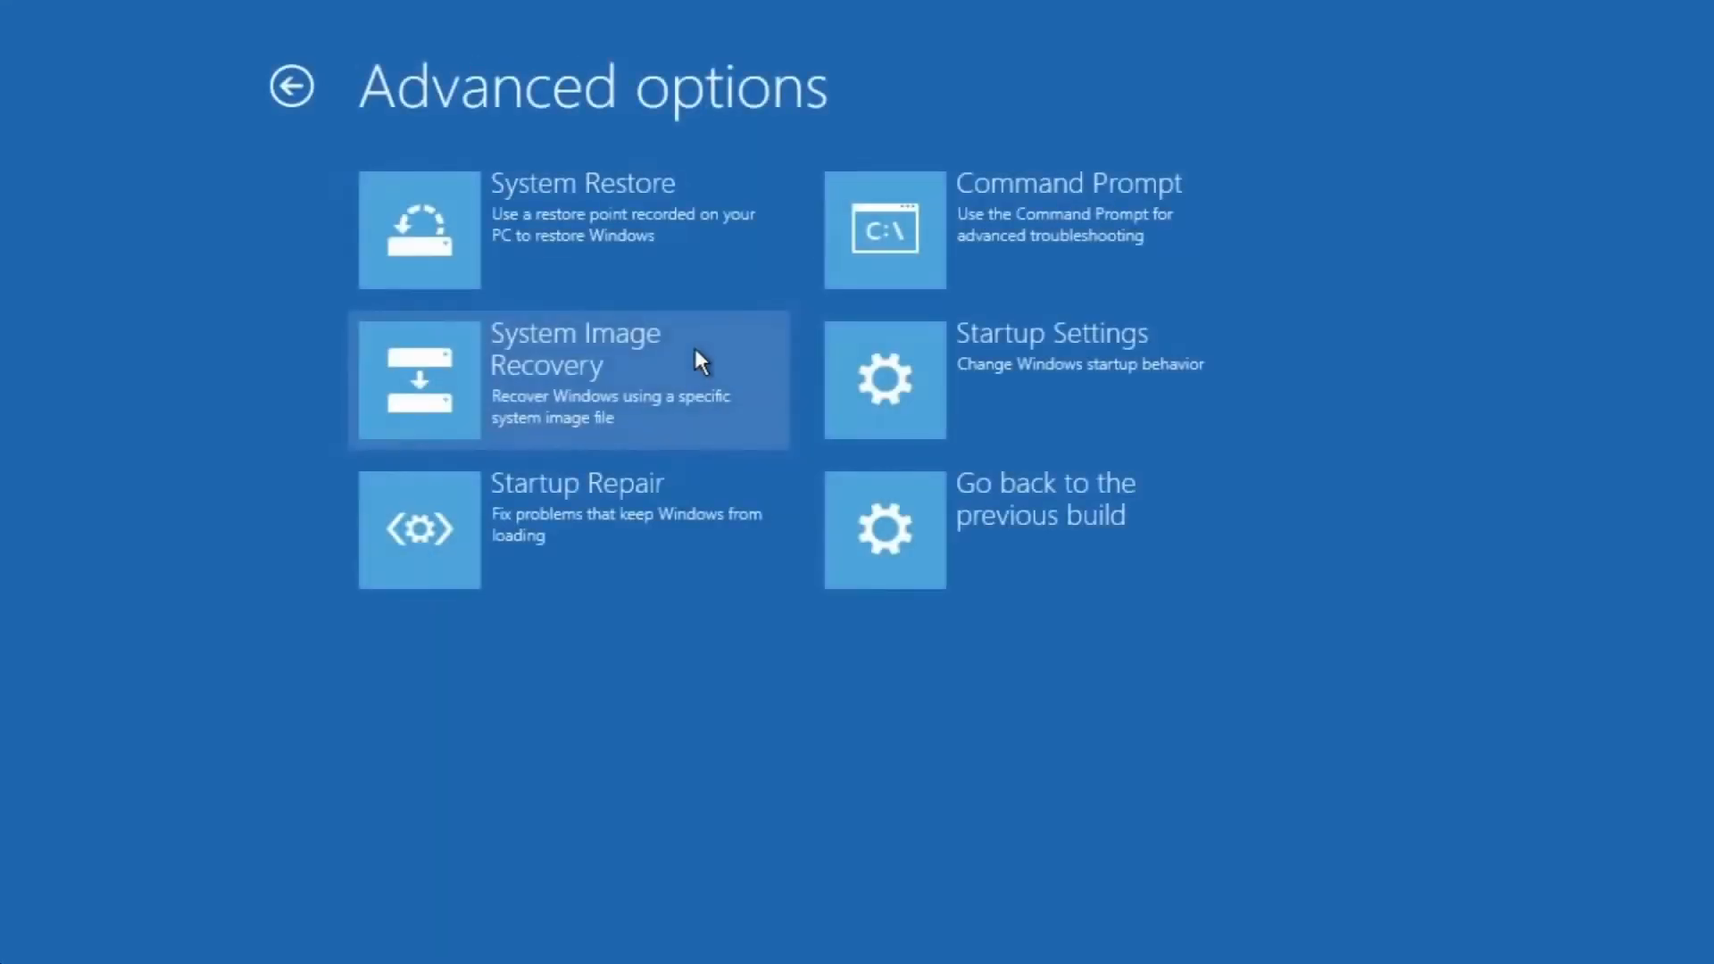
pyautogui.moveTo(1001, 257)
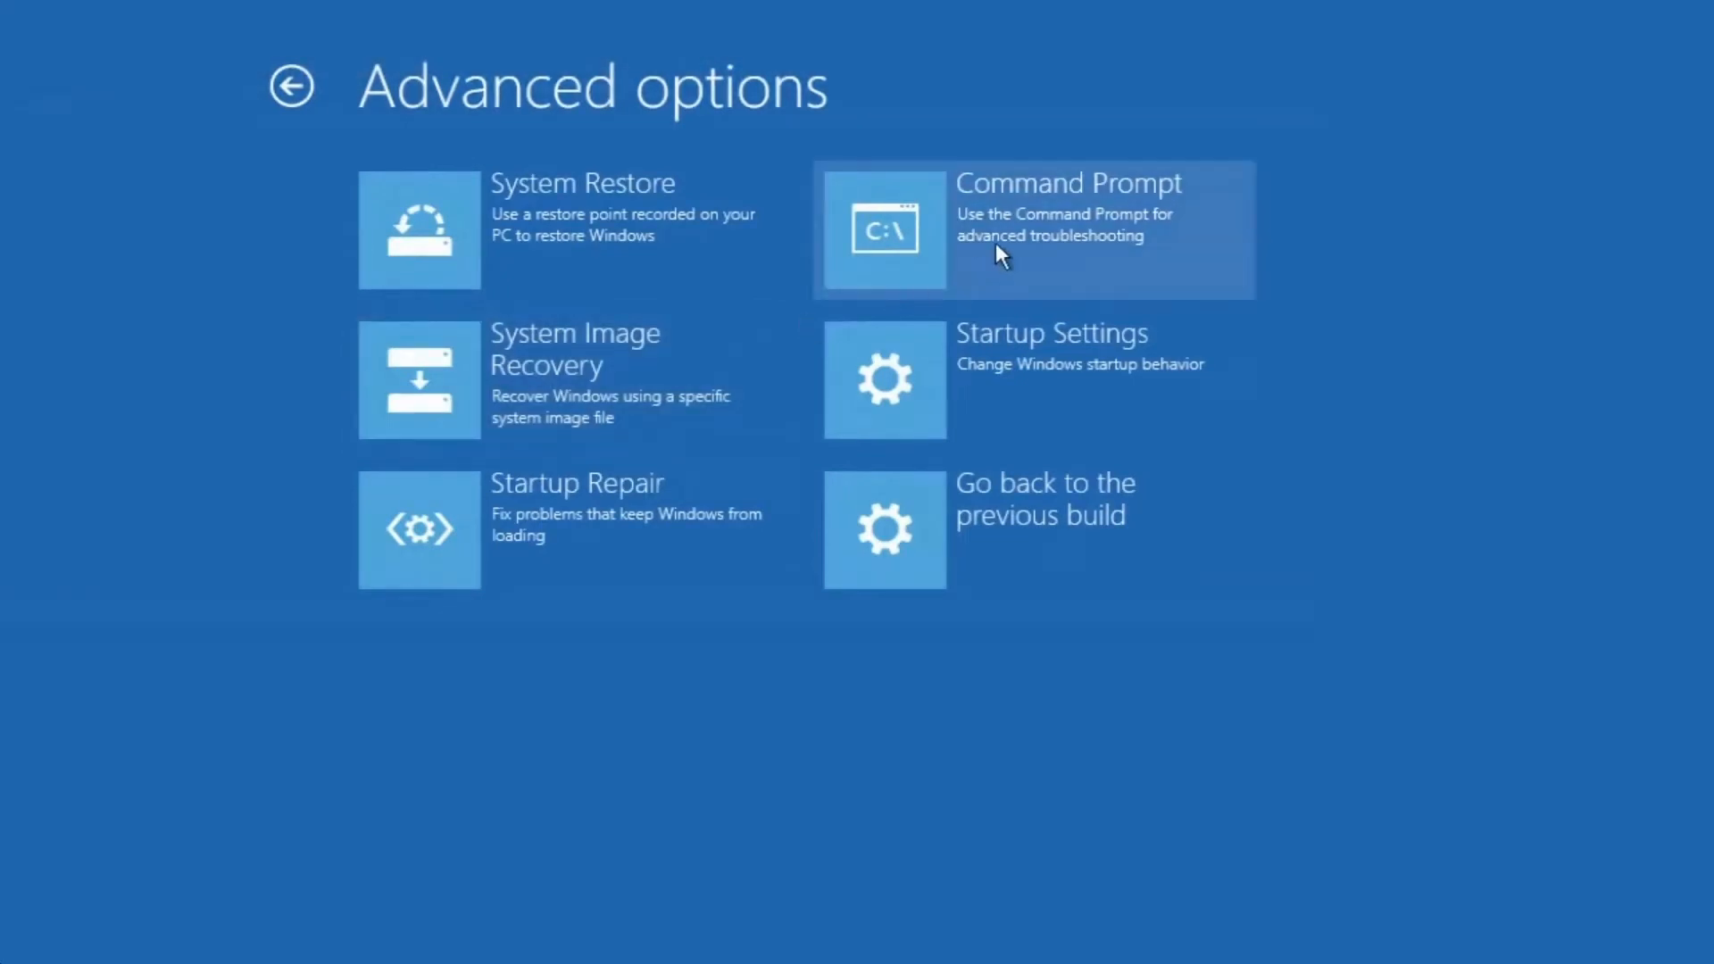
pyautogui.click(1030, 230)
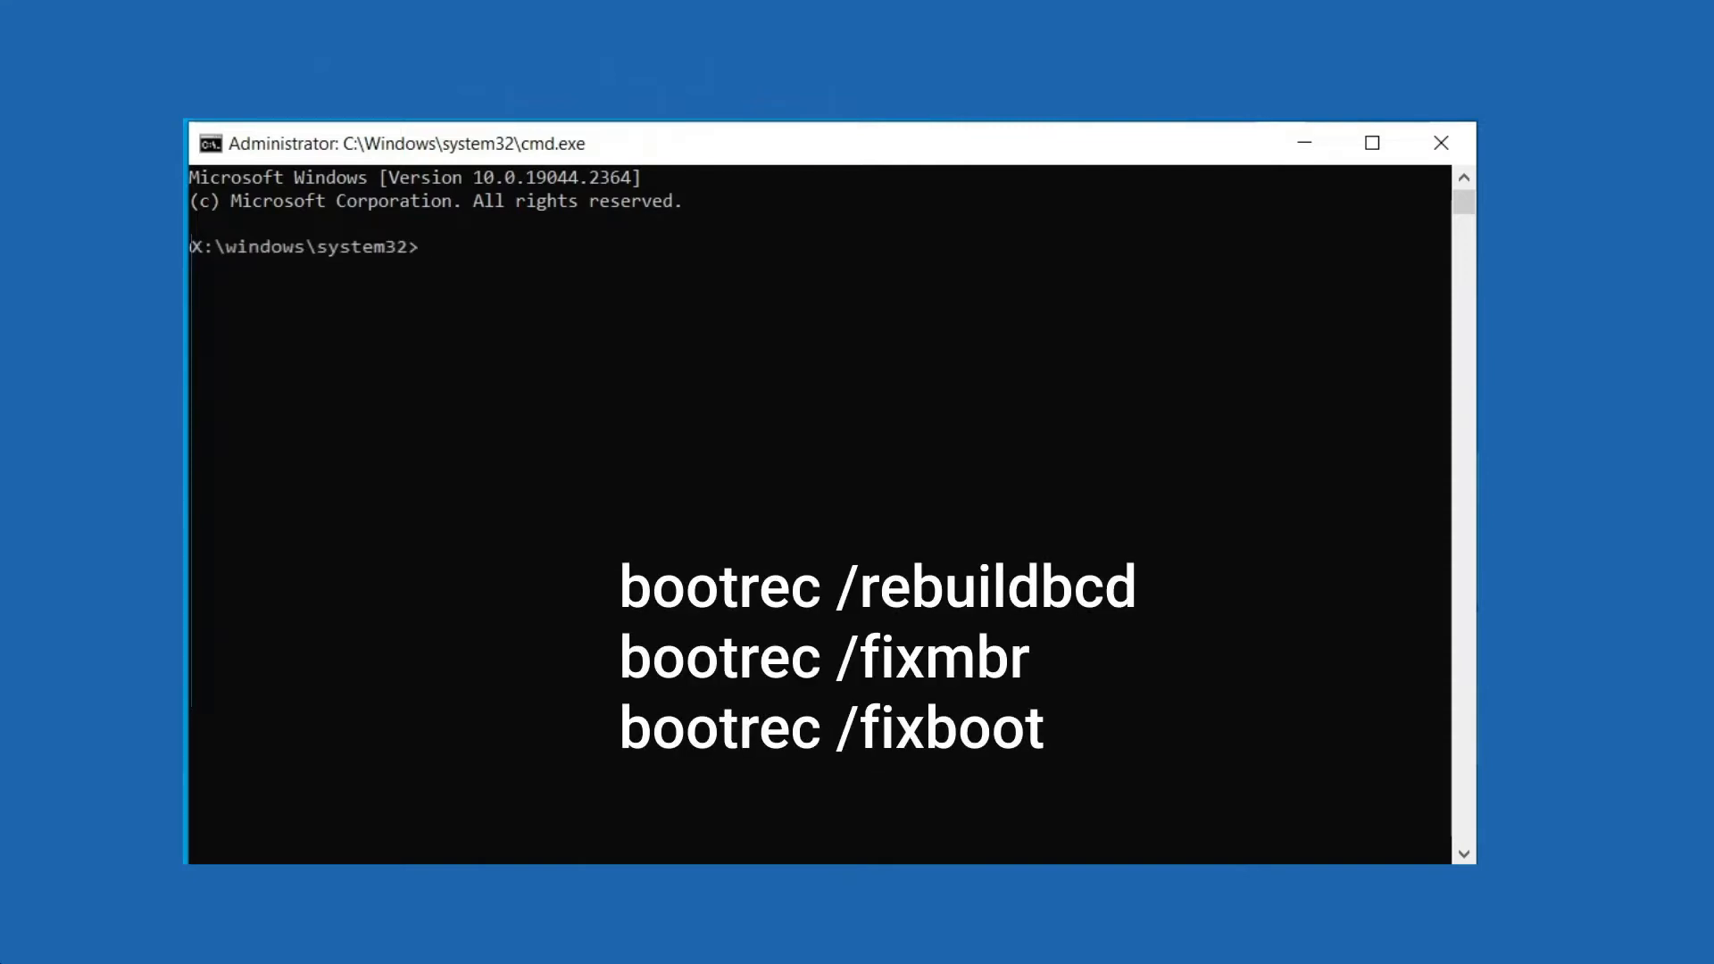
# Run bootrec /rebuildbcd, /fixmbr and /fixboot, then chkdsk D: /r
pyautogui.write('BOOTREC /REBUILDBCD')
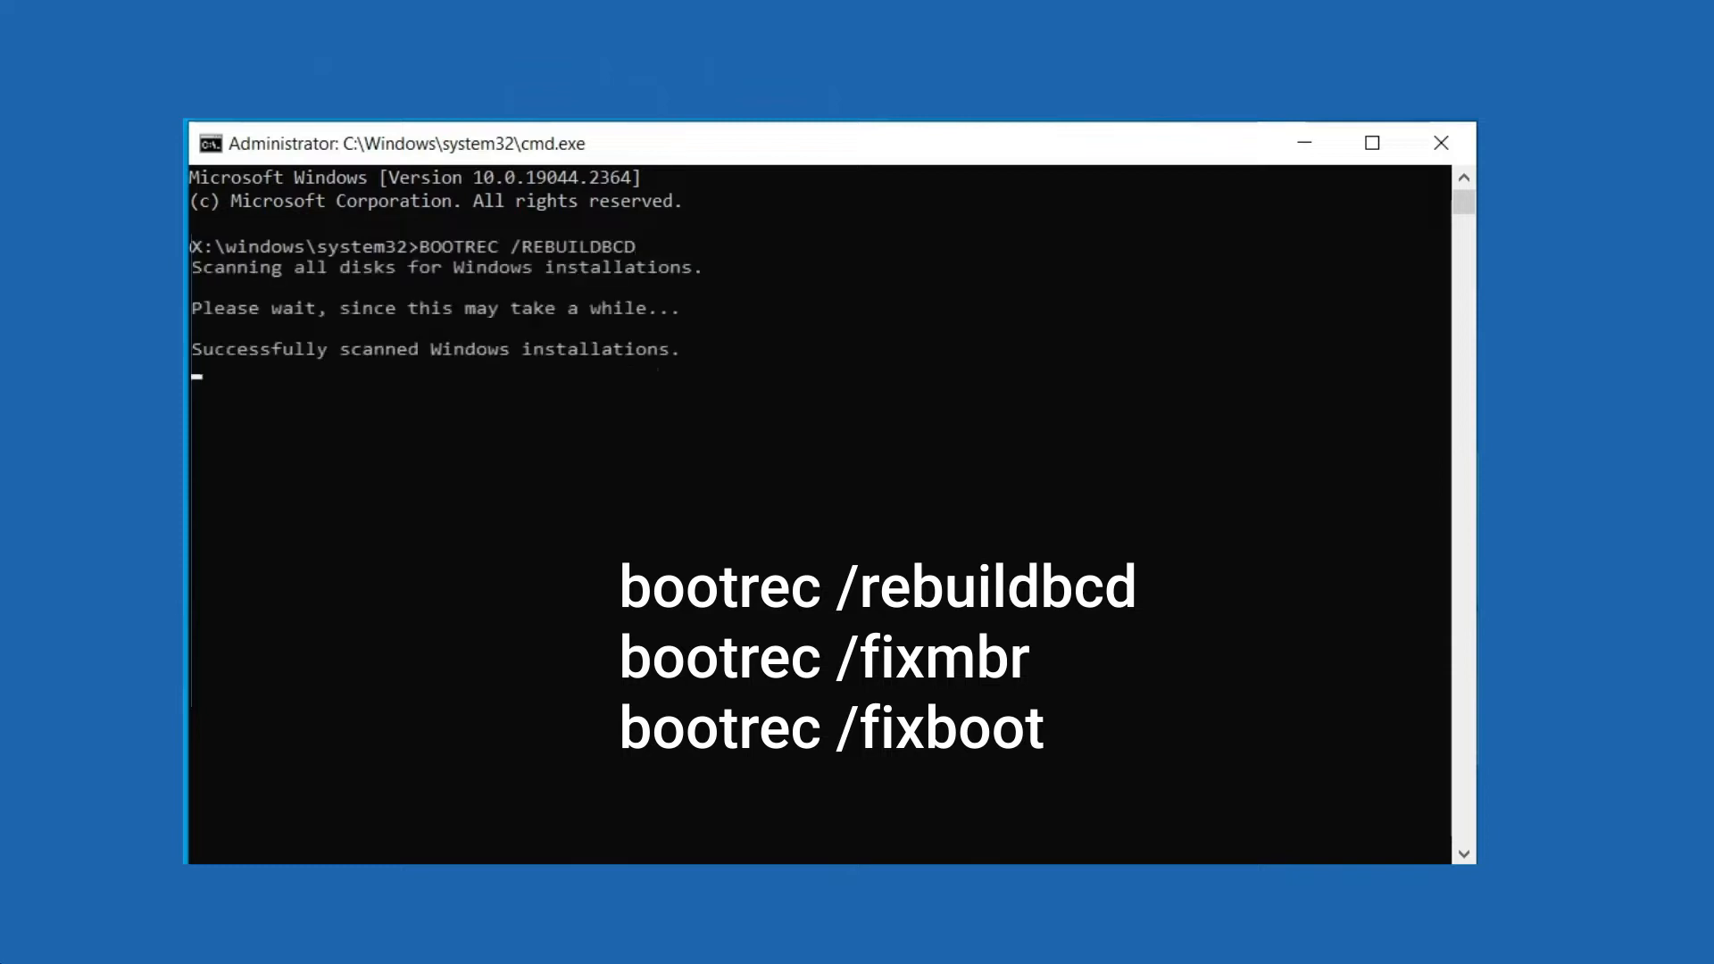
pyautogui.write('BOOTREC /FIXMBR')
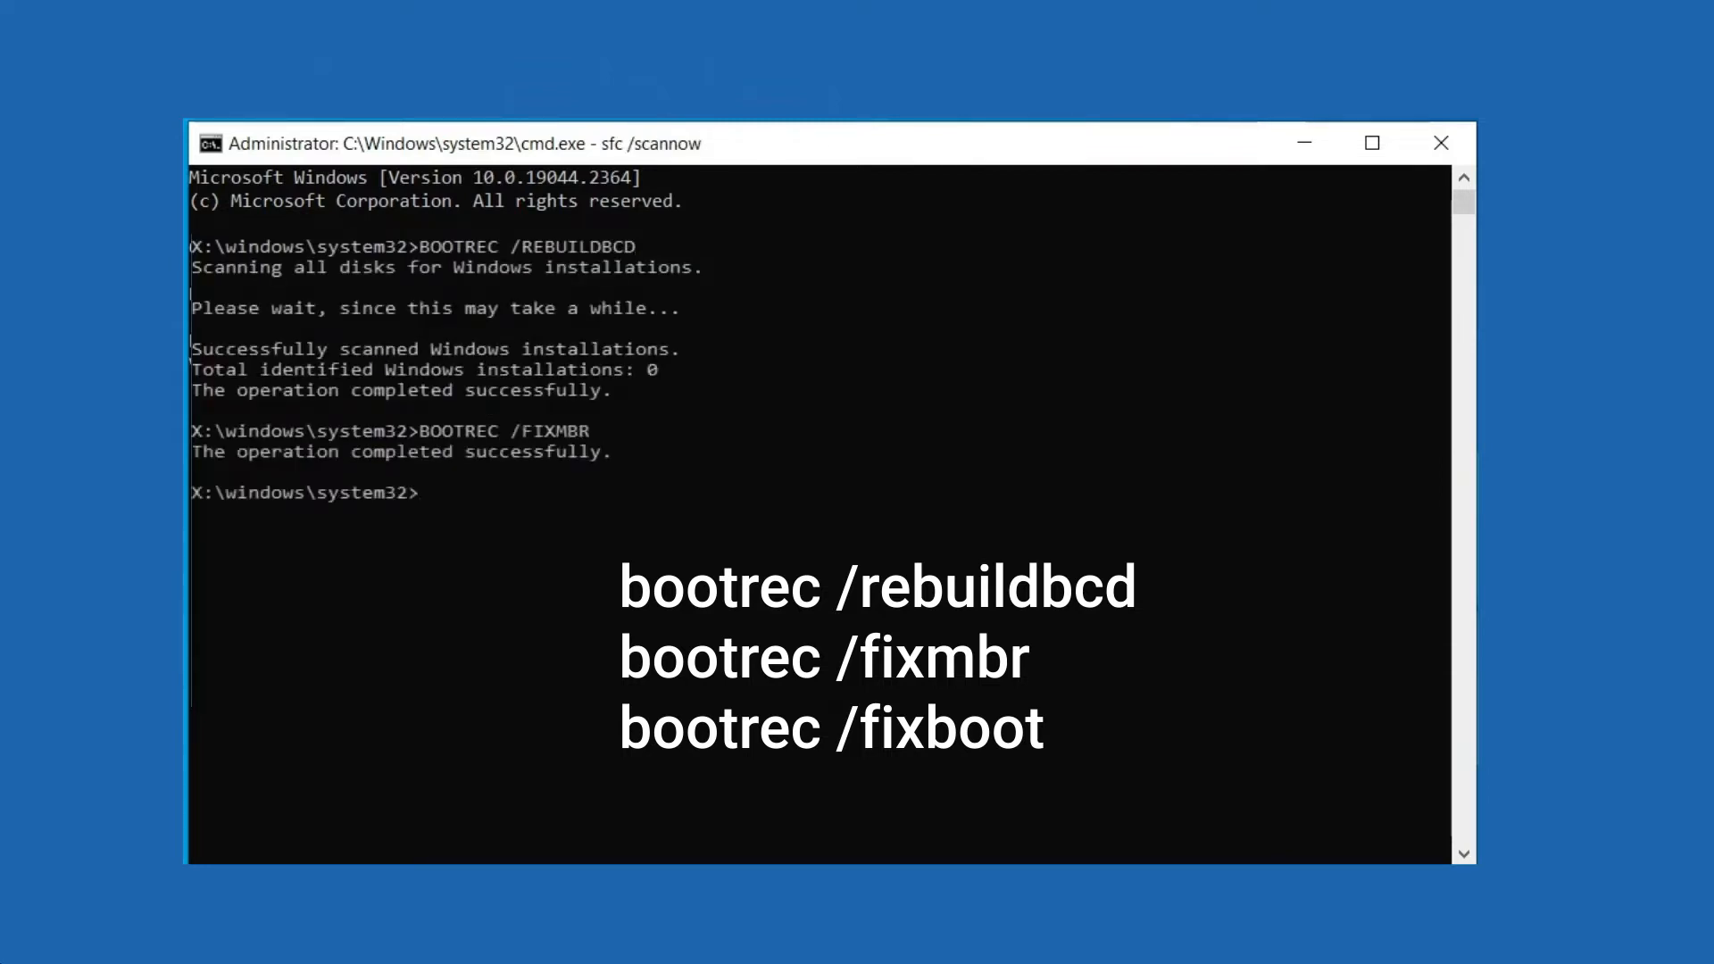
pyautogui.write('BOOTREC /FIXBOO')
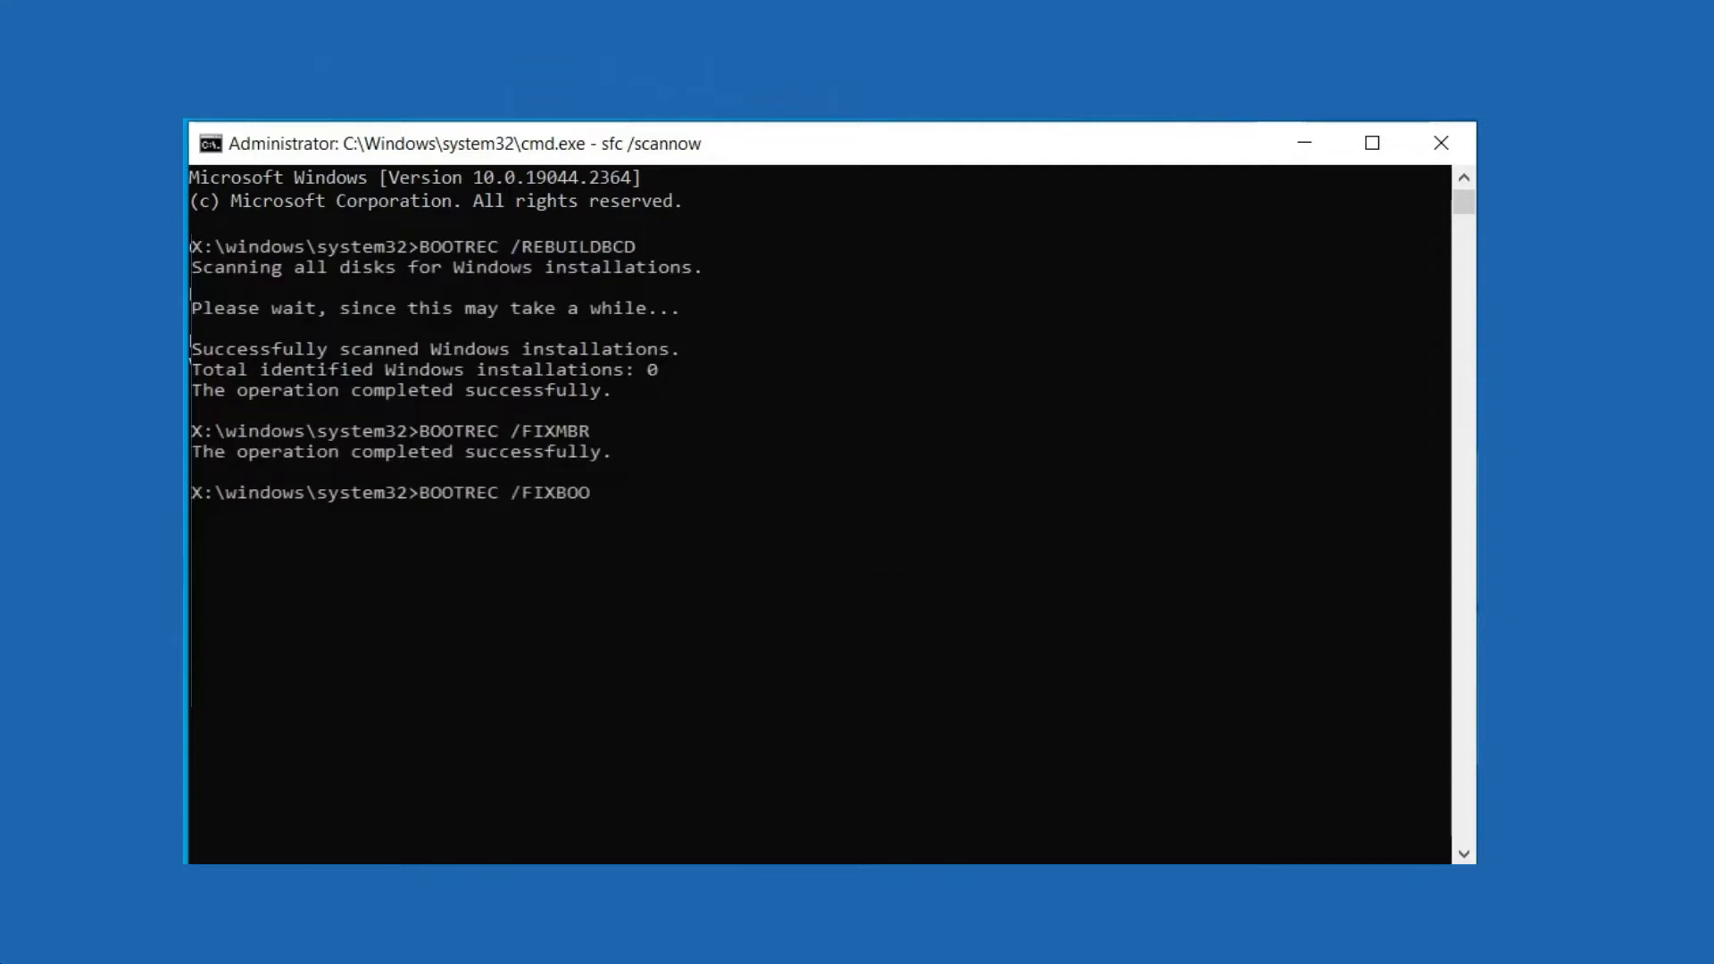
pyautogui.press('Enter')
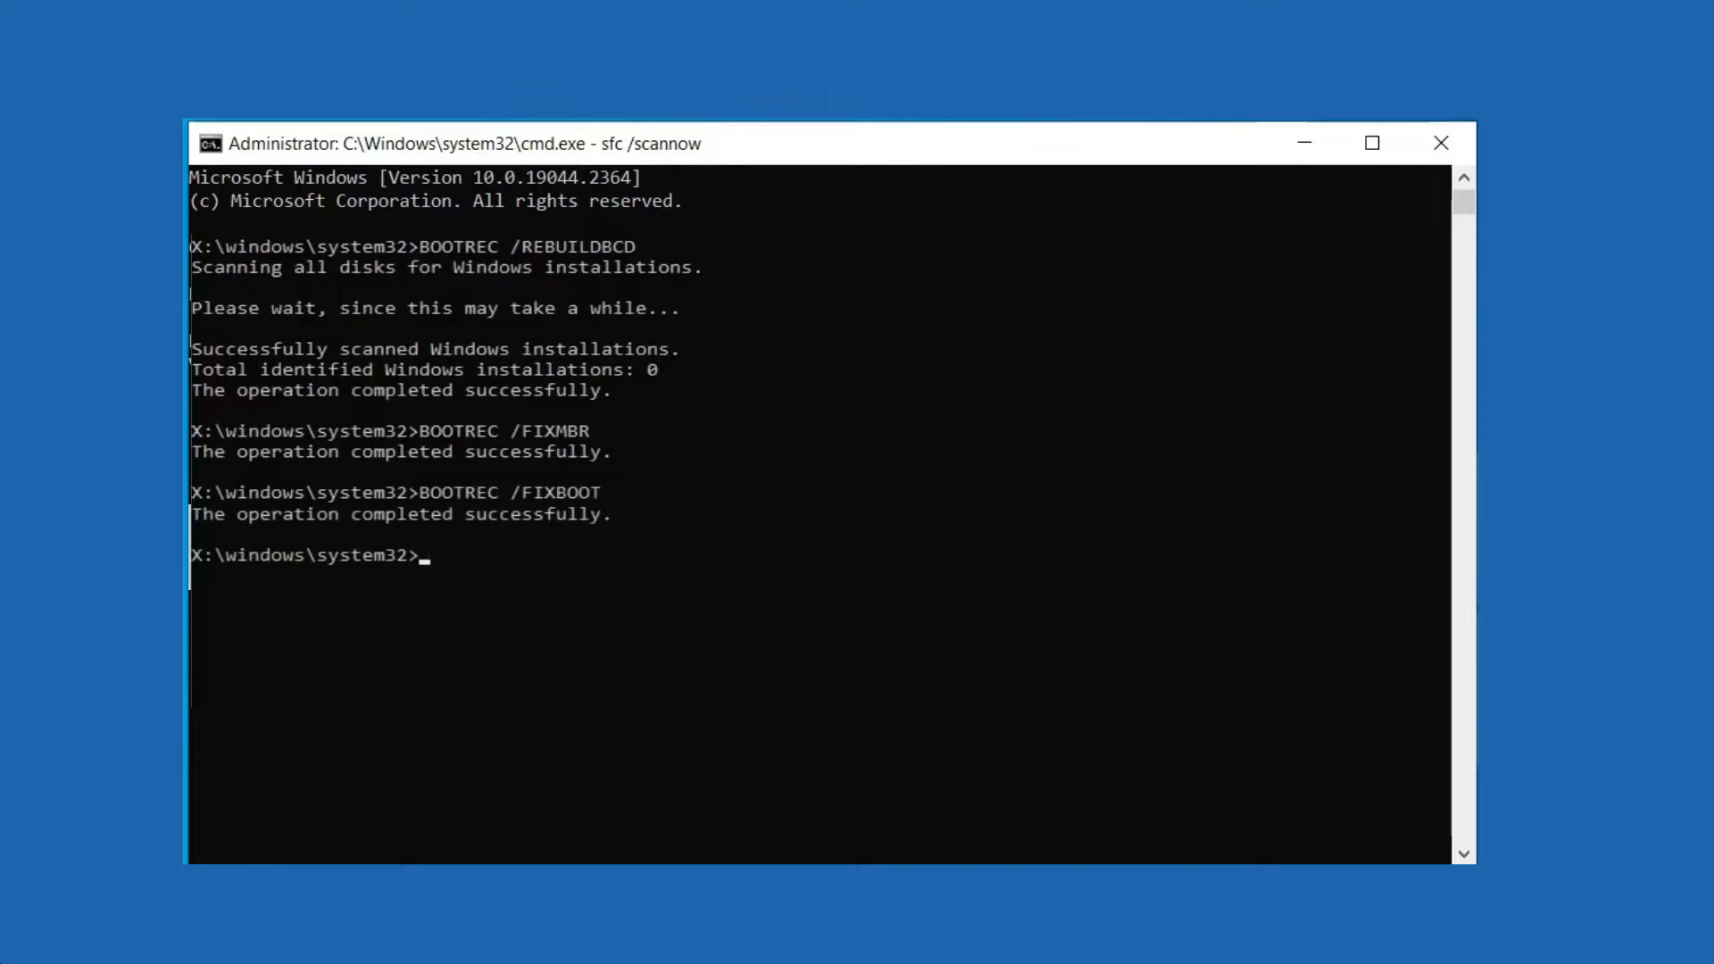
pyautogui.write('chkdsk D: /r')
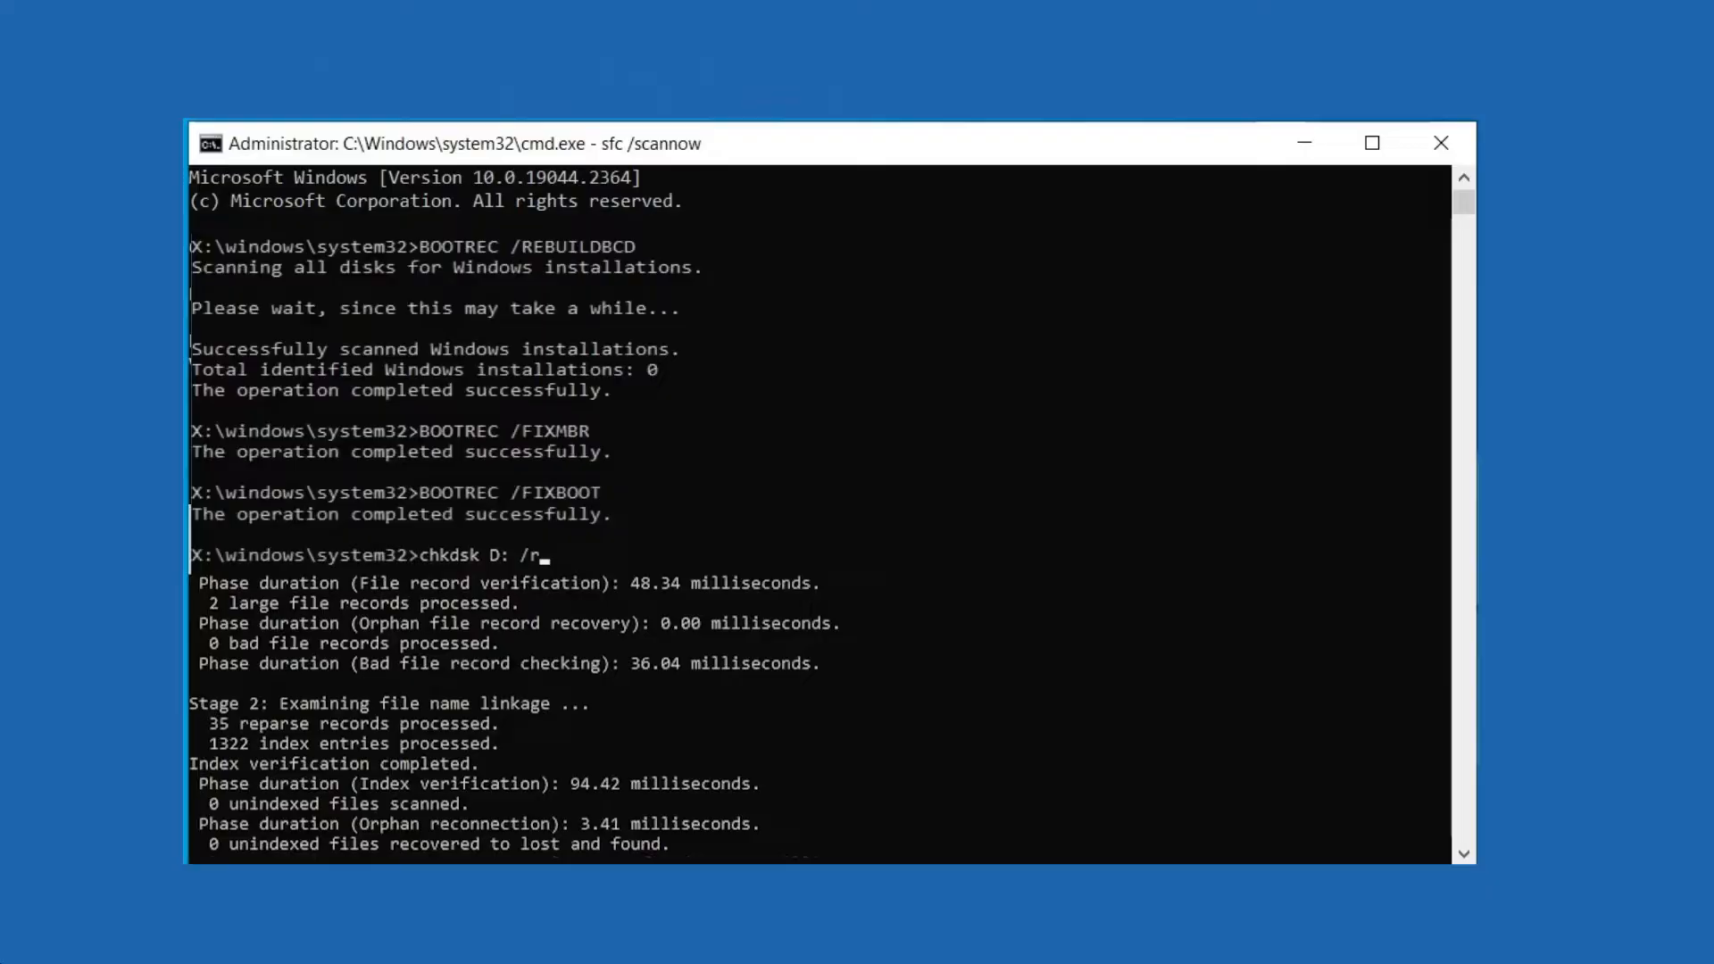
pyautogui.click(1439, 142)
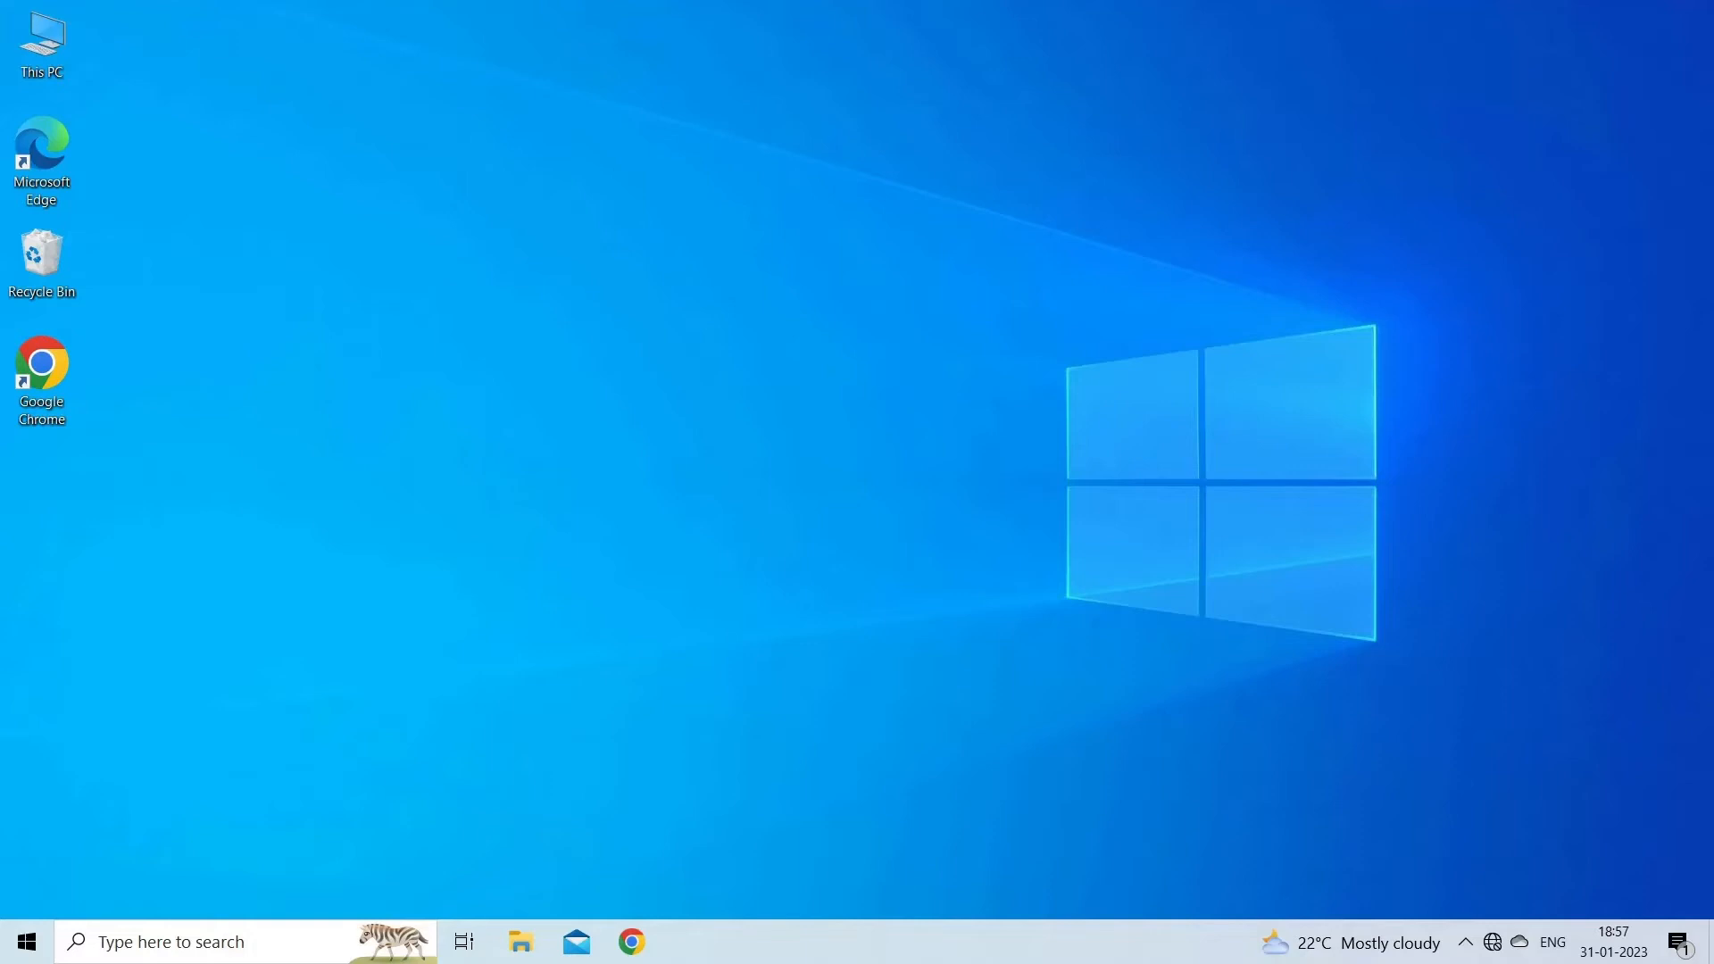
# Untick 'Turn on fast startup' in Power Options' power button settings and save changes
pyautogui.write('control panel')
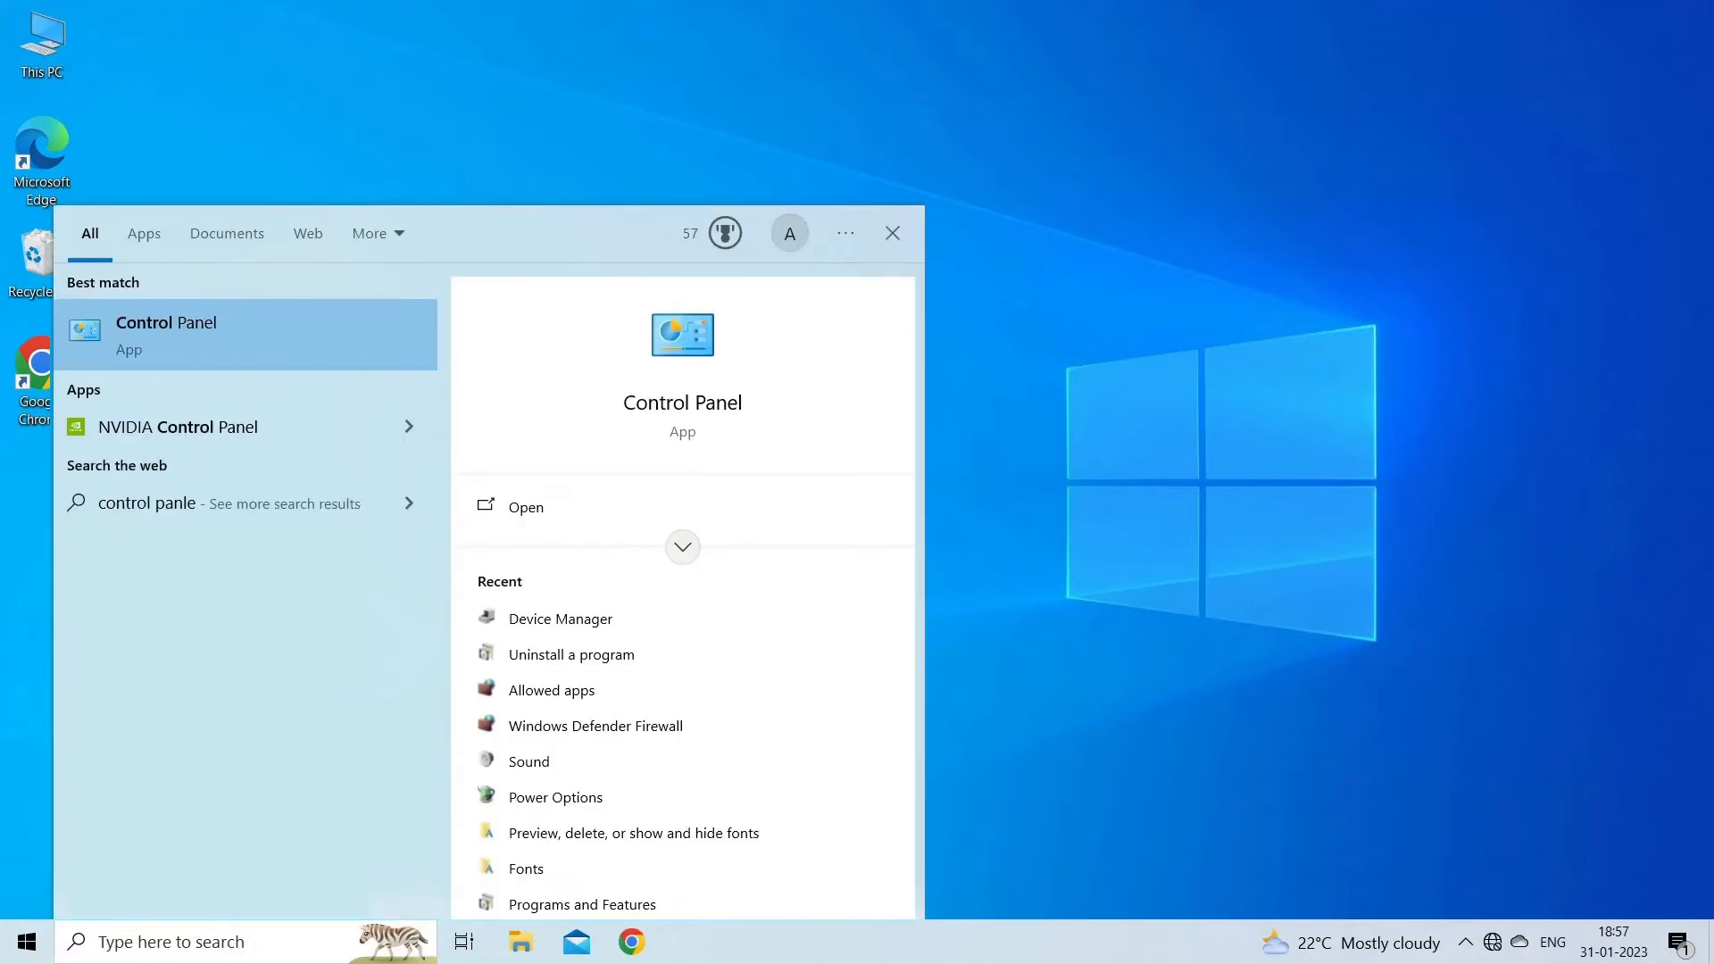
pyautogui.click(165, 334)
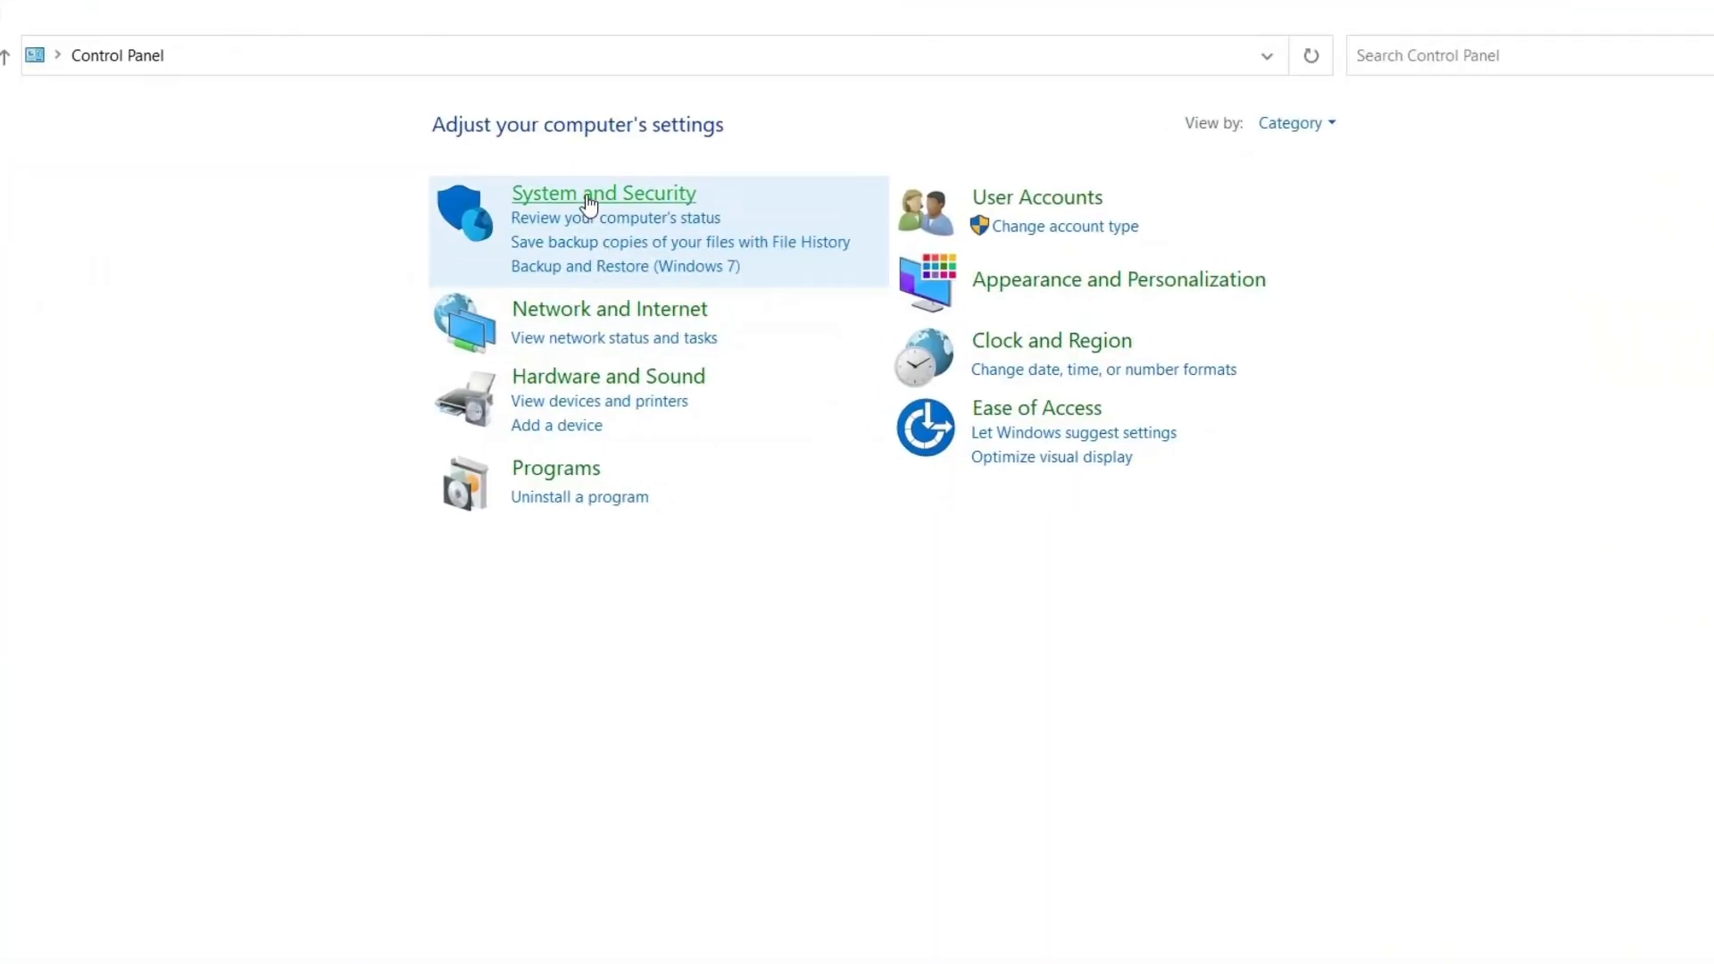
pyautogui.click(603, 193)
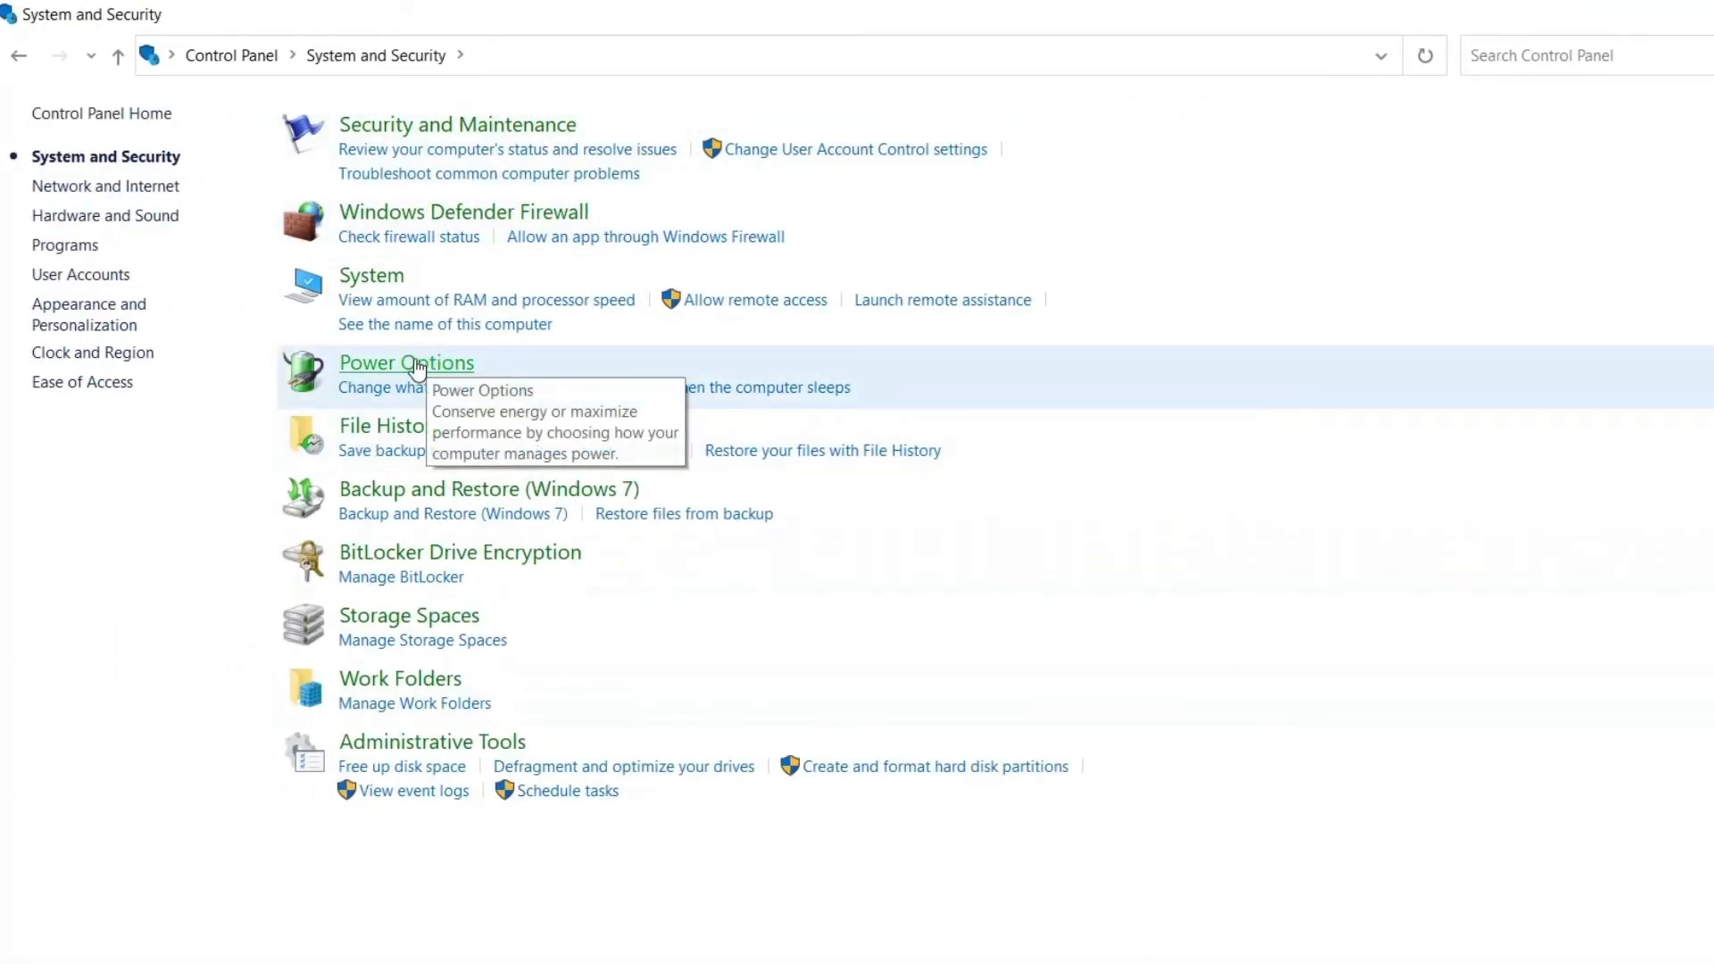
pyautogui.click(406, 363)
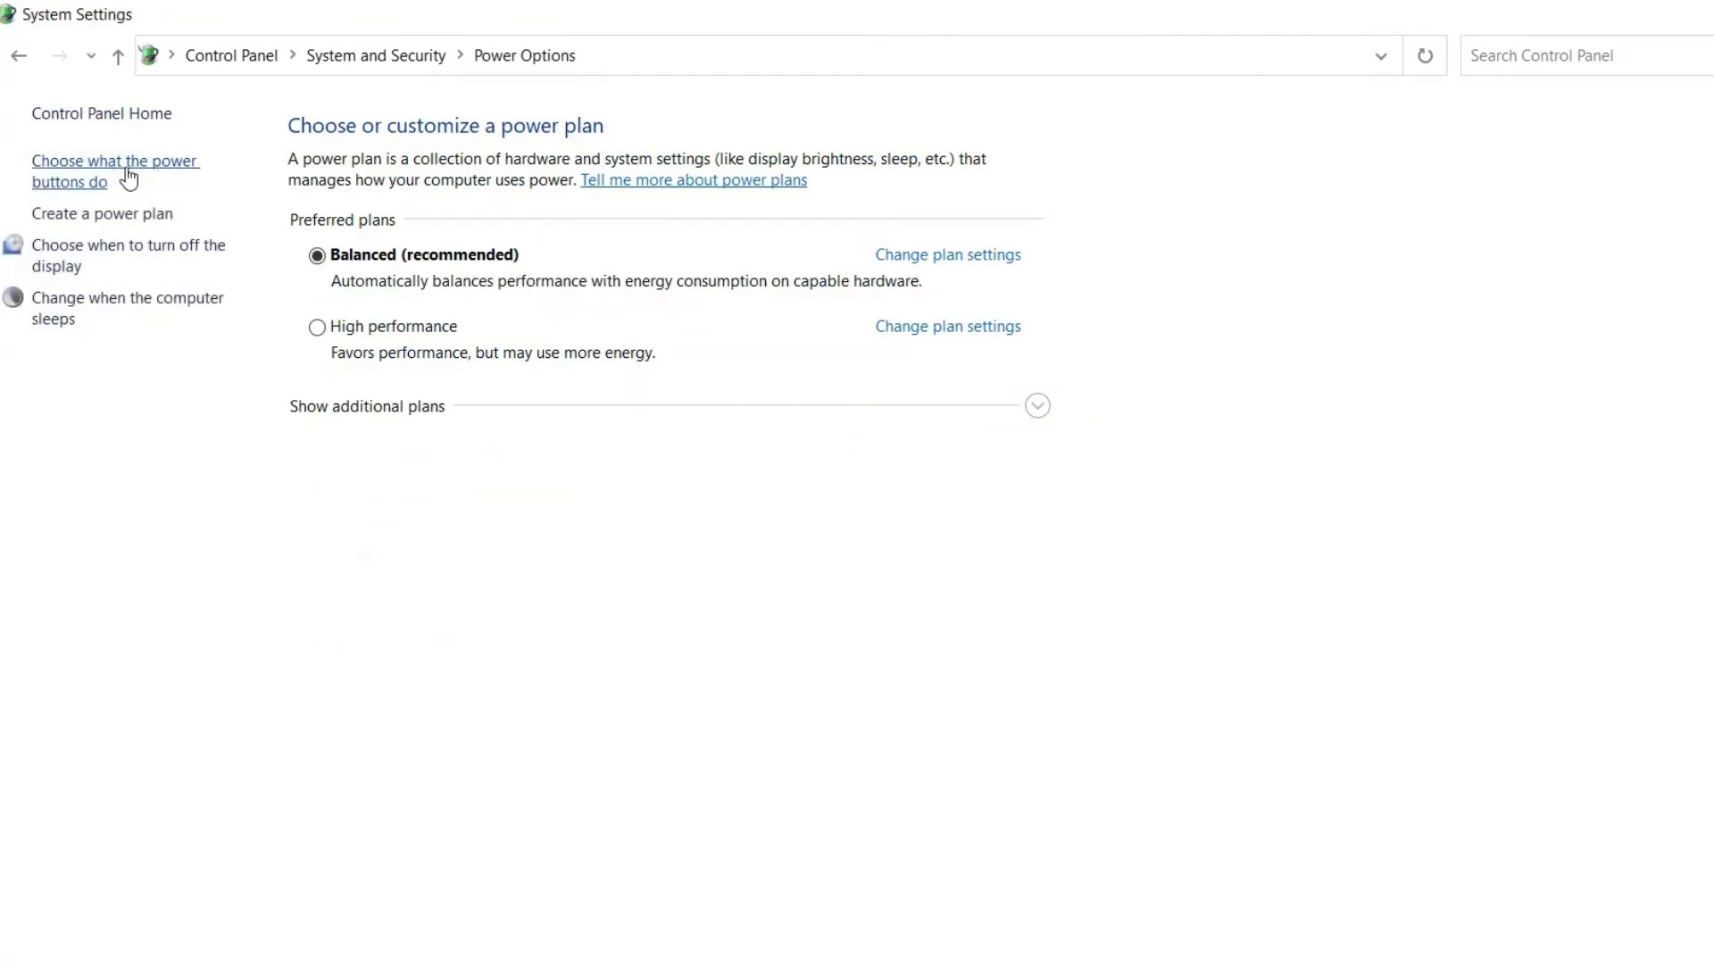
pyautogui.click(98, 161)
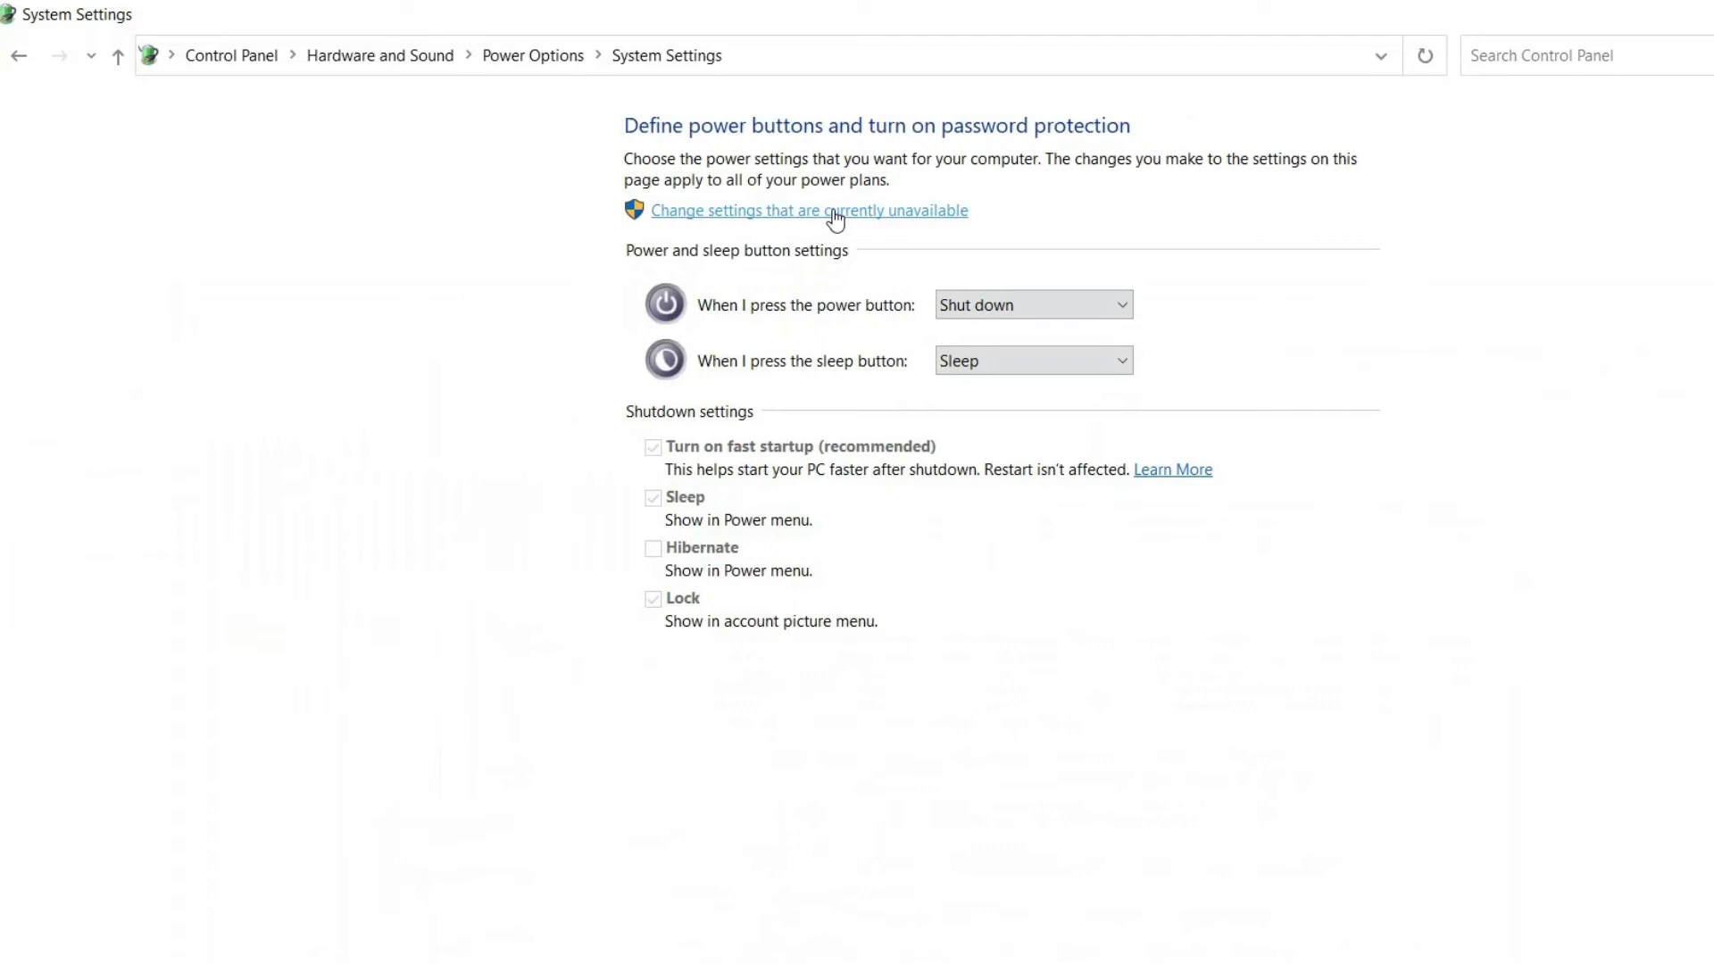
pyautogui.click(808, 209)
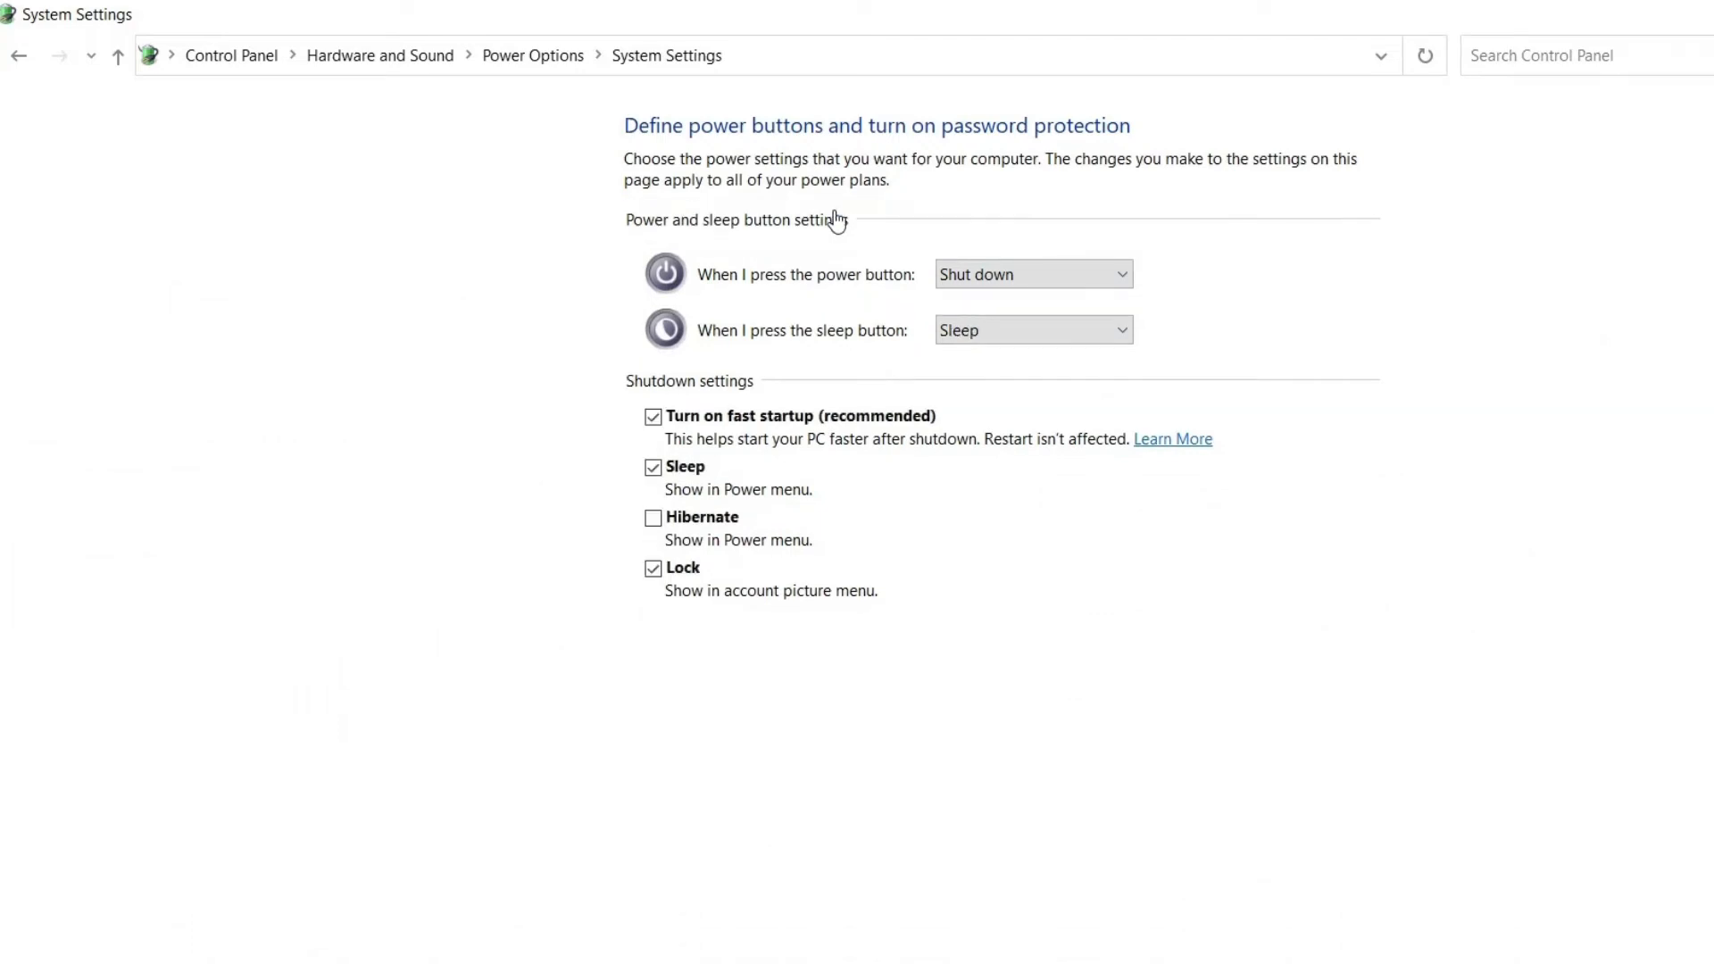
pyautogui.click(651, 416)
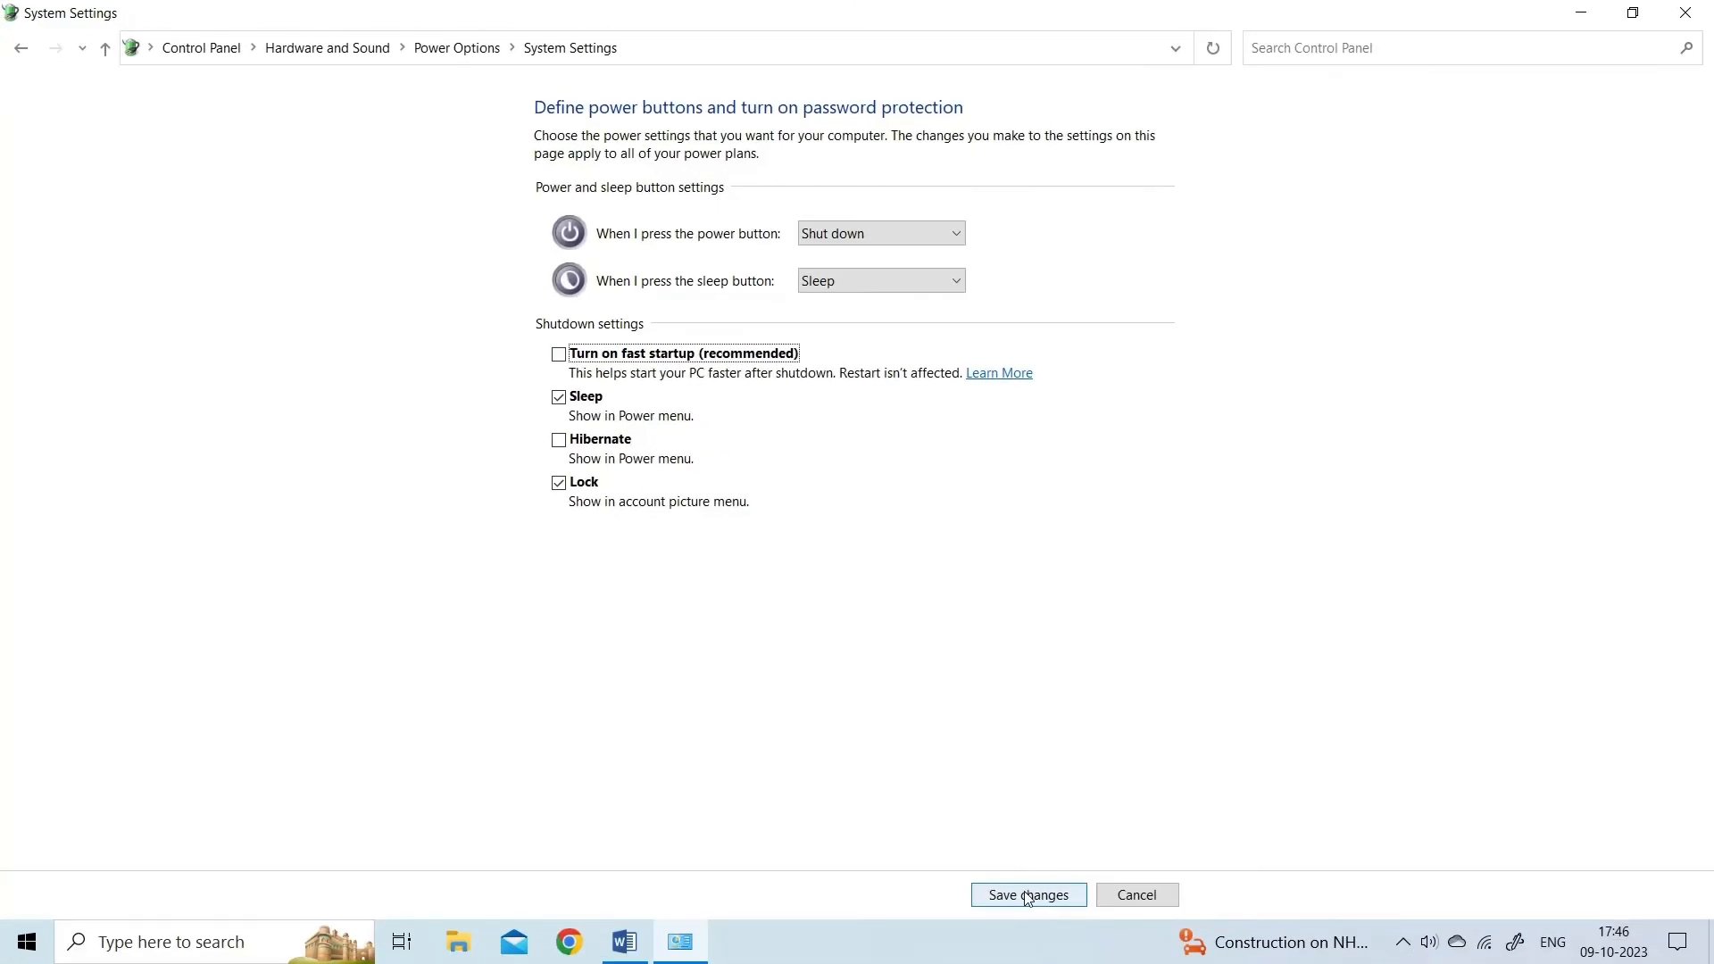
pyautogui.click(1028, 894)
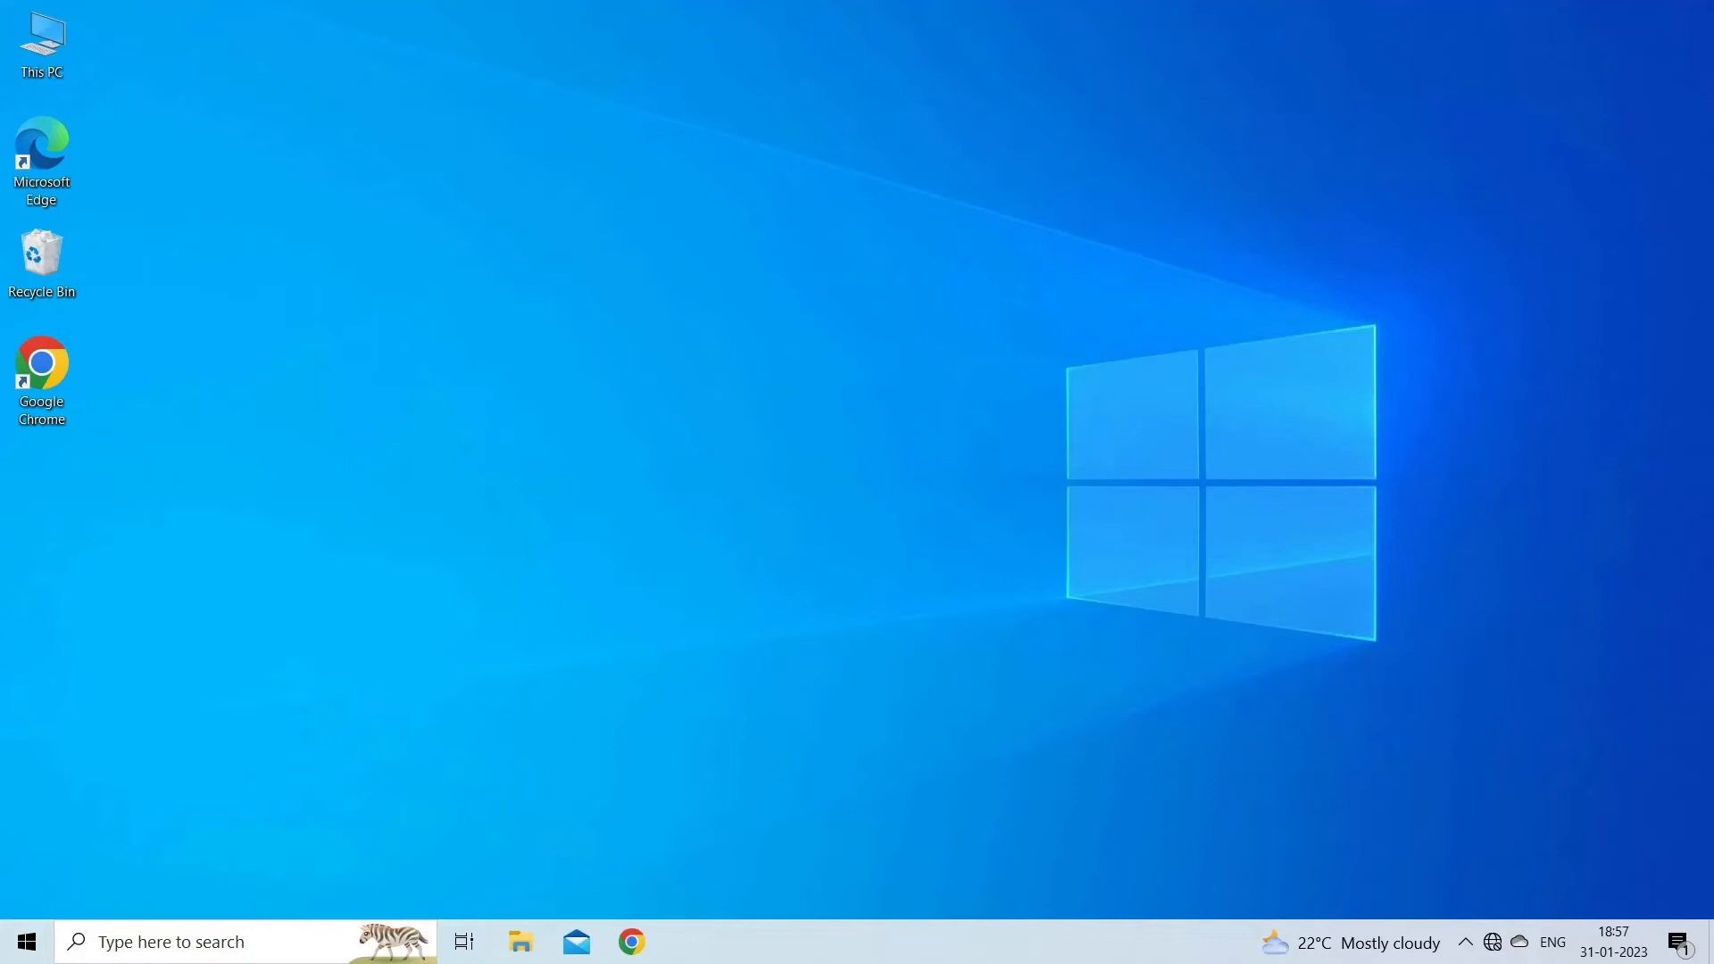
# Run sfc /scannow in an administrator Command Prompt, which finds some unfixable corrupt files
pyautogui.click(179, 941)
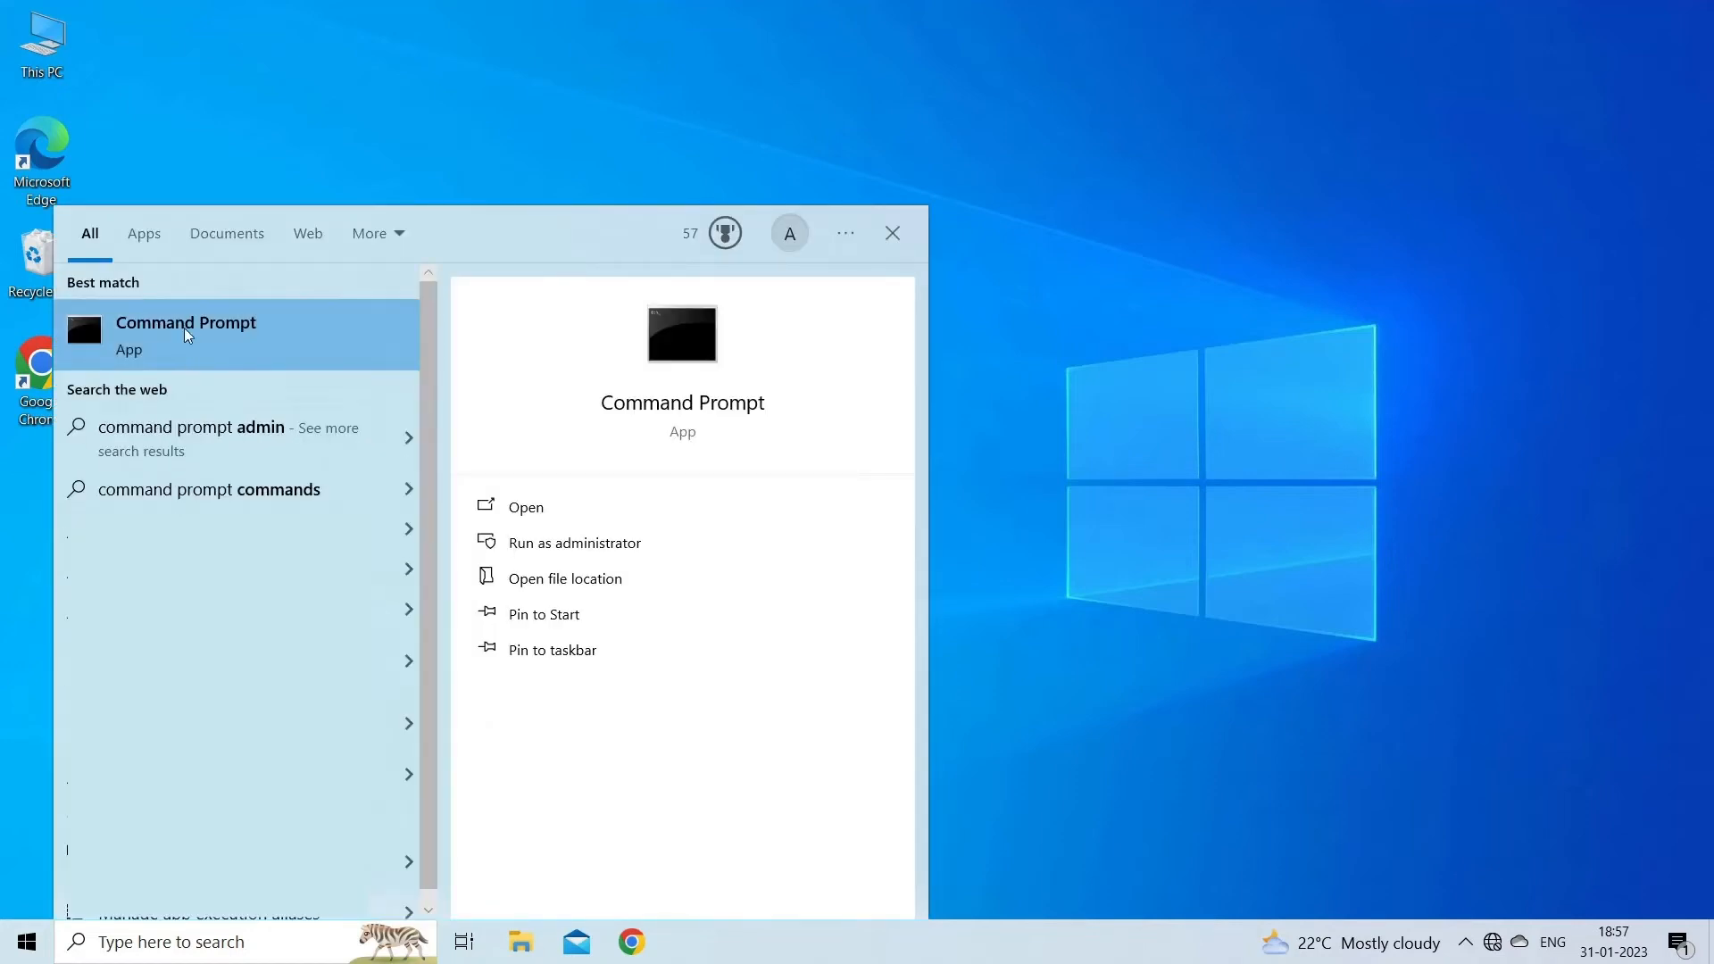
pyautogui.rightClick(186, 334)
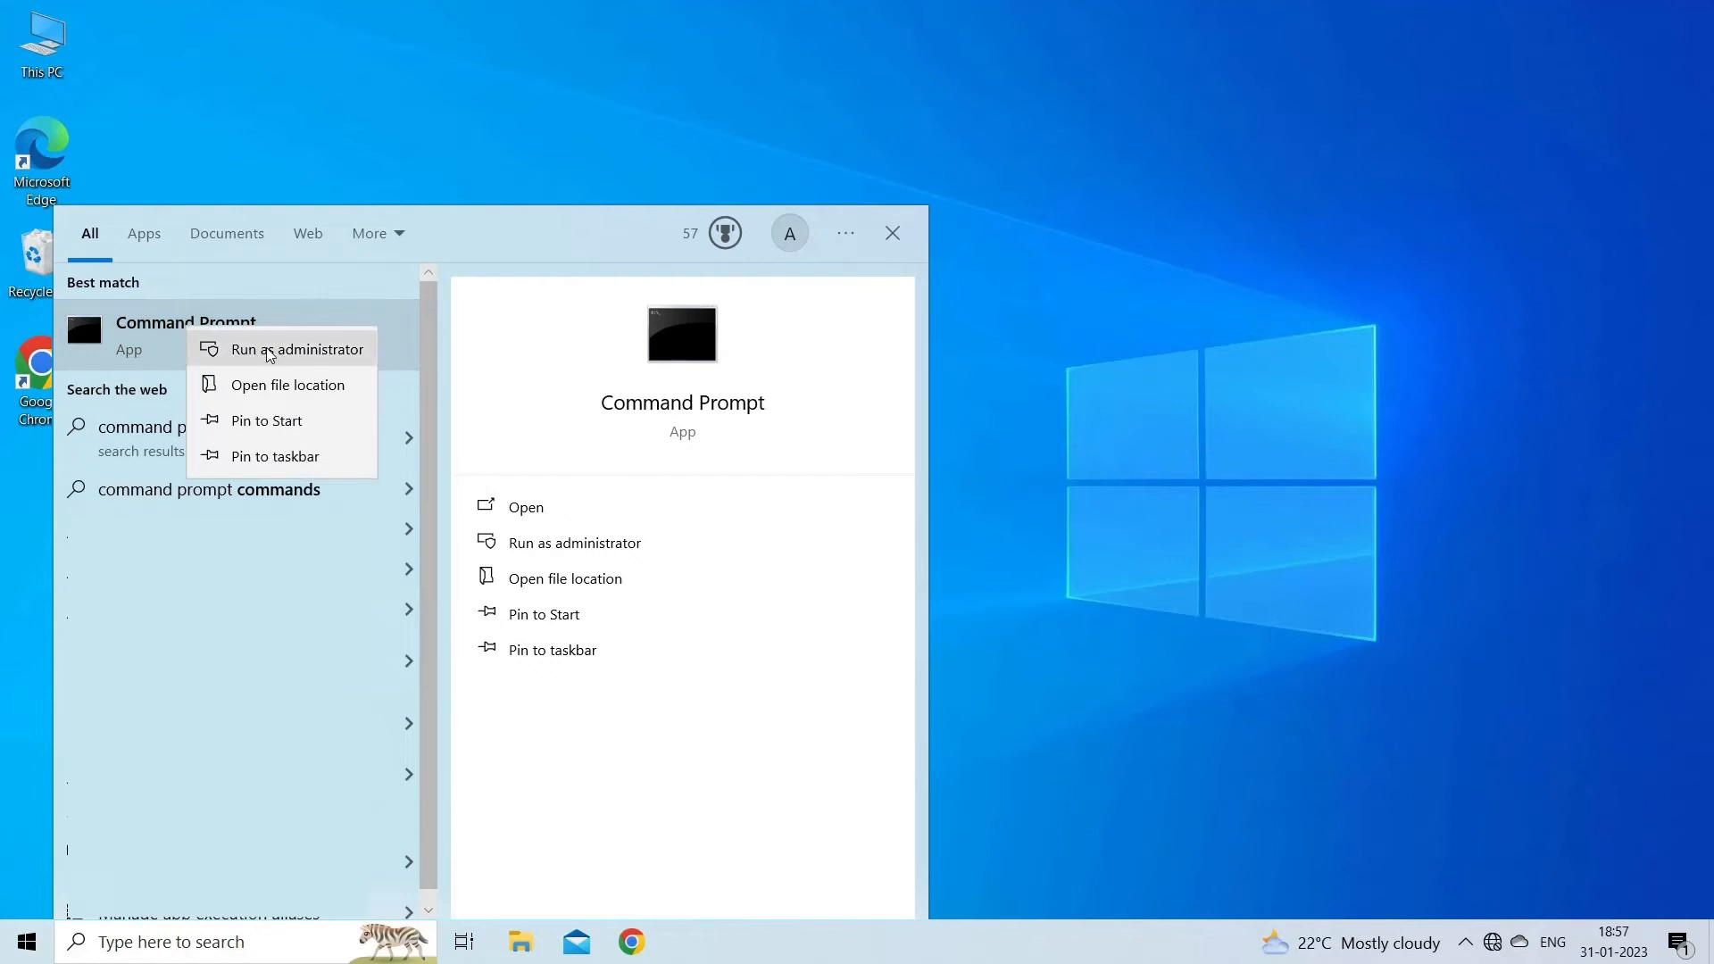
pyautogui.click(299, 349)
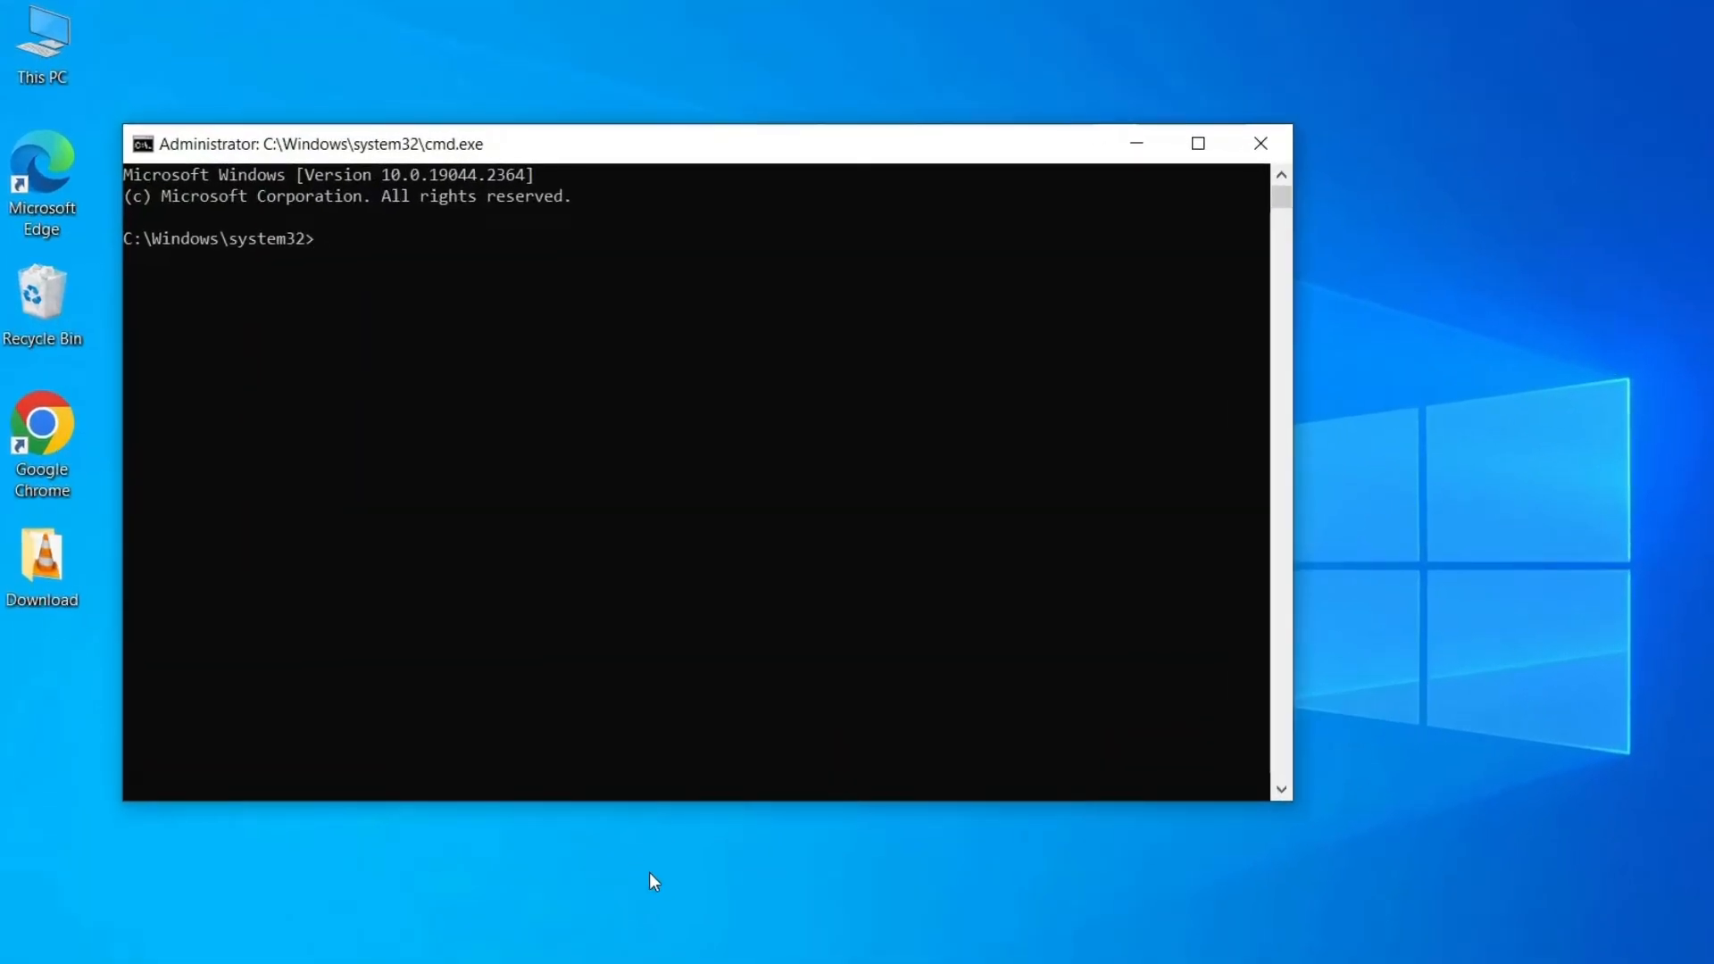
pyautogui.write('sfc/scannow')
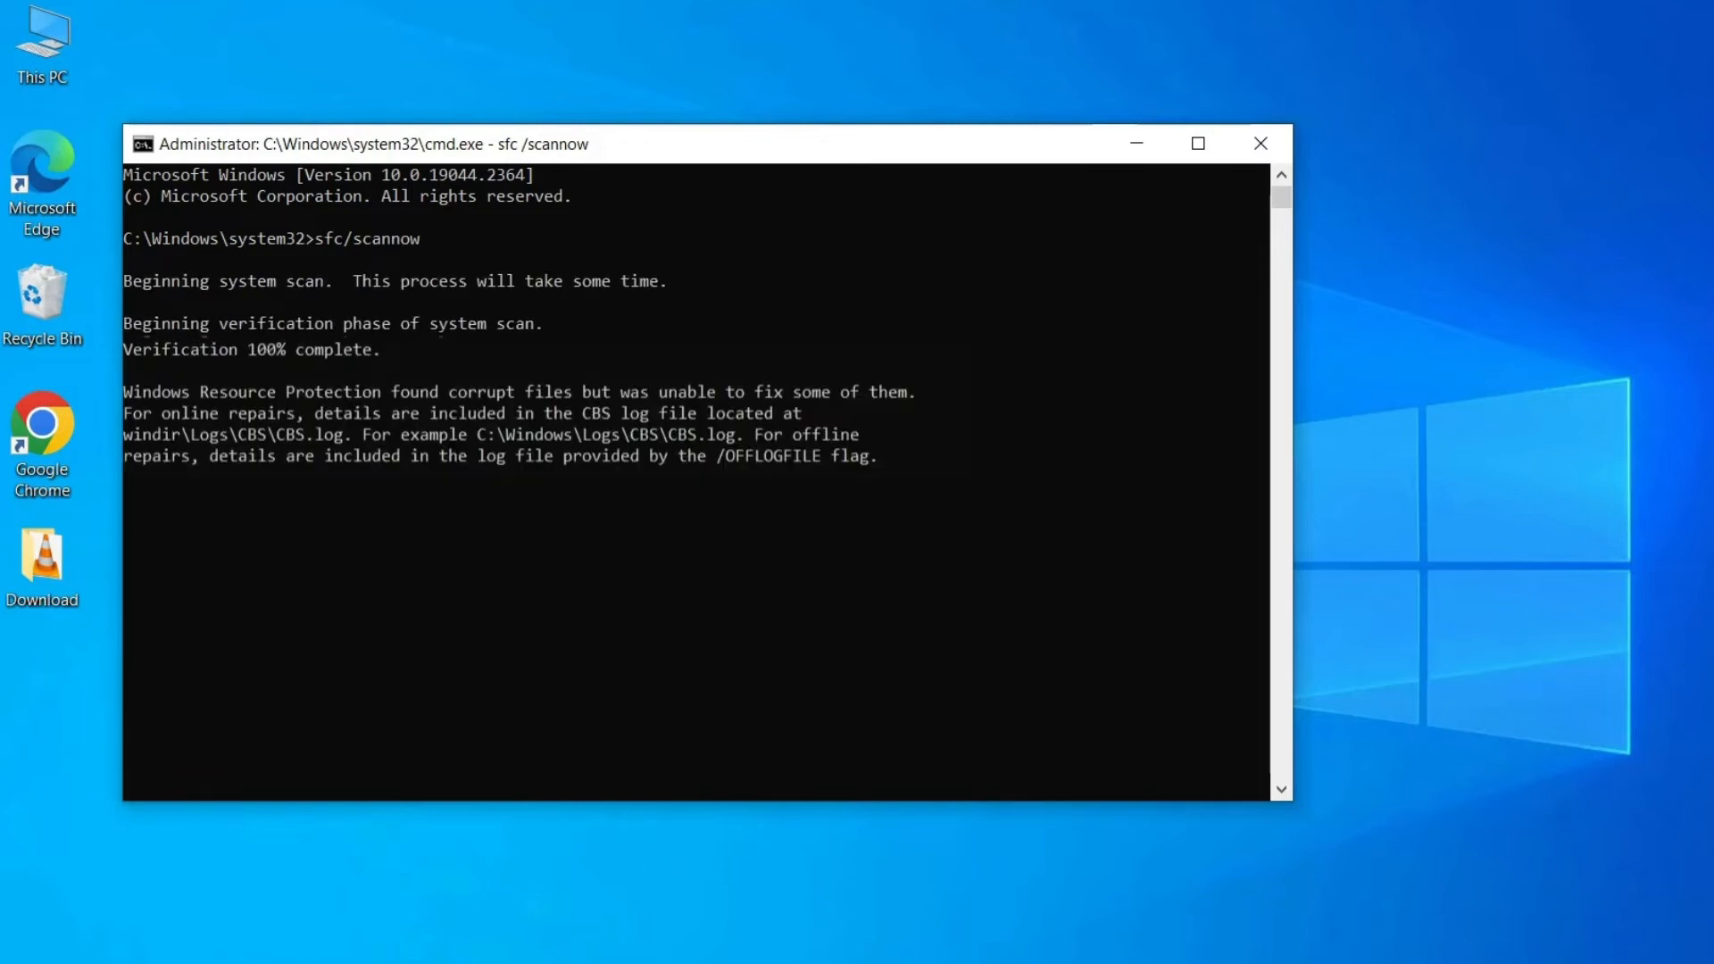
pyautogui.click(1260, 143)
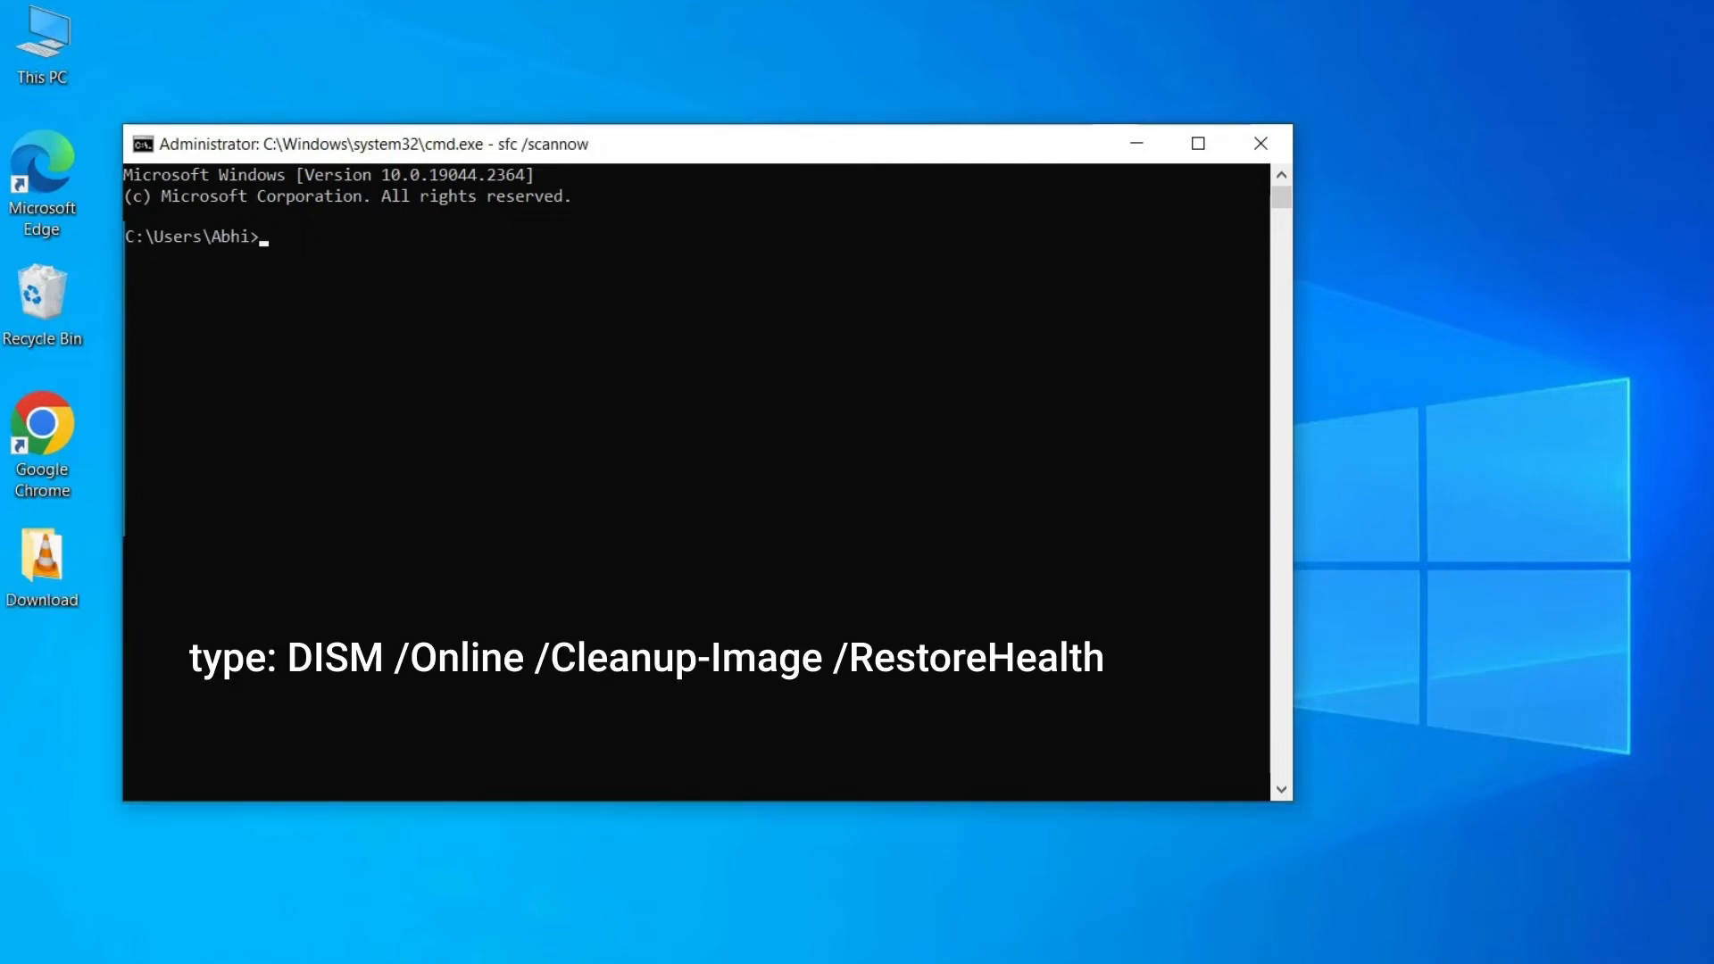
# Run DISM /Online /Cleanup-Image /RestoreHealth until it completes successfully
pyautogui.write('dism/online/cleanu')
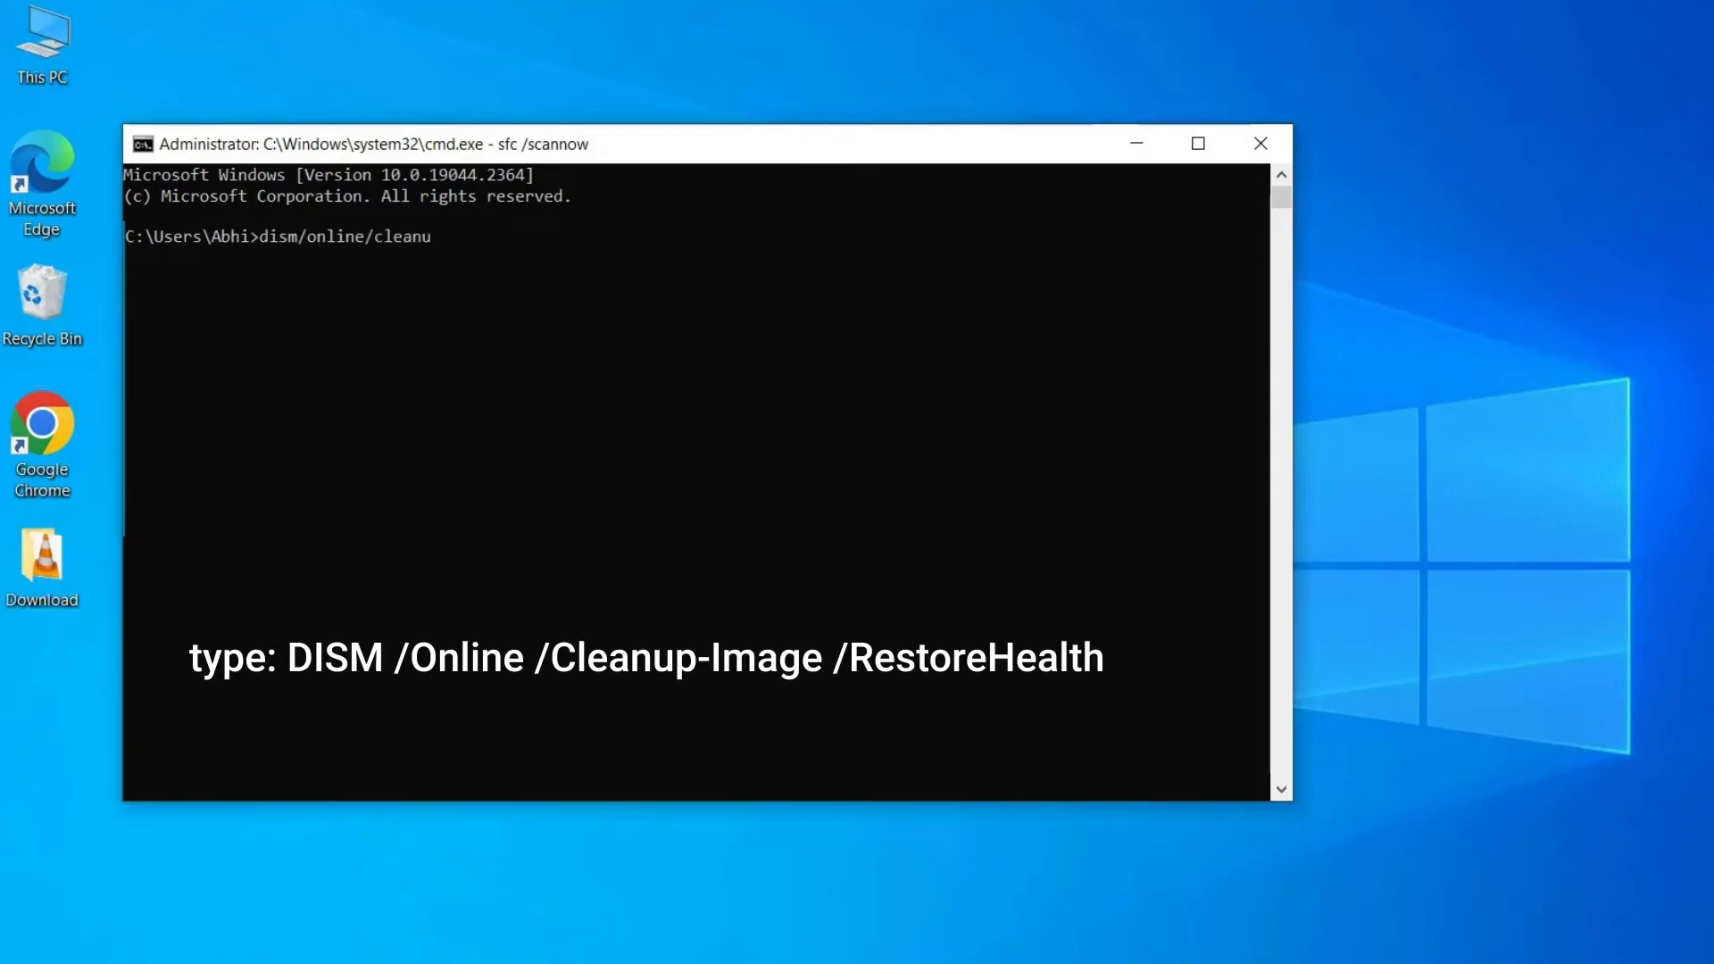
pyautogui.write('p-image/restorehealth')
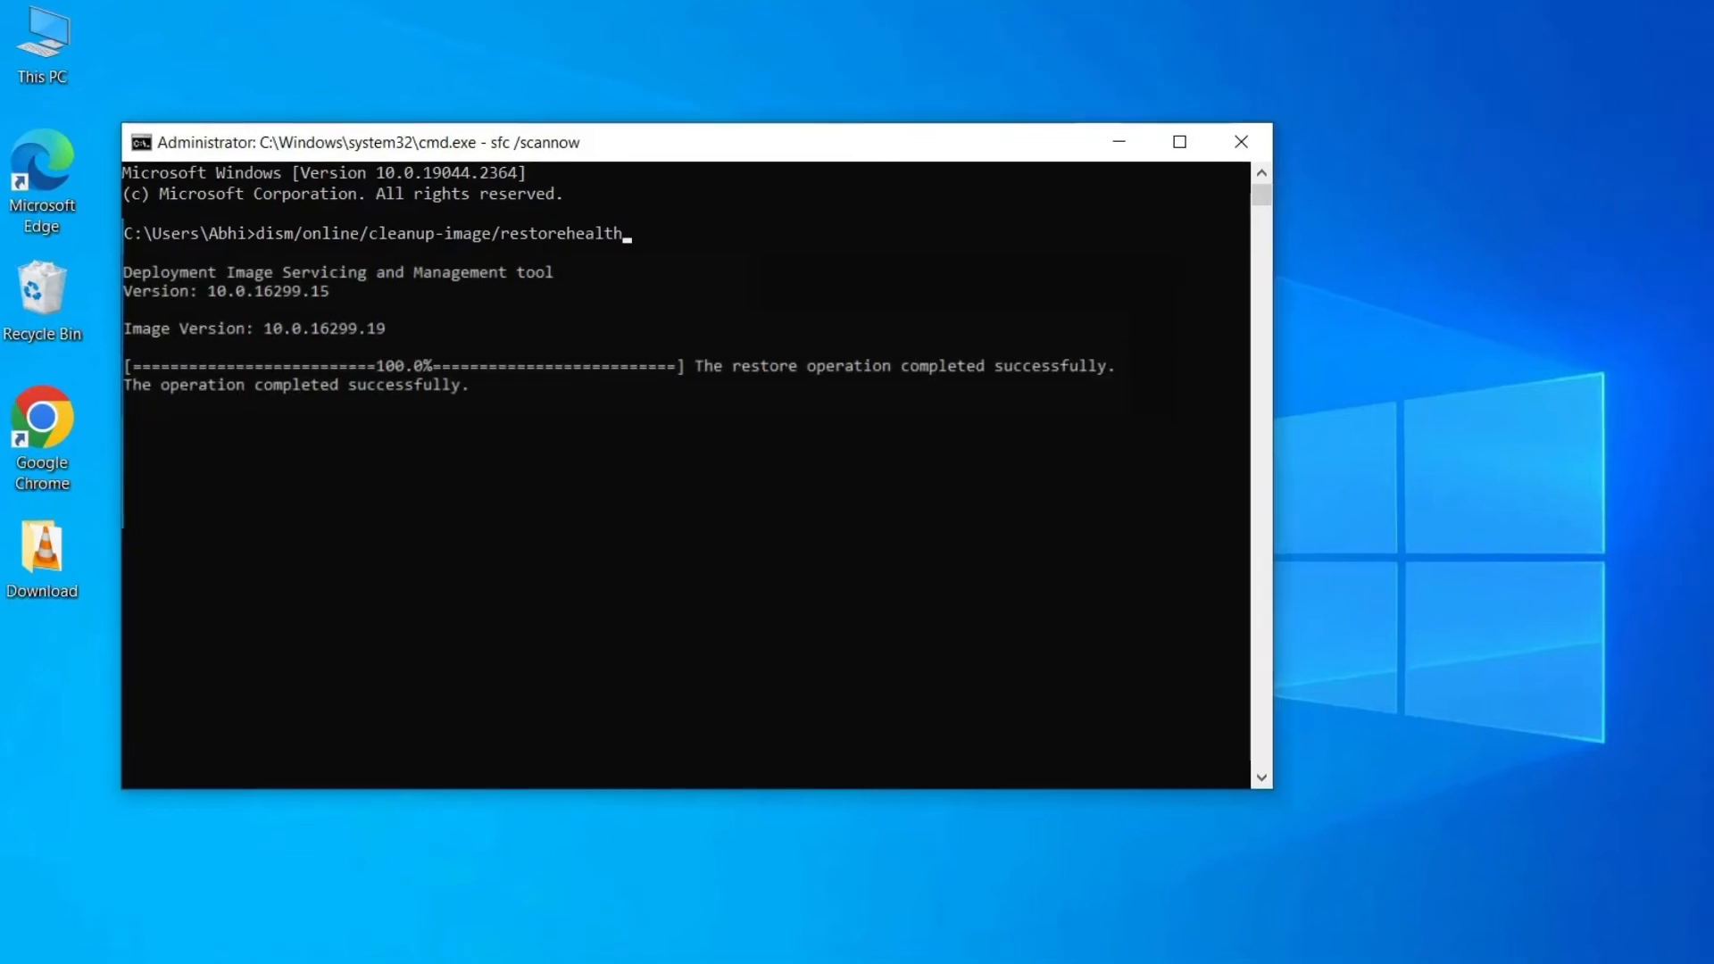
pyautogui.click(1241, 141)
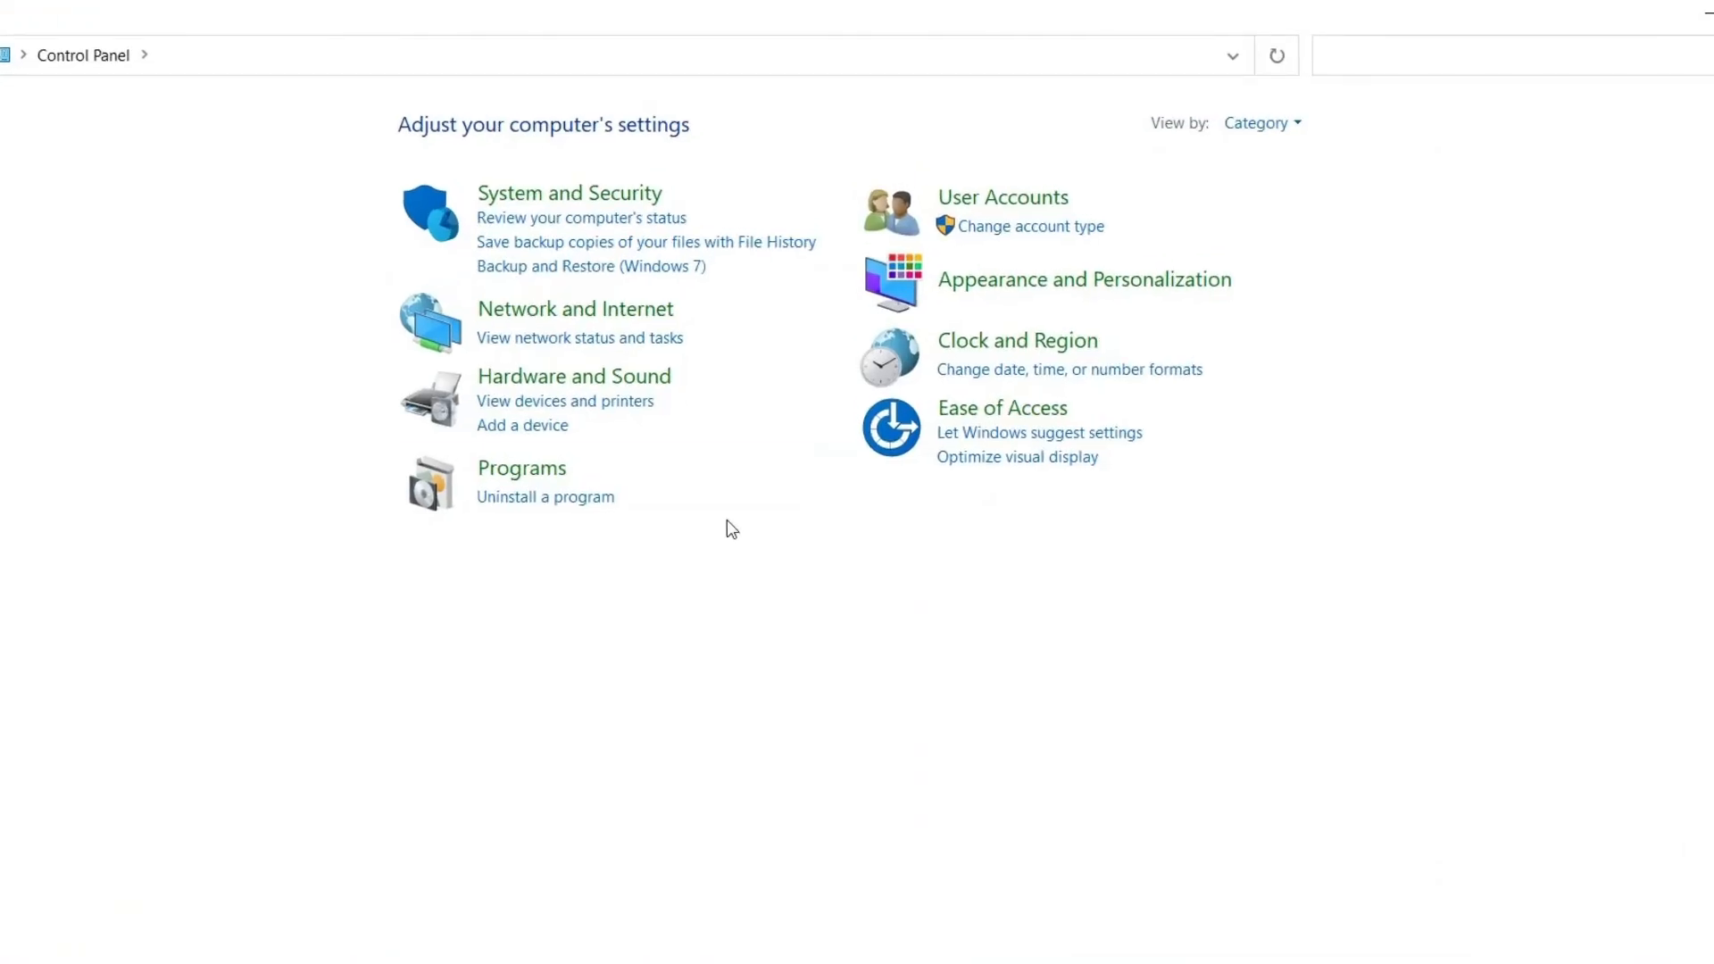
# Go to Programs > Programs and Features to list installed apps
pyautogui.click(523, 468)
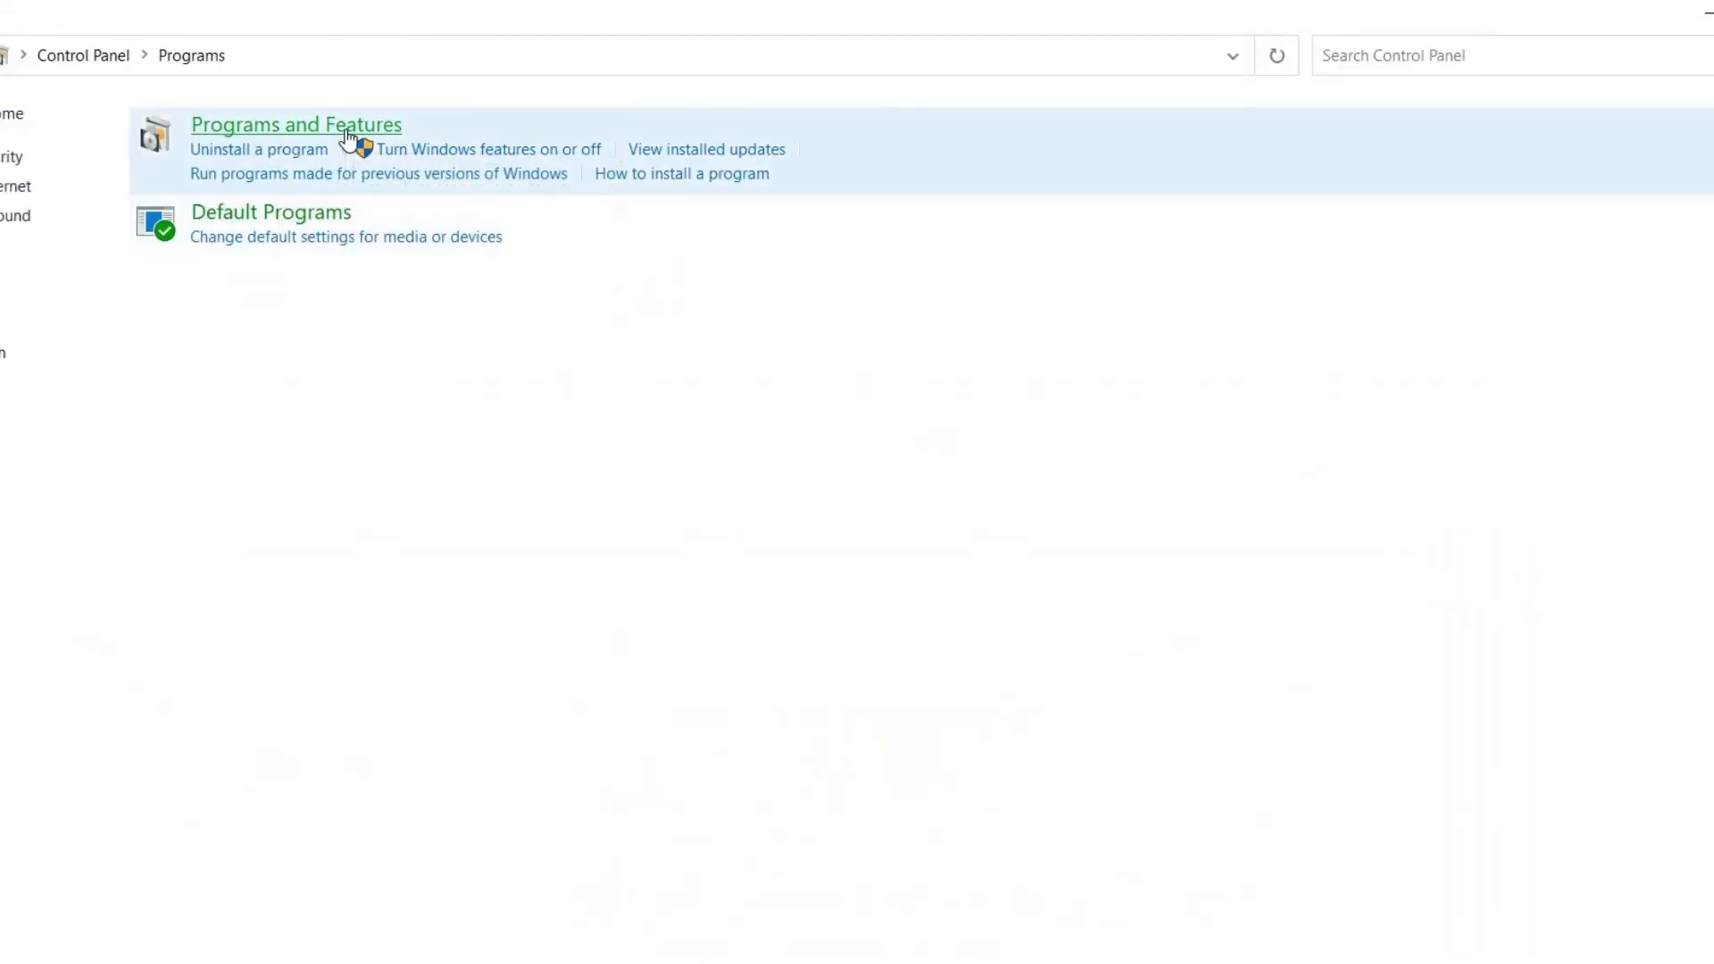
pyautogui.click(294, 125)
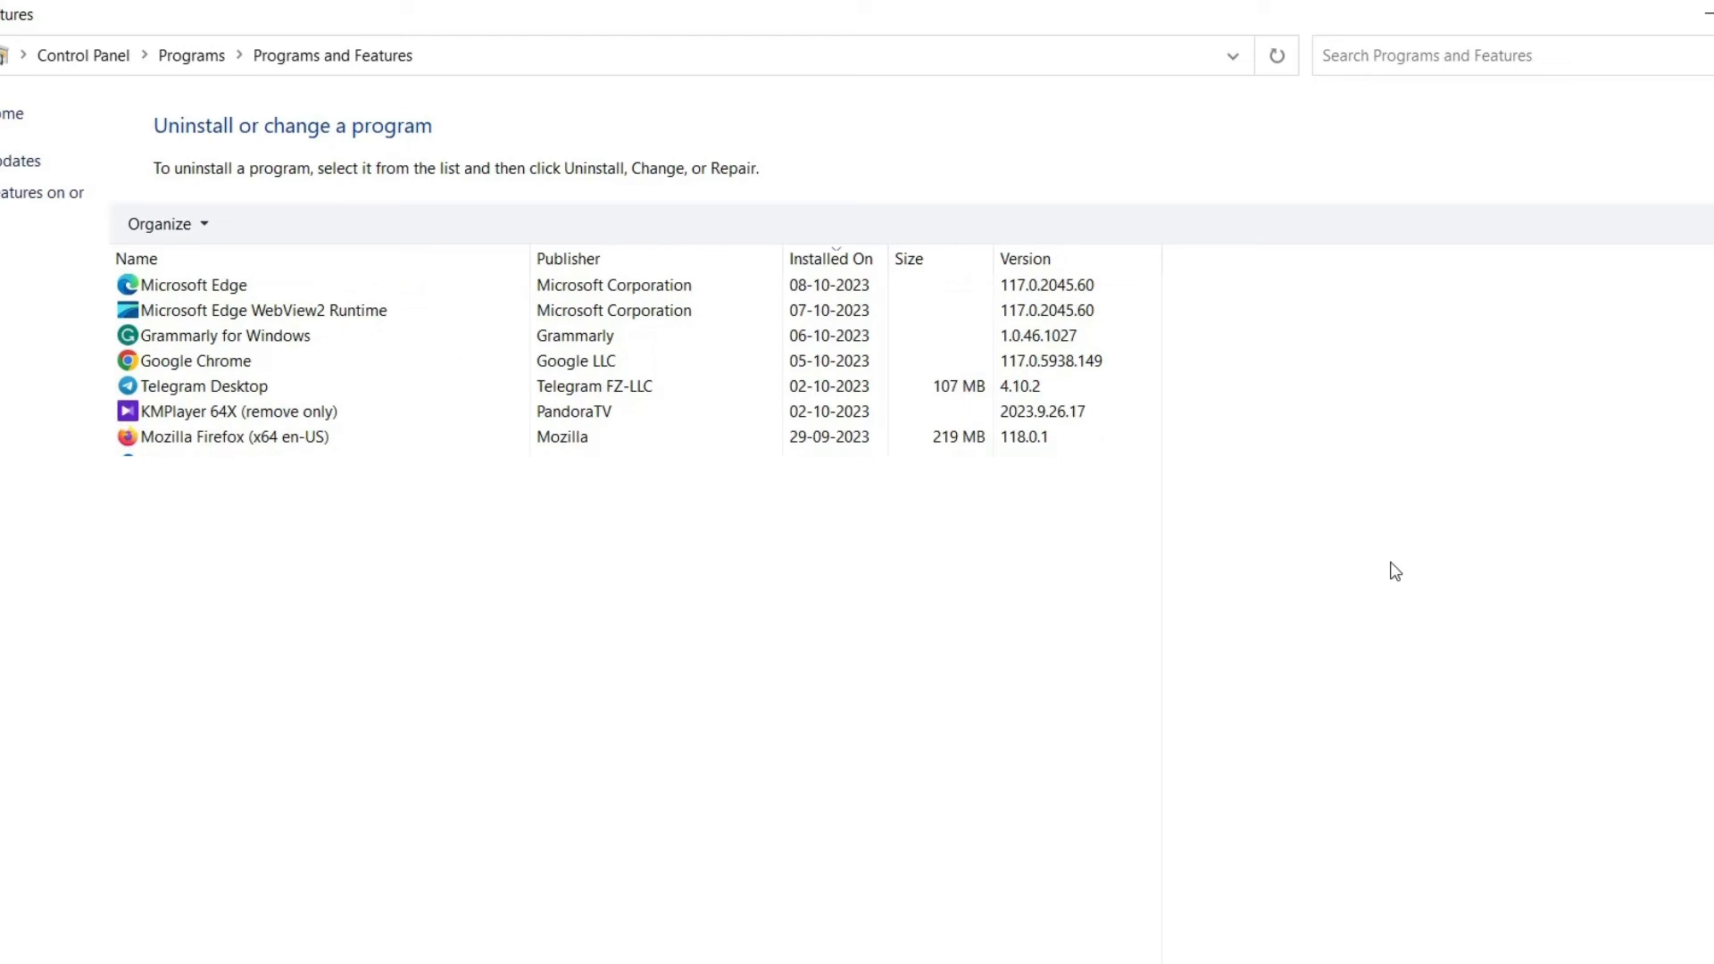
pyautogui.moveTo(1444, 470)
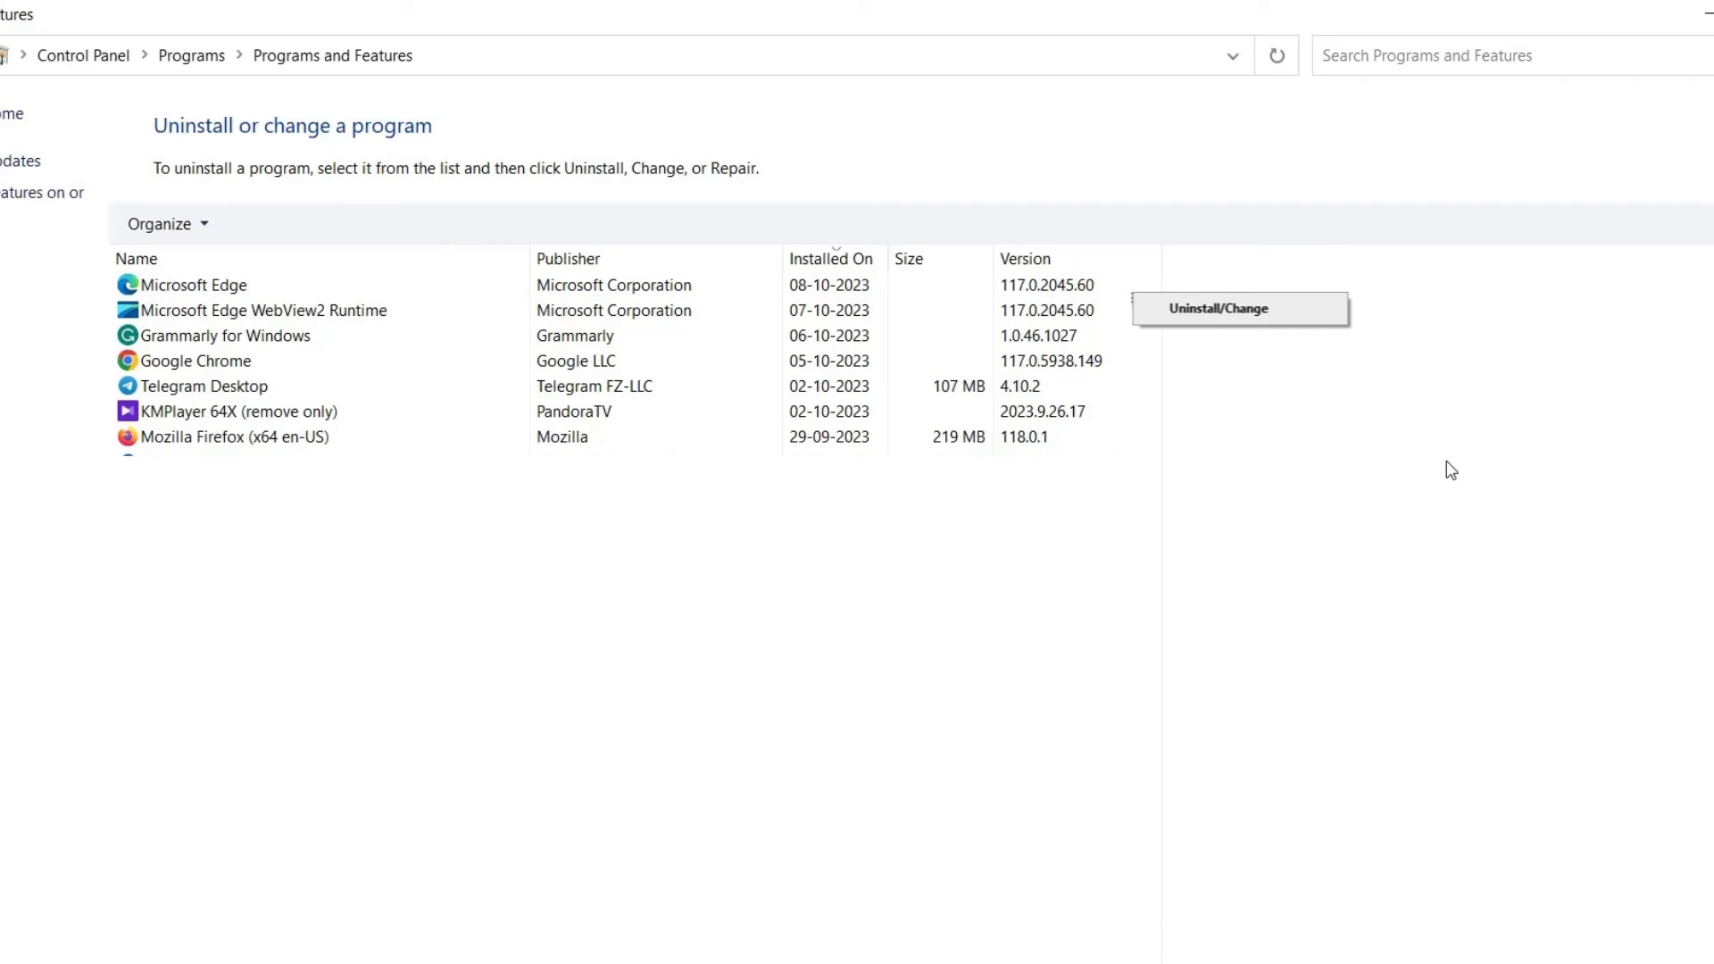
pyautogui.moveTo(1458, 510)
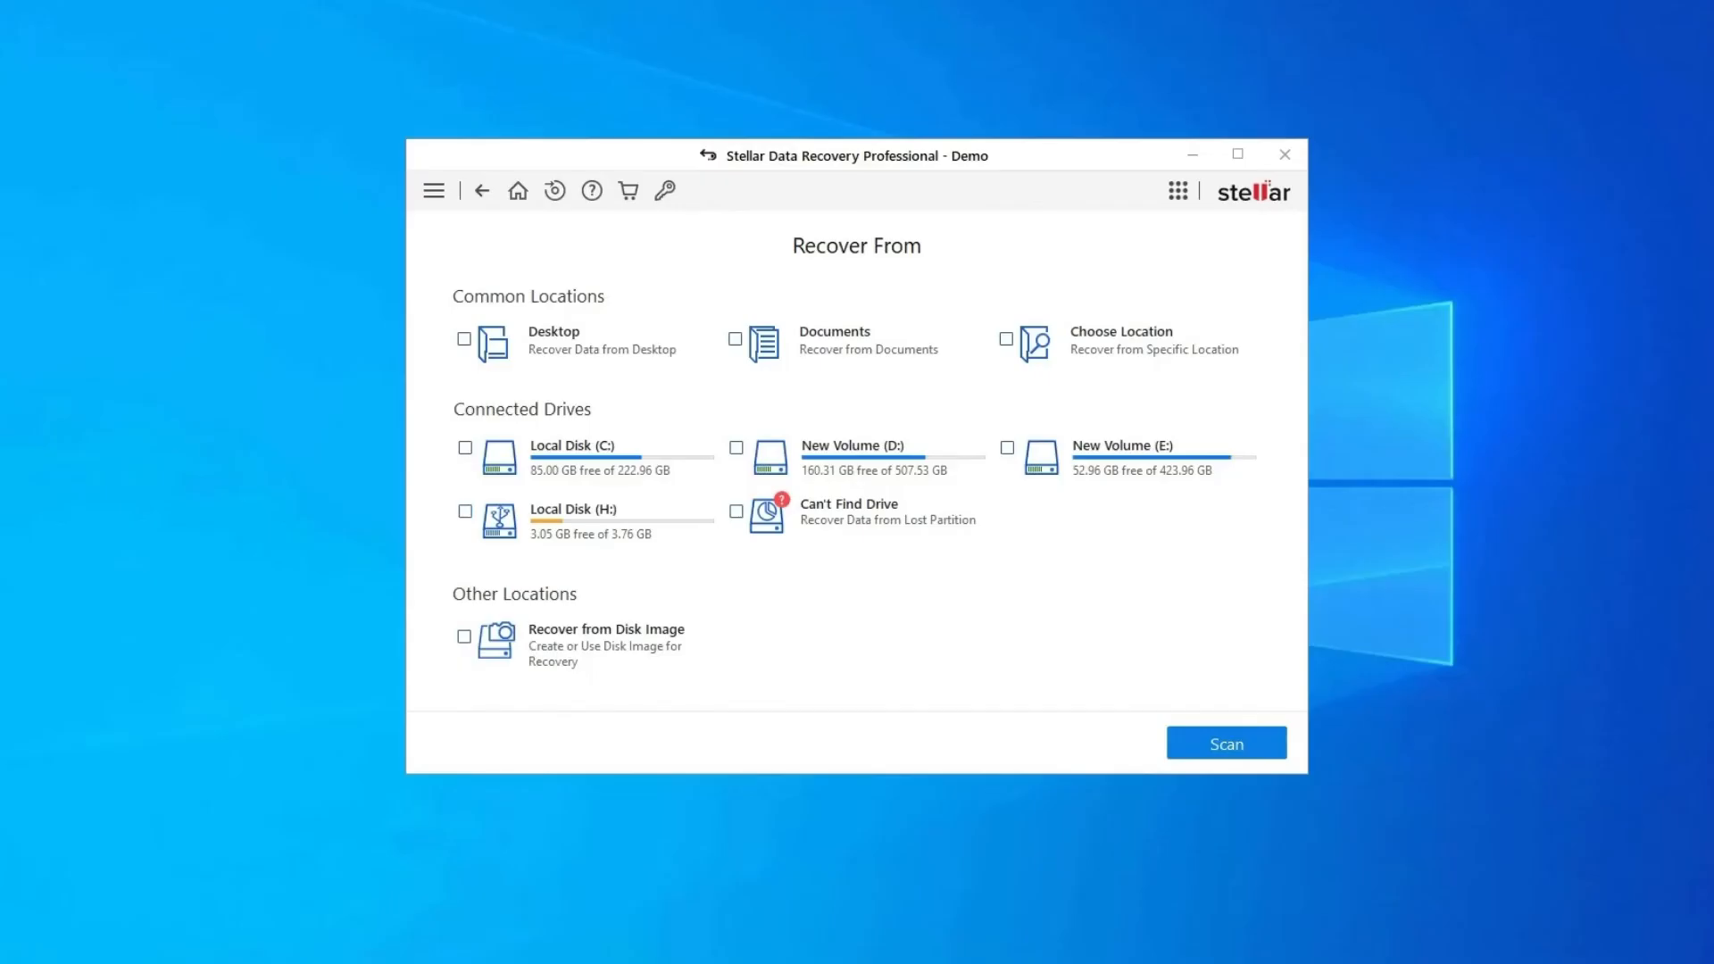
pyautogui.moveTo(791, 902)
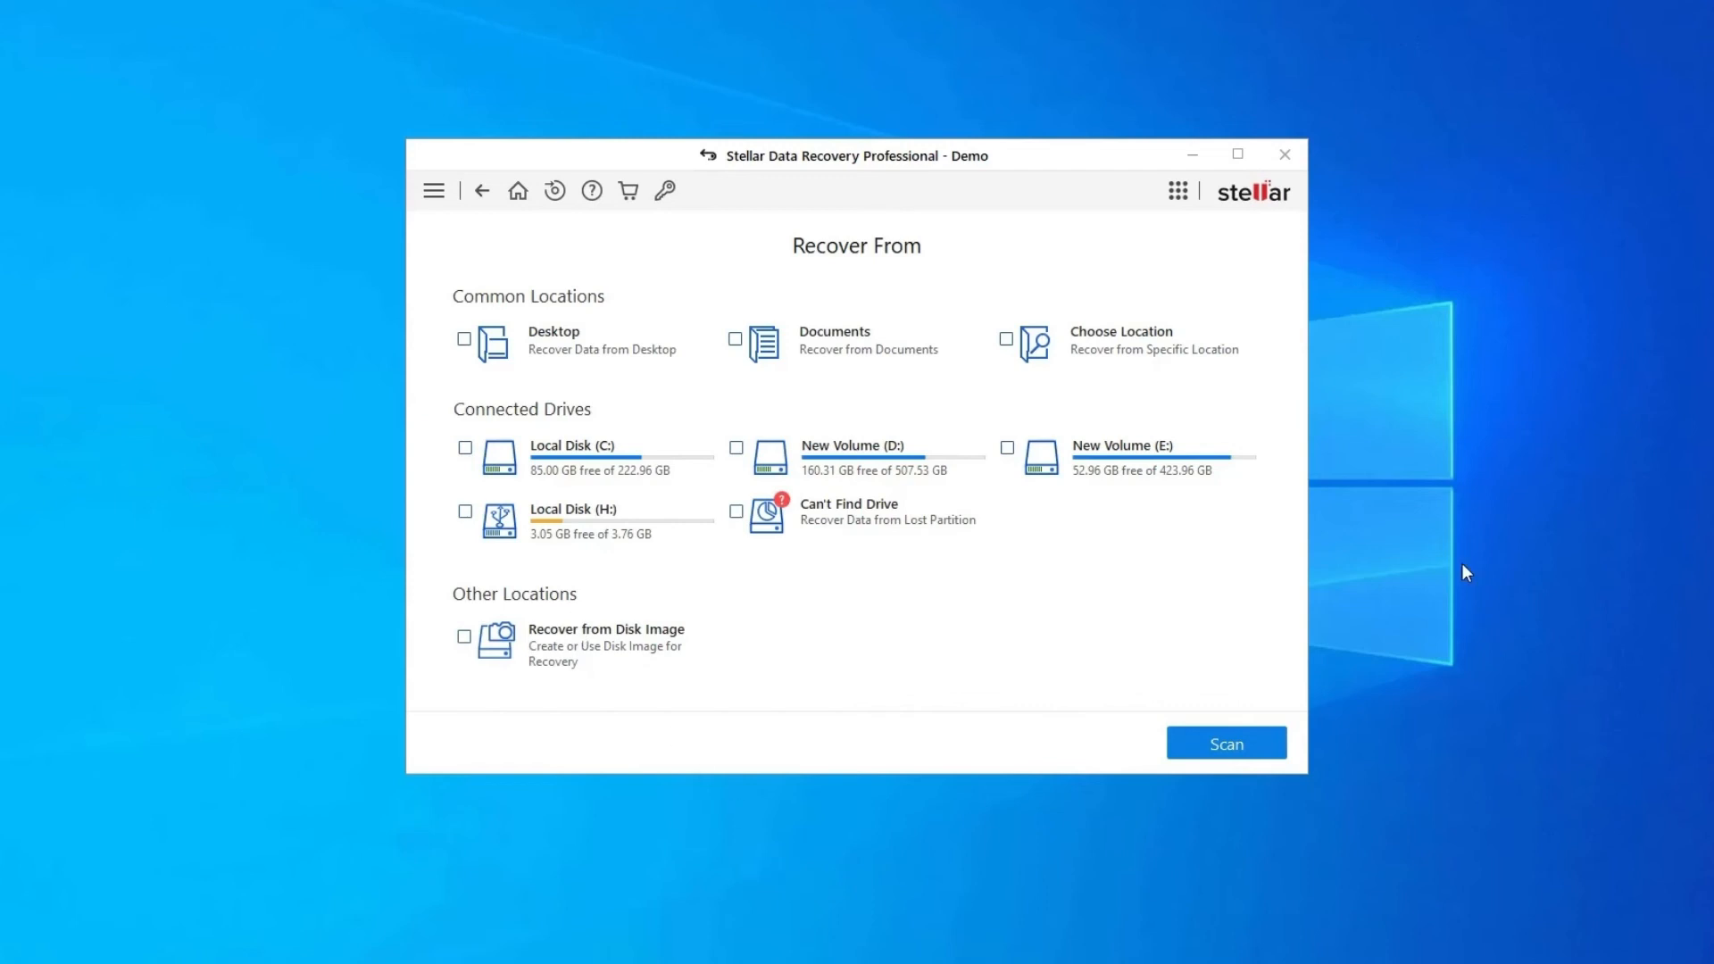
pyautogui.moveTo(1478, 569)
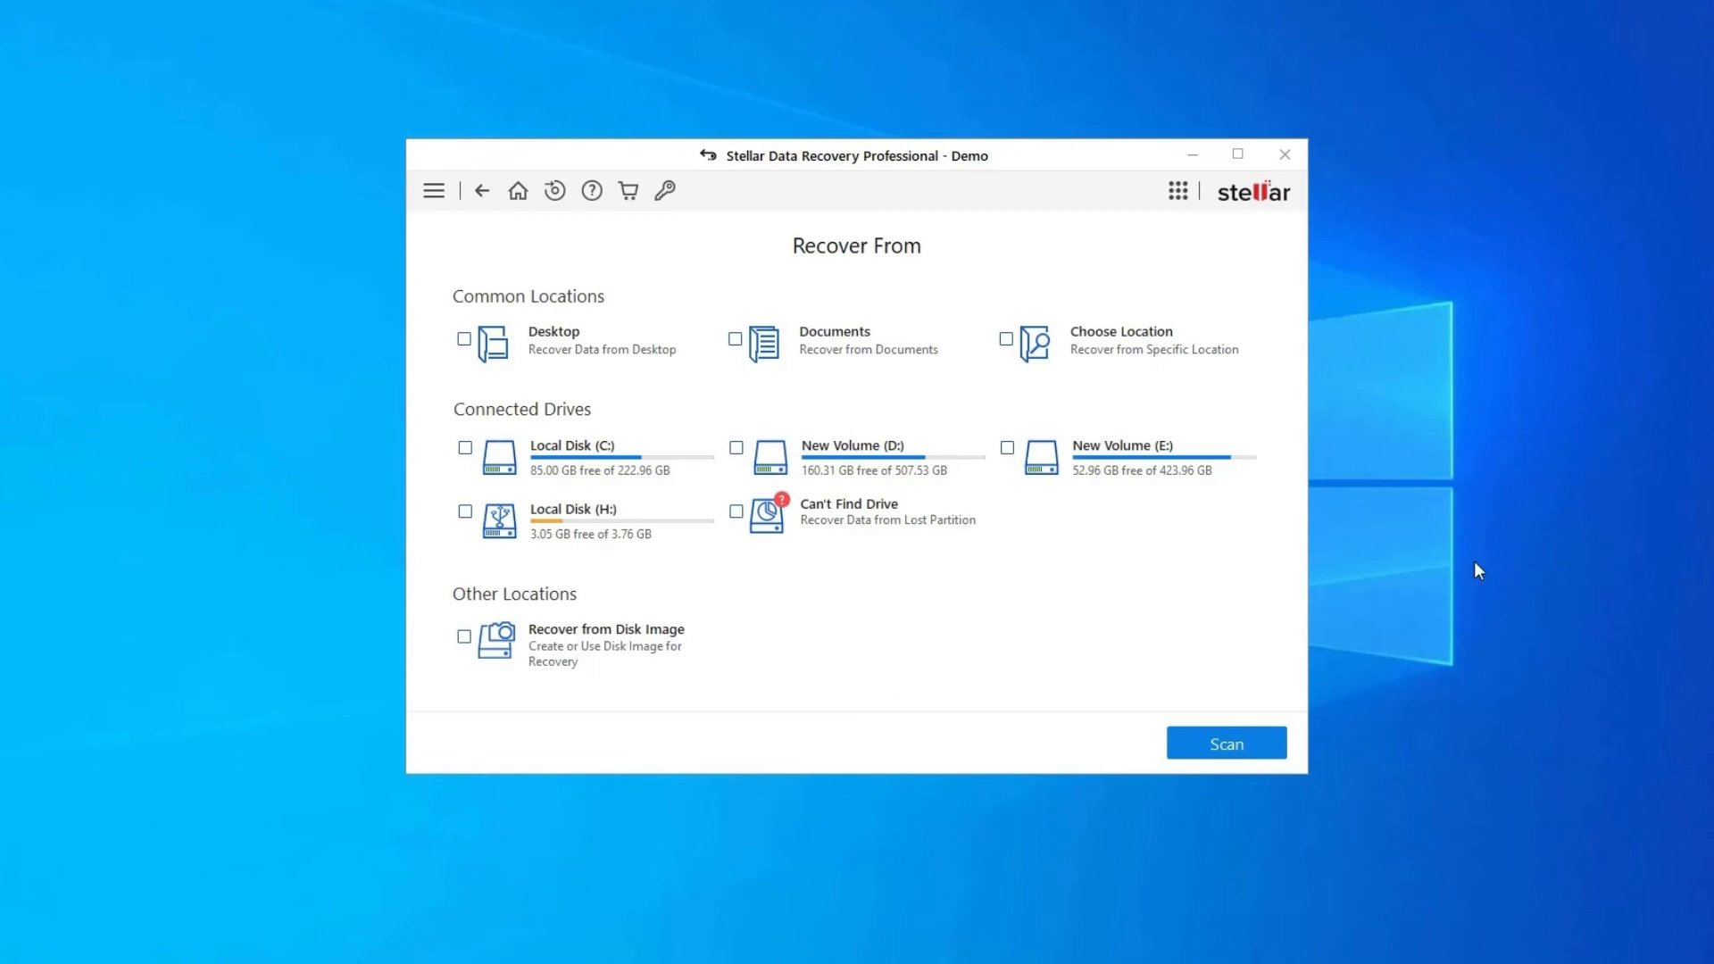
pyautogui.moveTo(1467, 572)
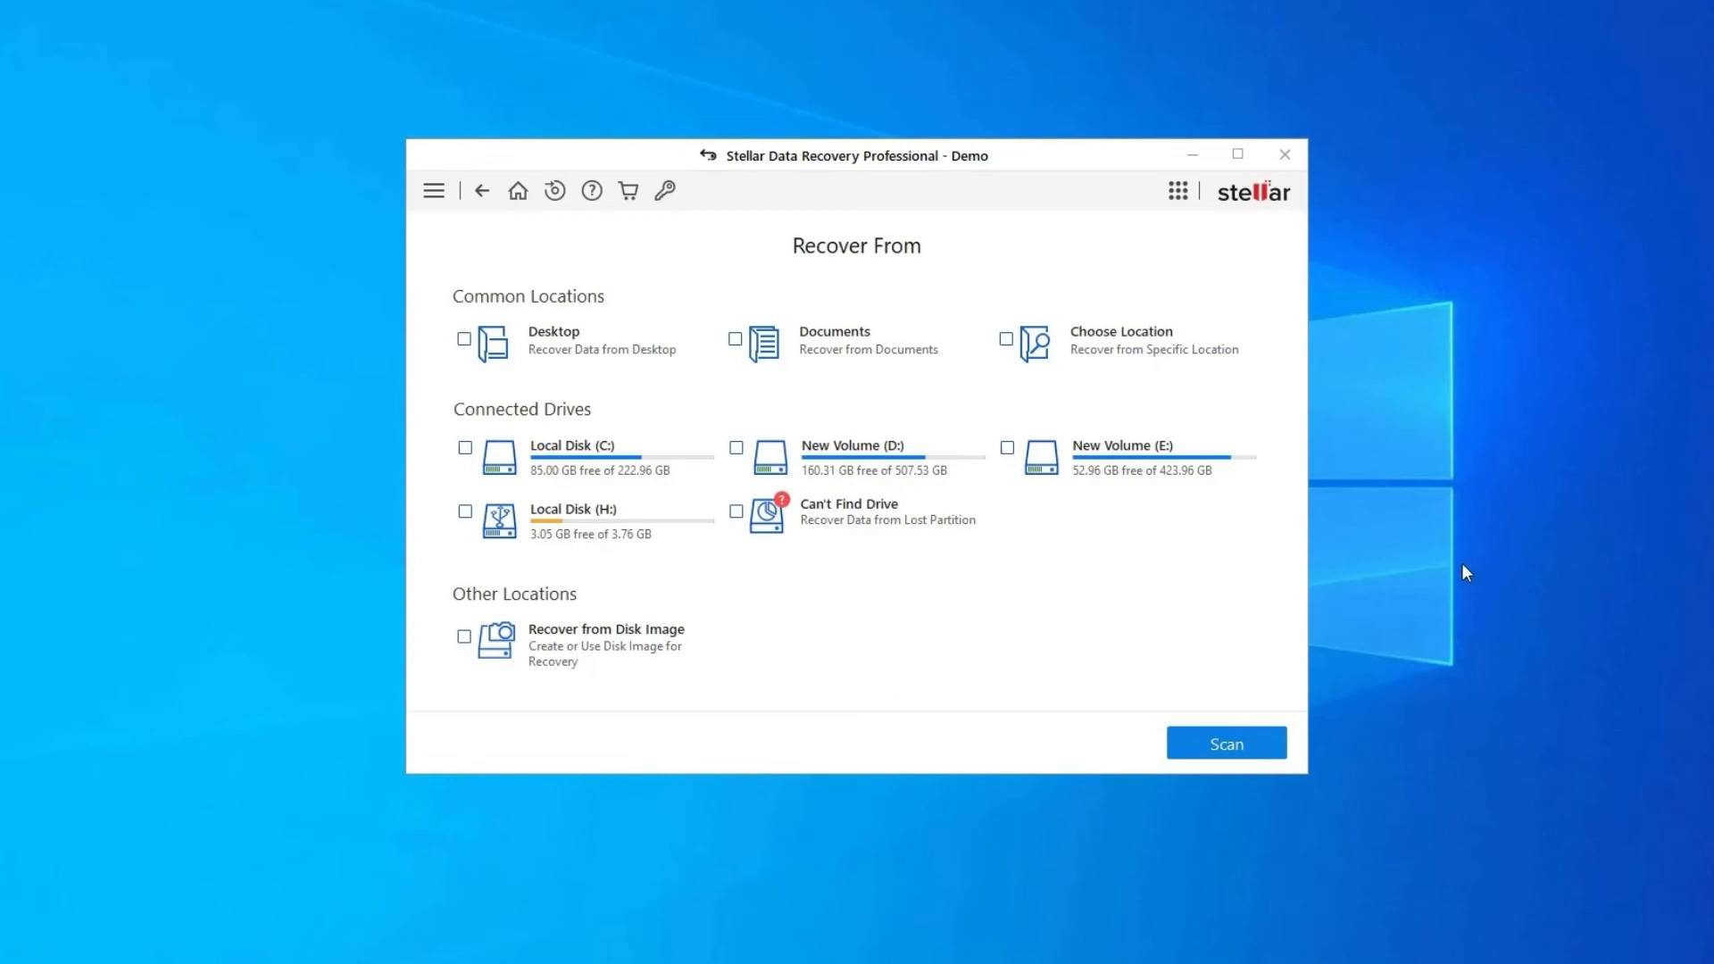
# Select Local Disk (H:) under Connected Drives and scan it for recoverable files
pyautogui.click(464, 511)
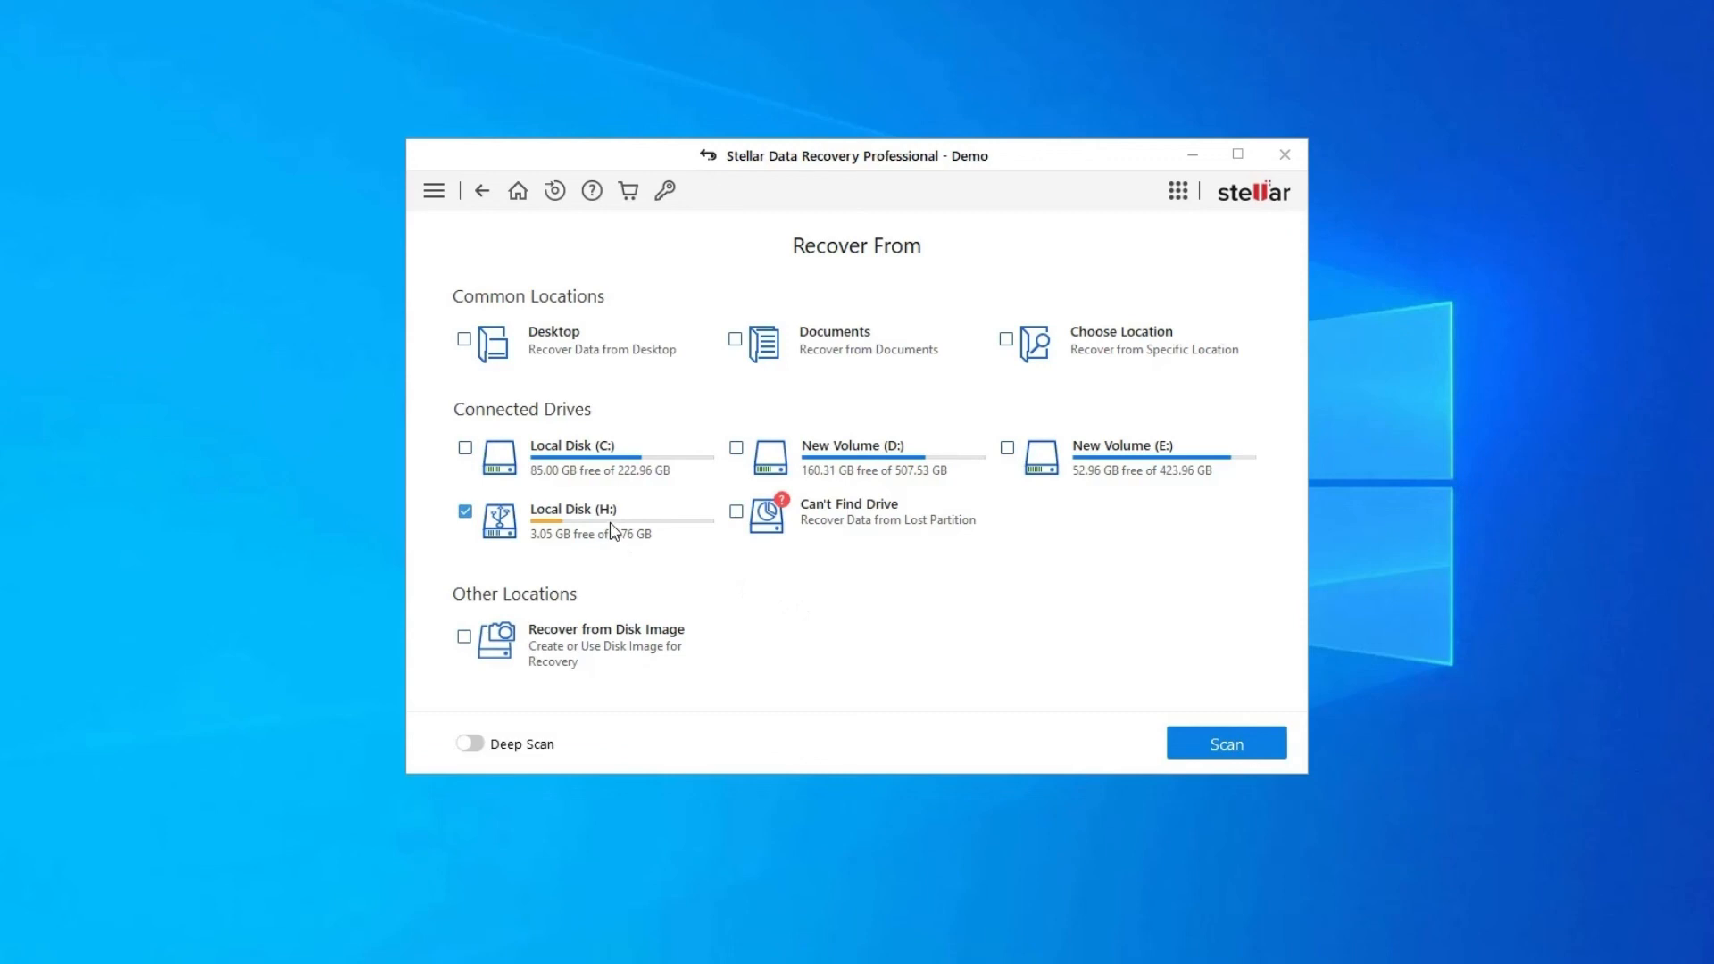
pyautogui.moveTo(651, 539)
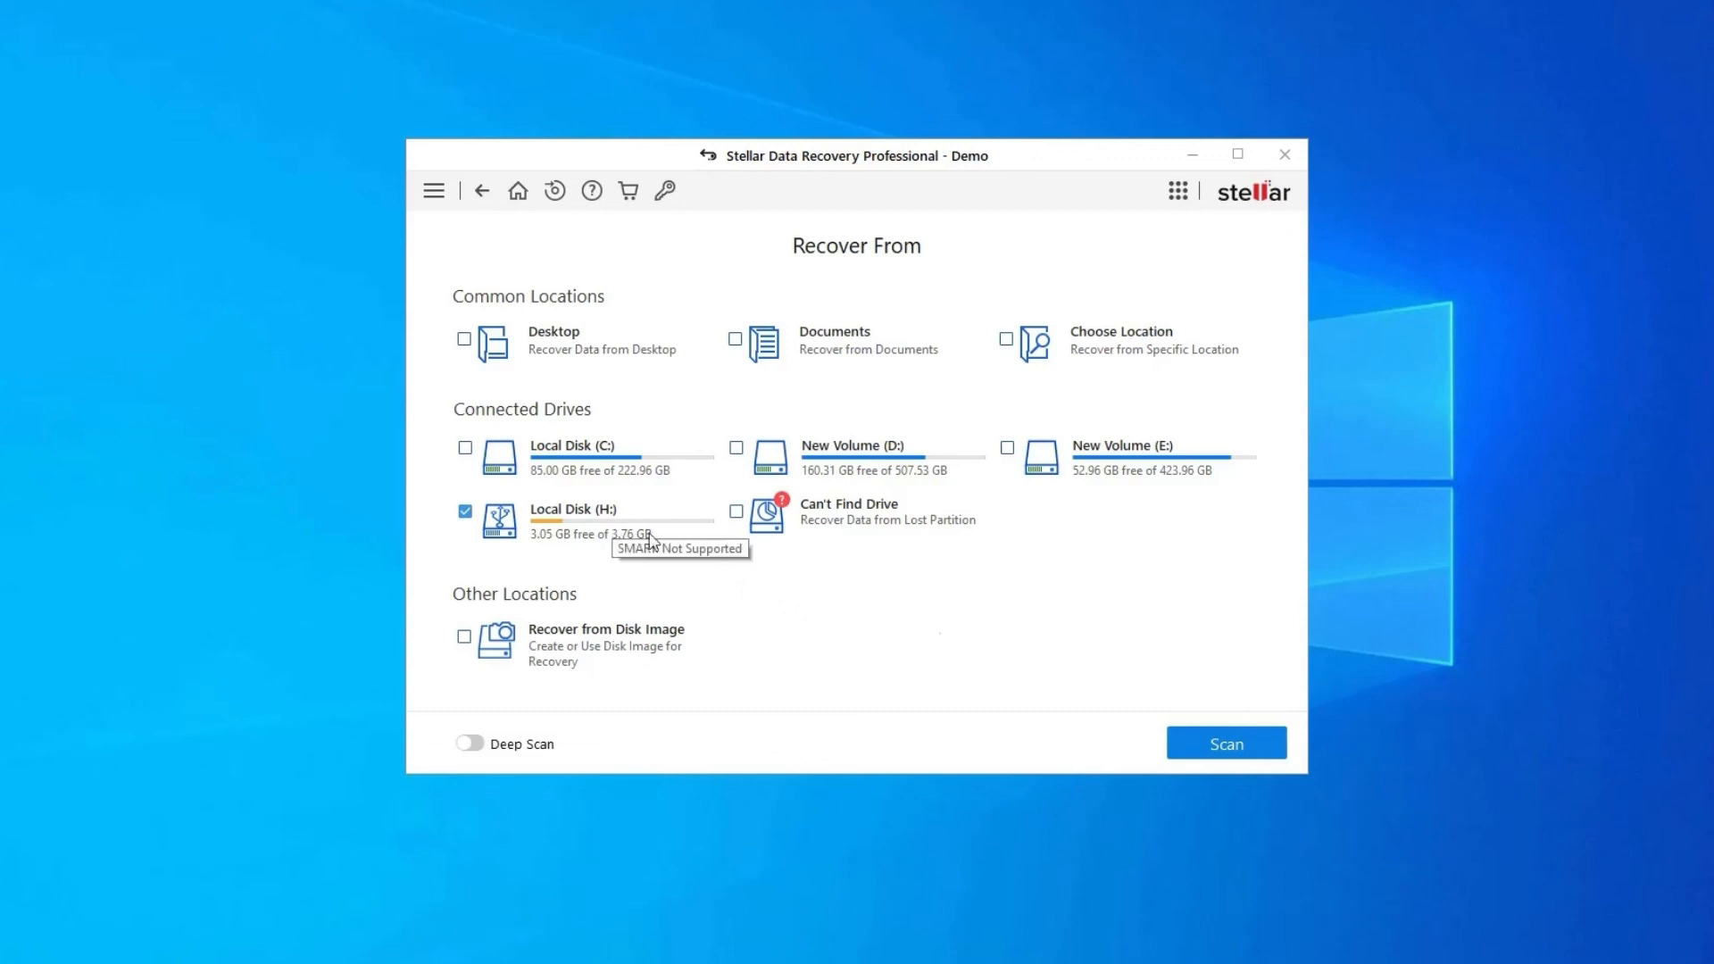
pyautogui.moveTo(1236, 755)
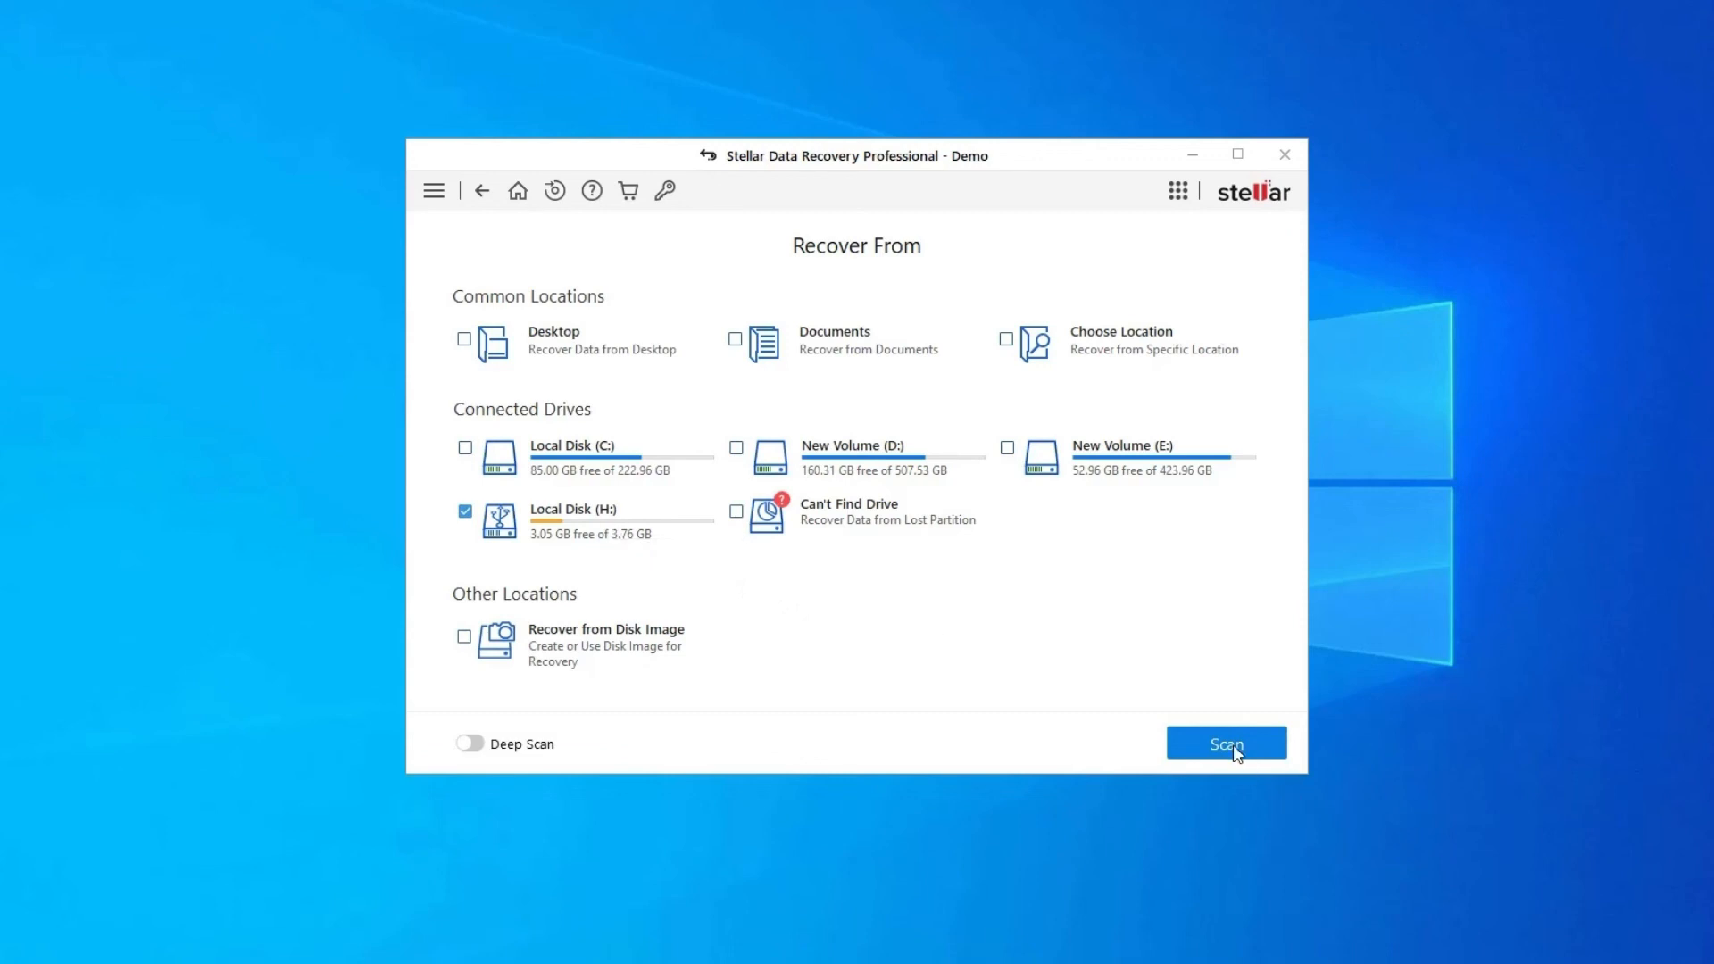
pyautogui.click(1226, 743)
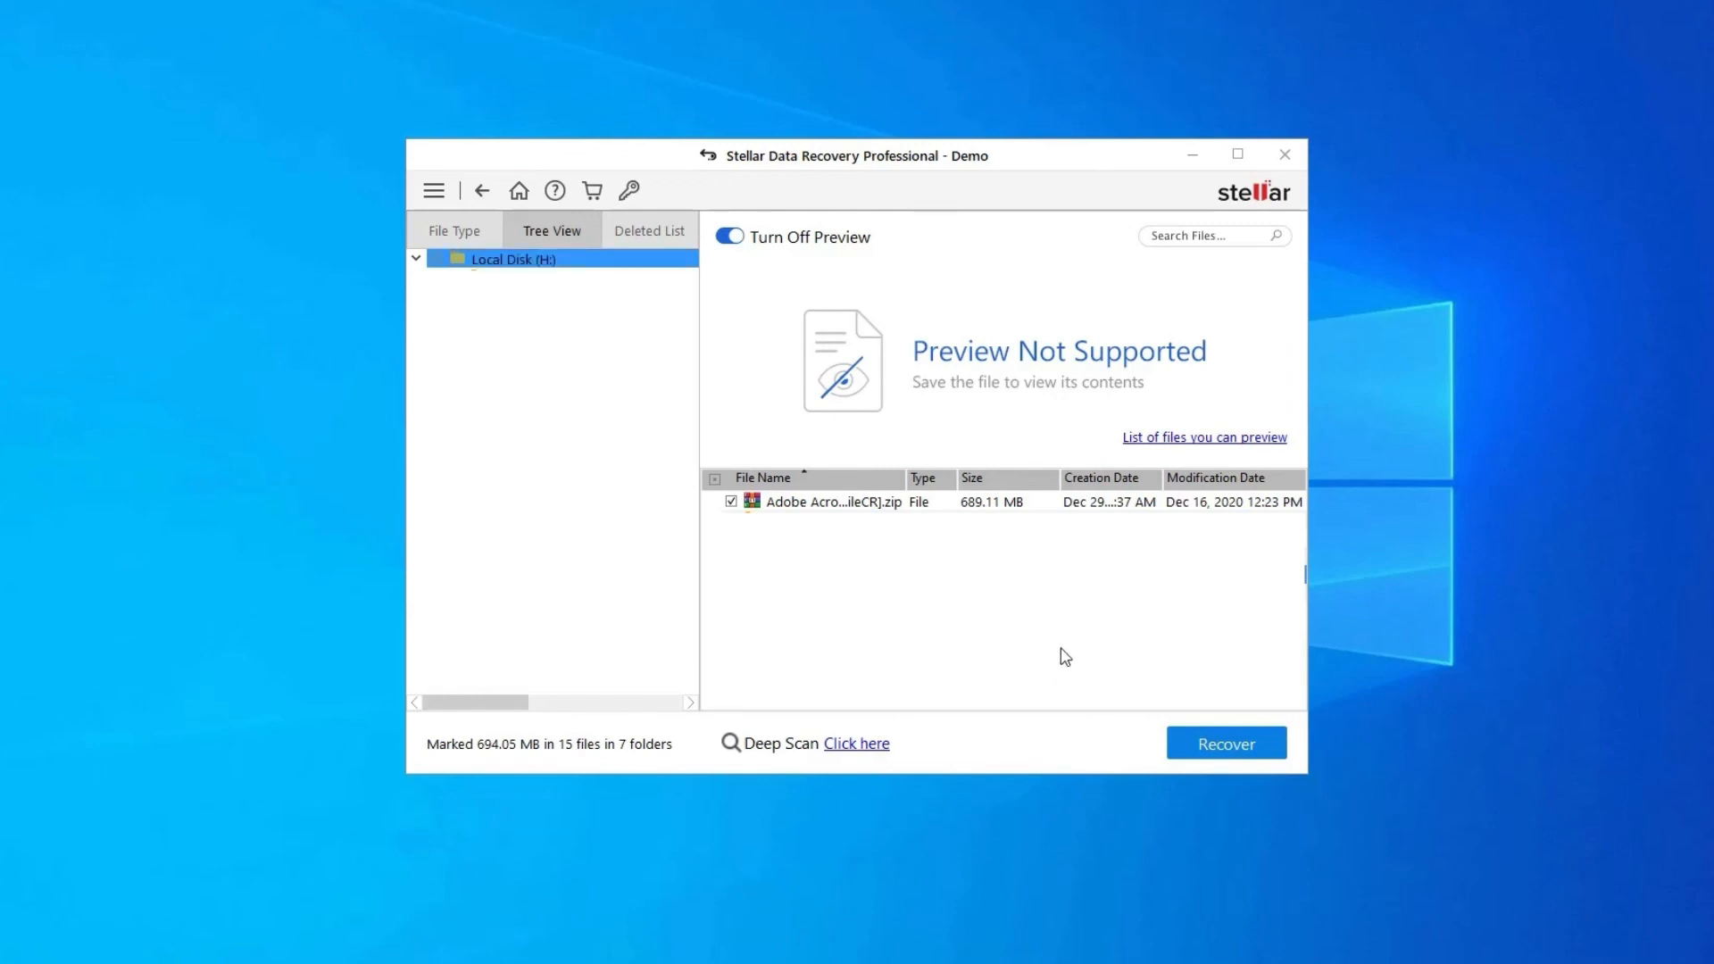
# Re-tick the Adobe Acrobat zip, queuing 693.84 MB across 14 files for recovery
pyautogui.click(732, 502)
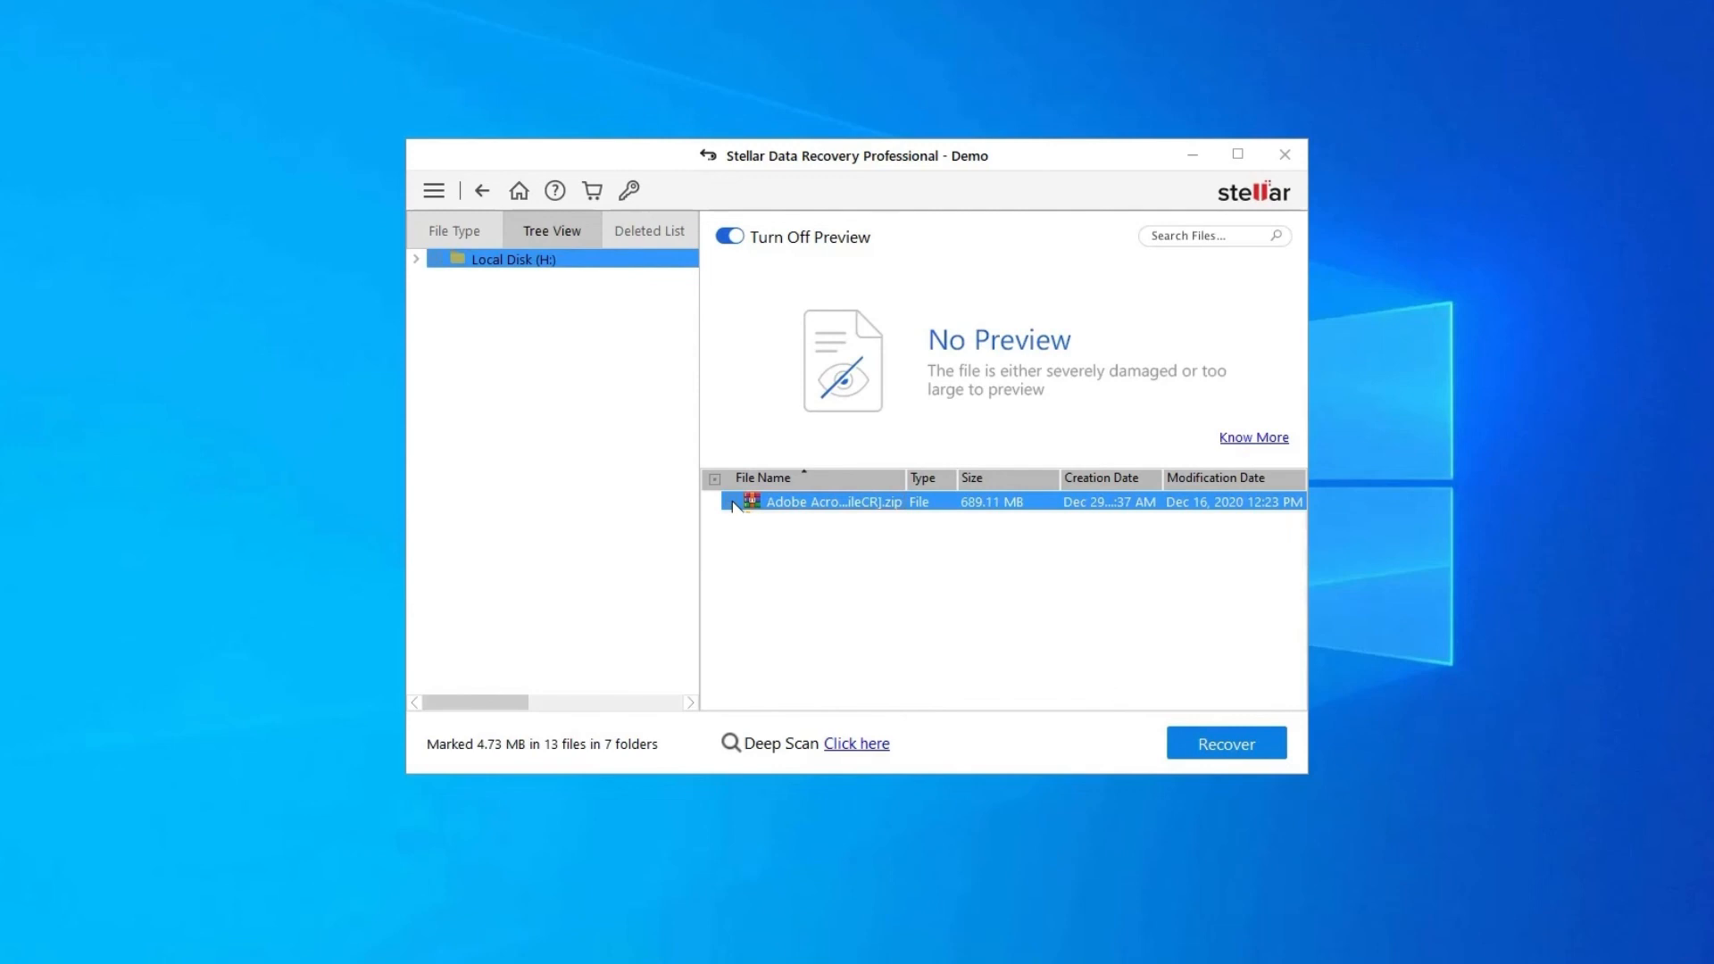
pyautogui.click(727, 502)
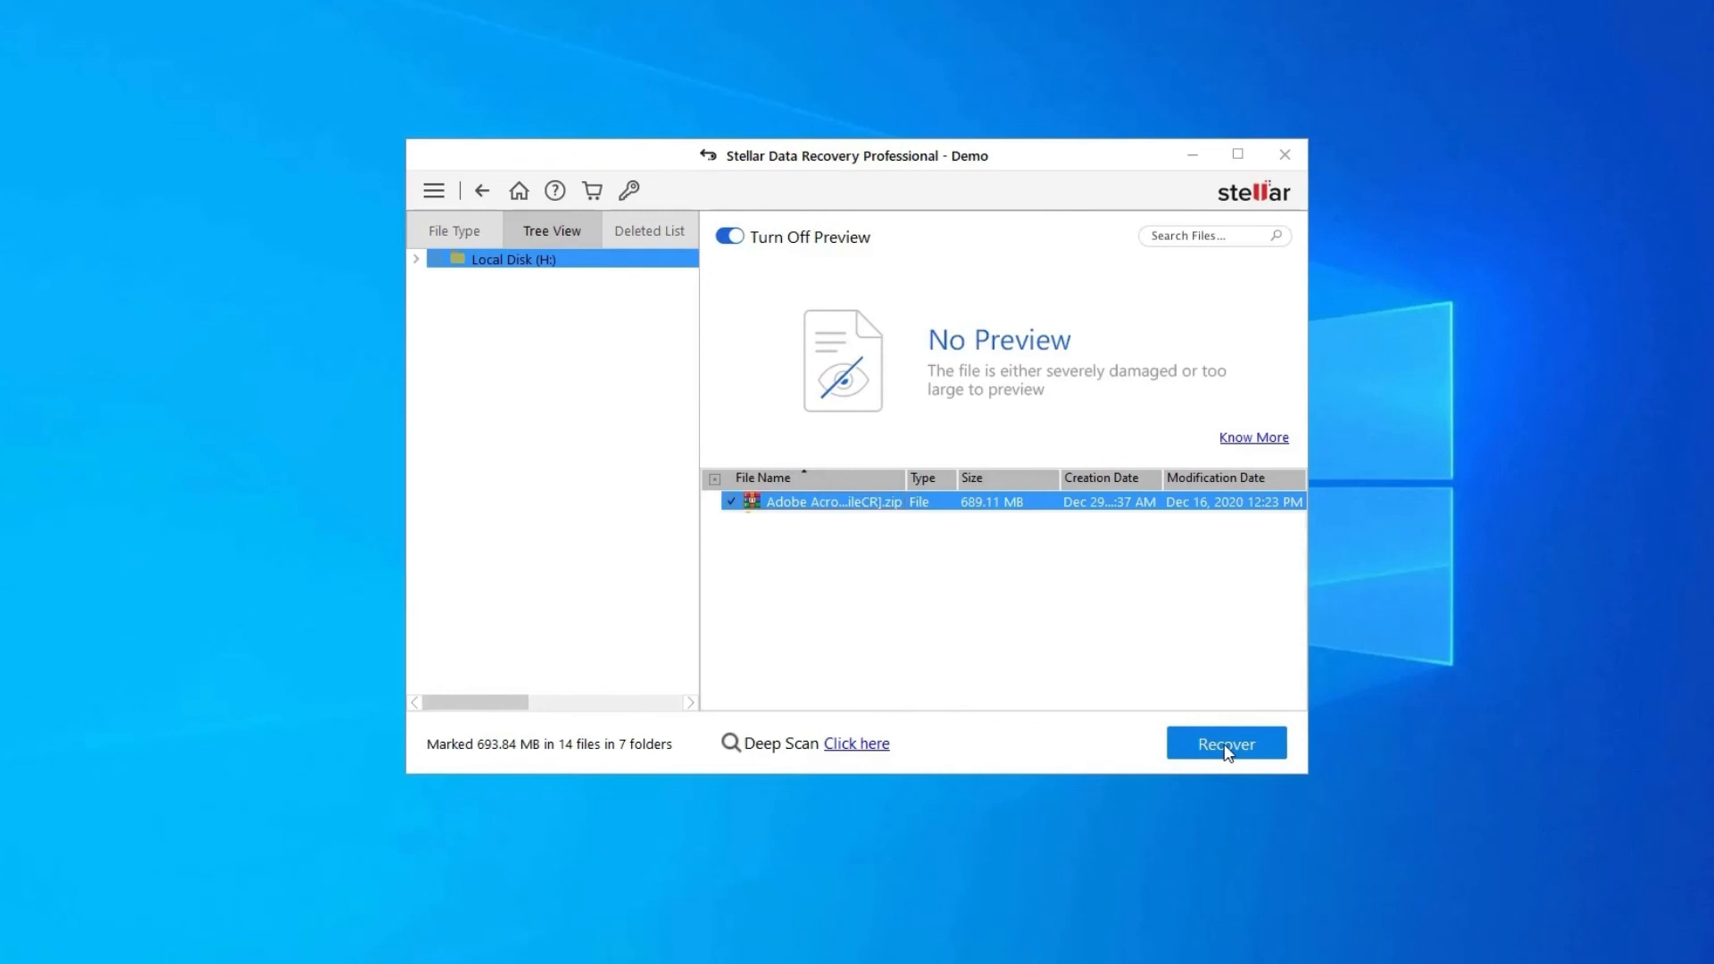
pyautogui.moveTo(1232, 753)
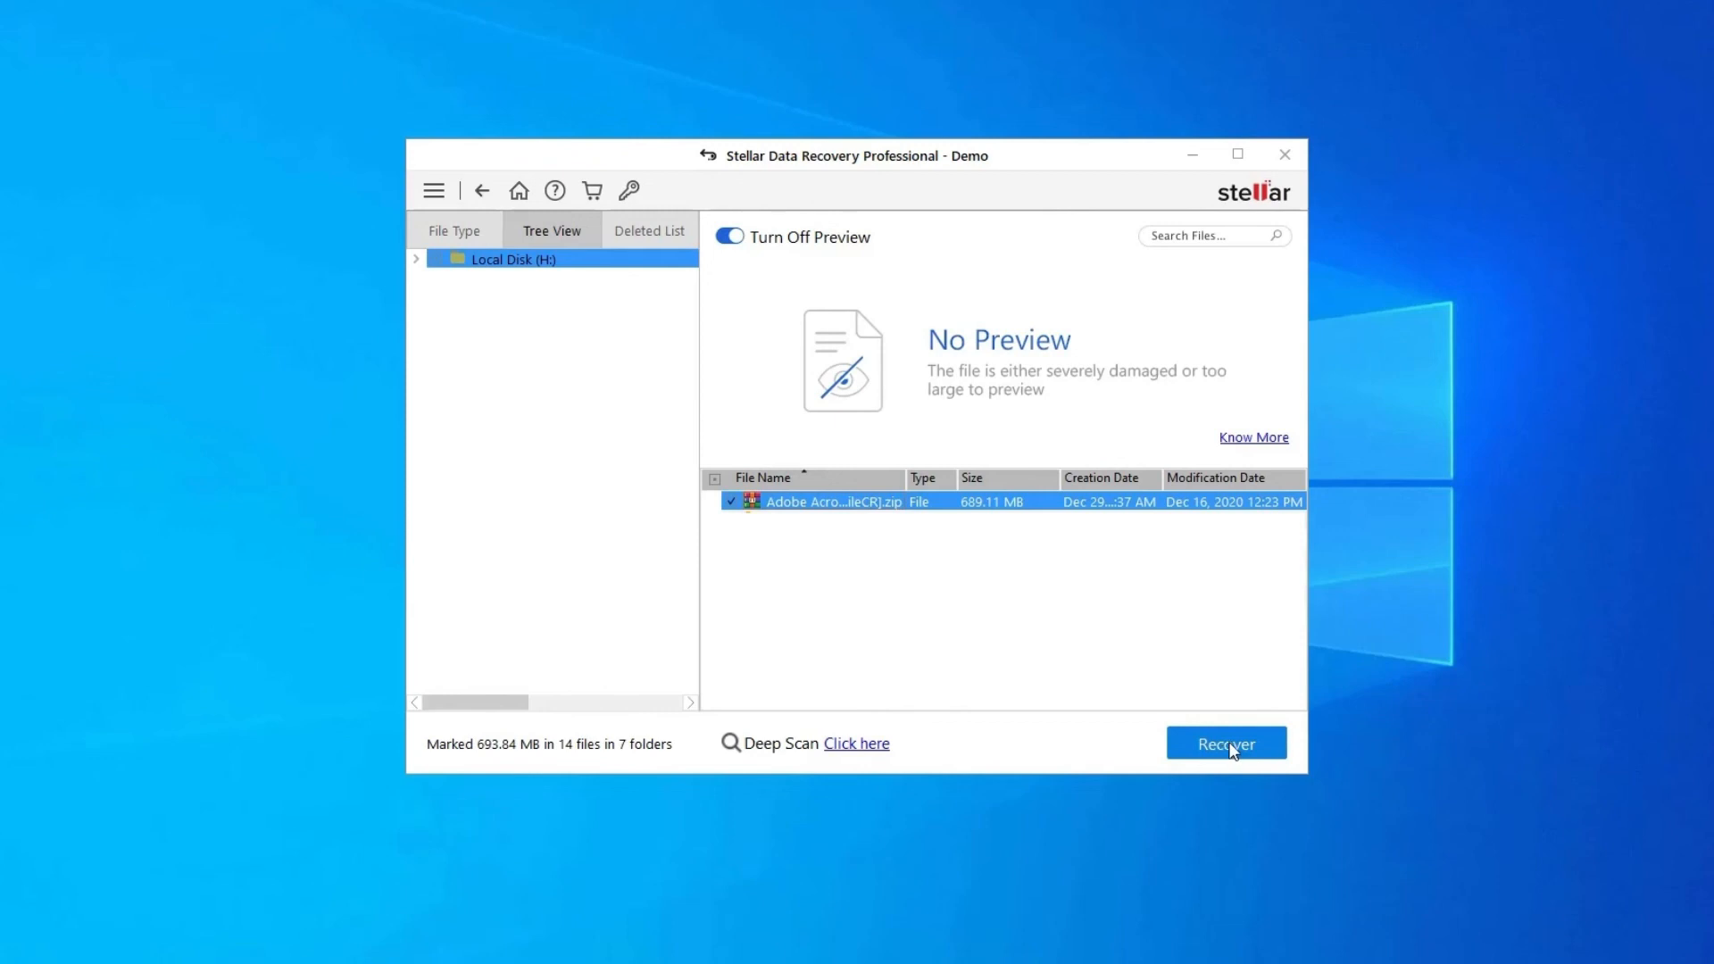